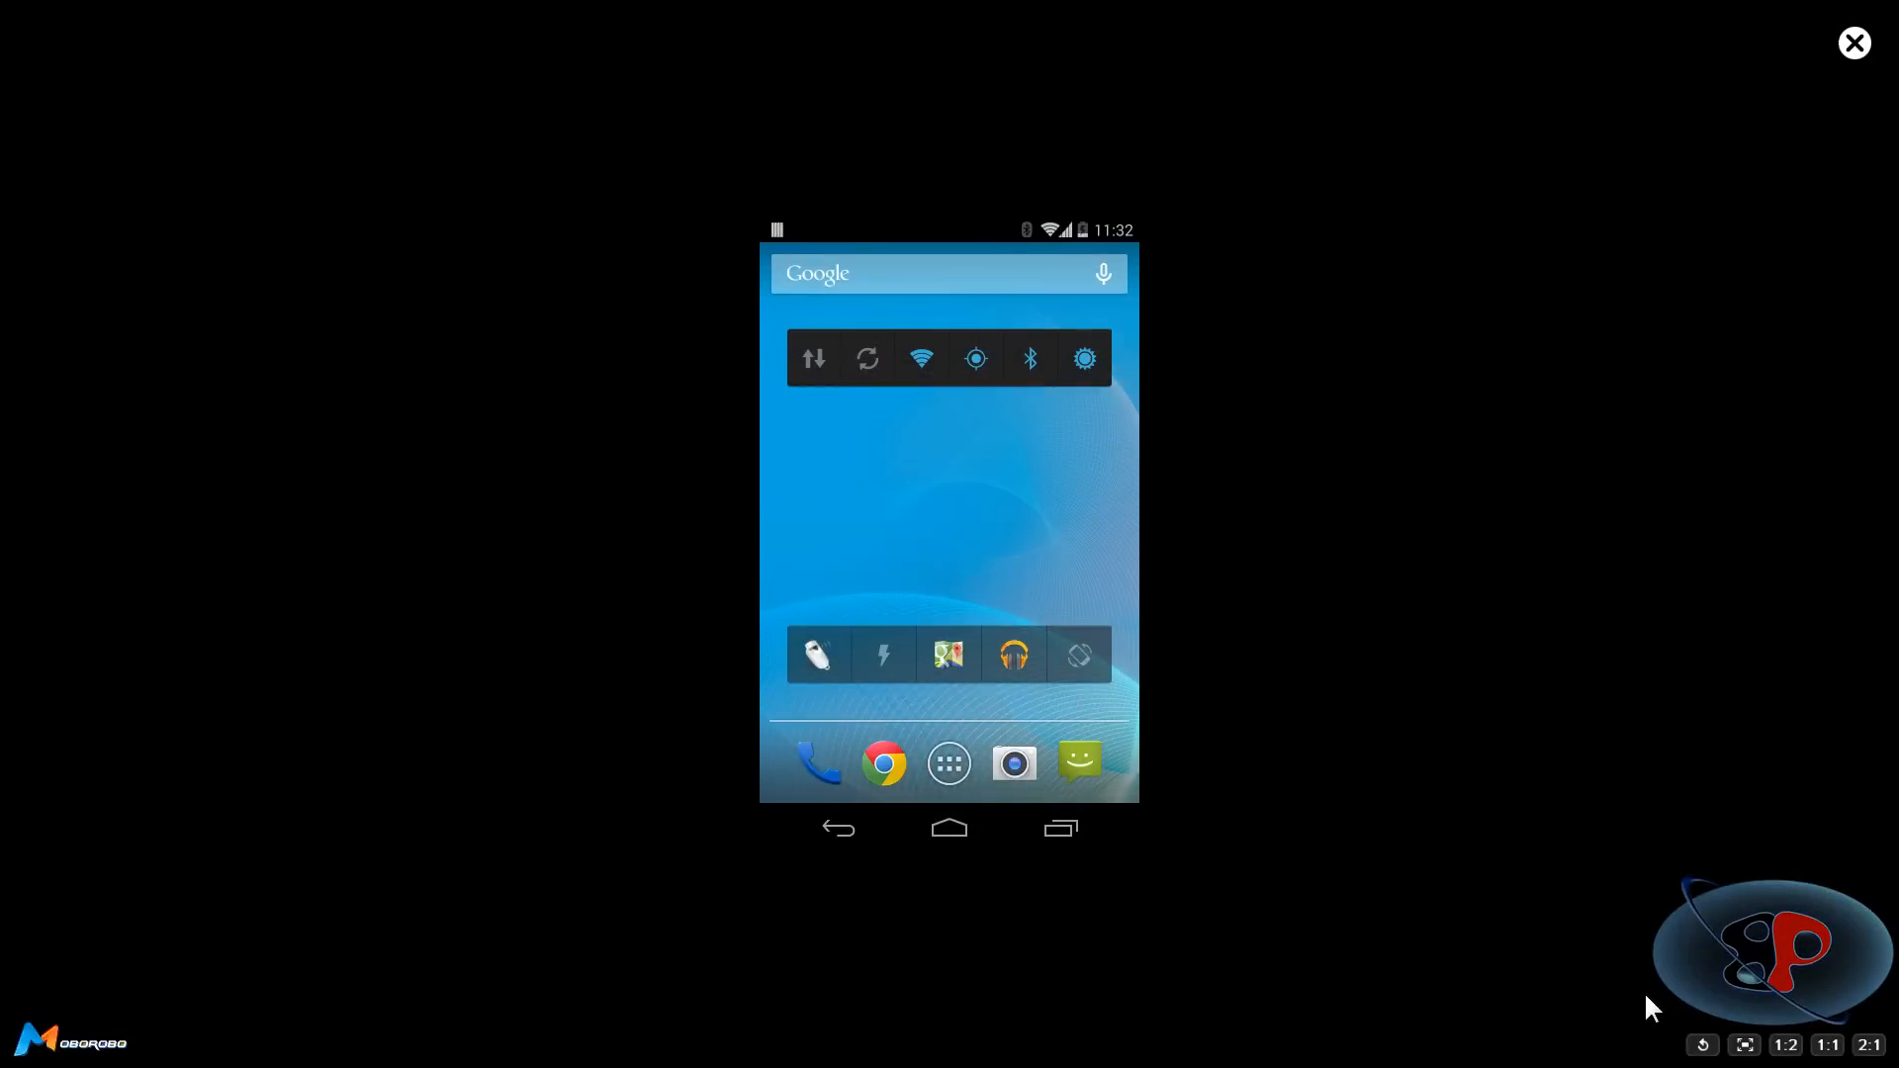
Close the Android phone emulator window so the Windows desktop is visible.
{"action": "left_click", "coordinate": [948, 762]}
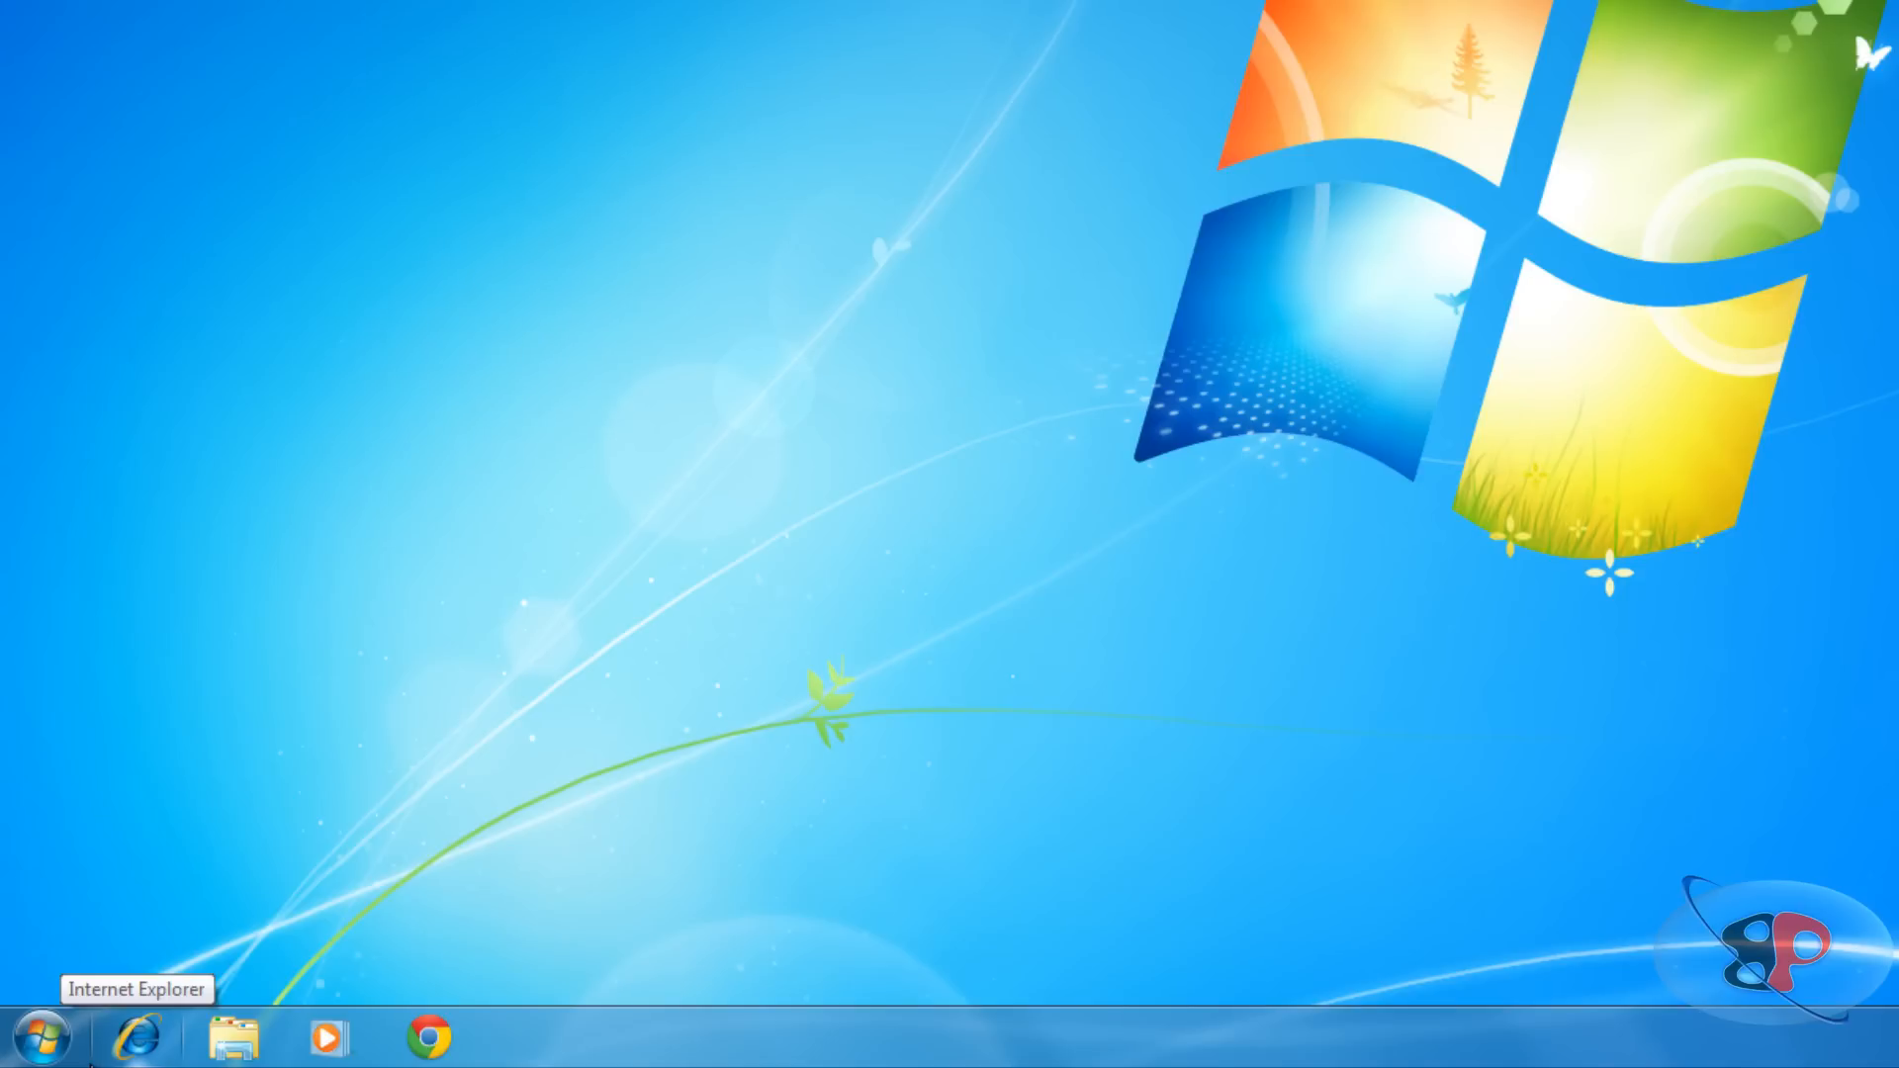
From Explorer, bring up the File Sharing window for C:\Shared Content via Properties > Sharing.
{"action": "left_click", "coordinate": [44, 1035]}
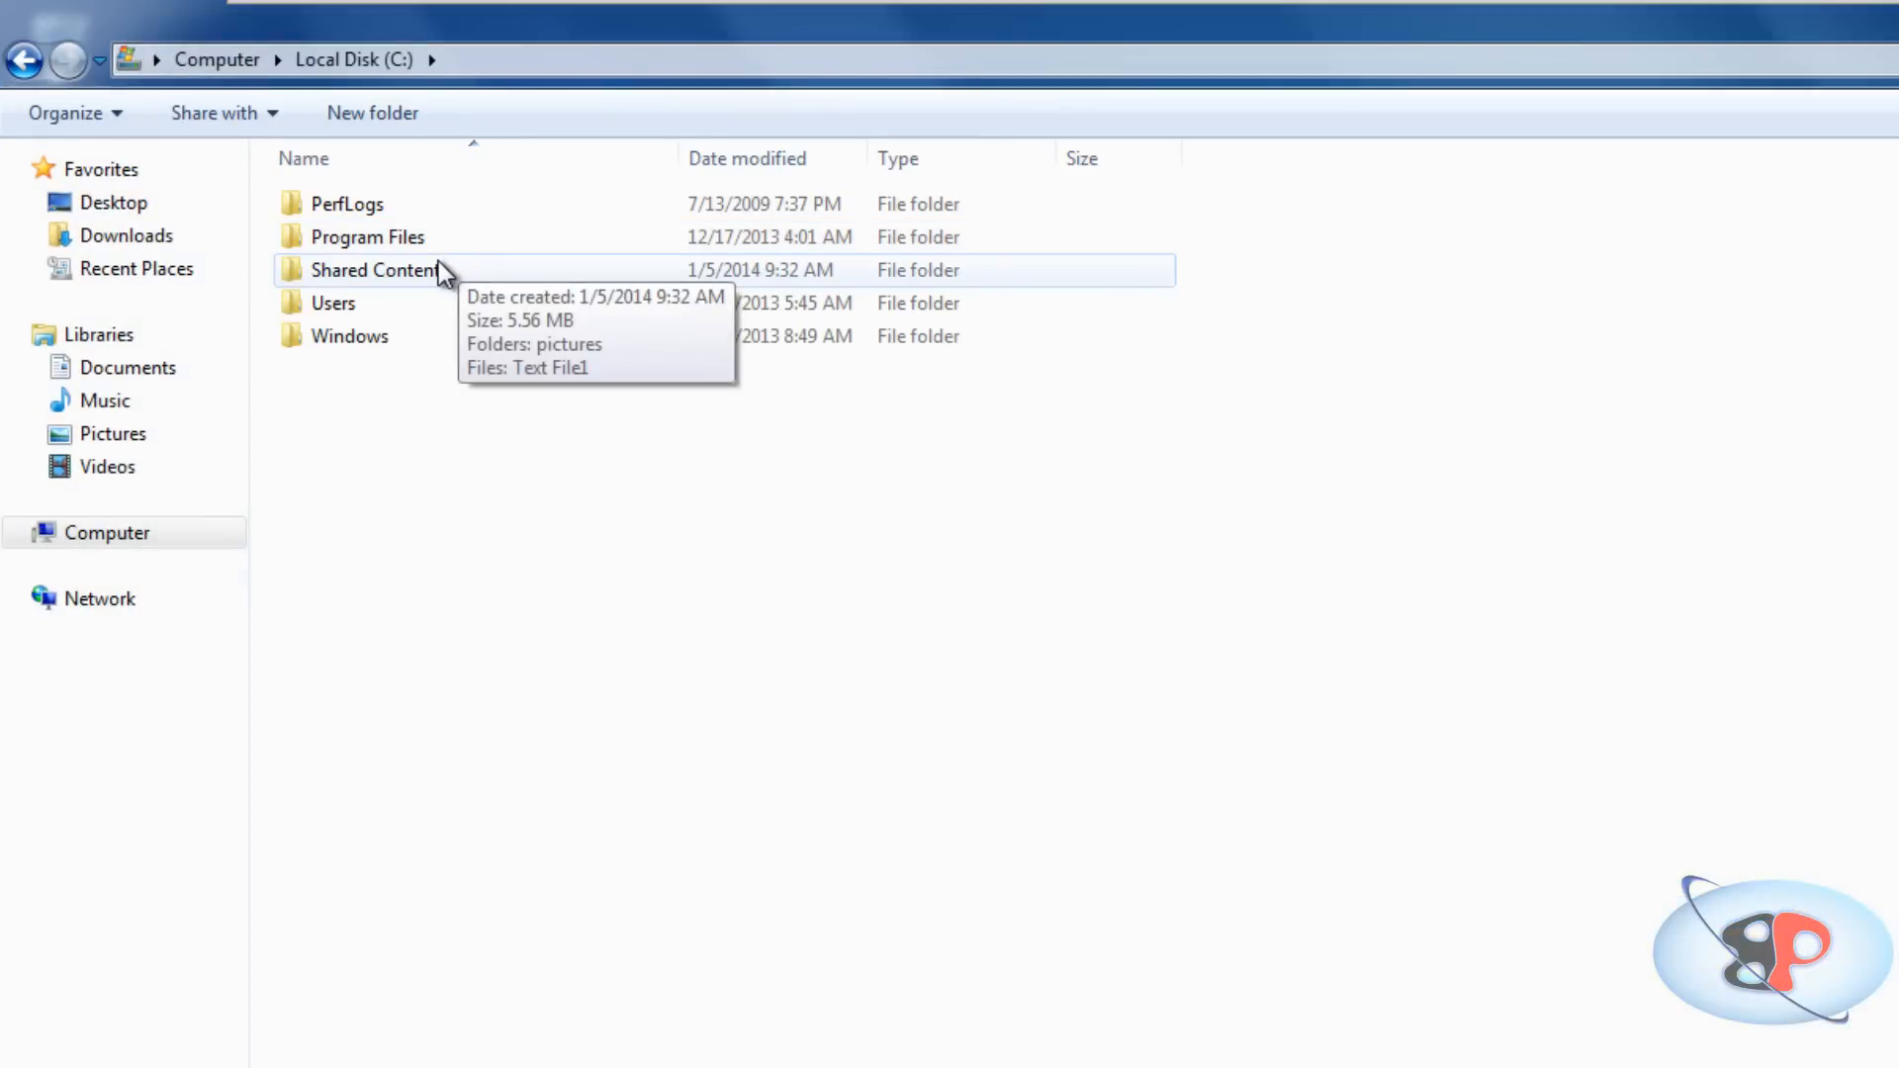
{"action": "left_click", "coordinate": [376, 269]}
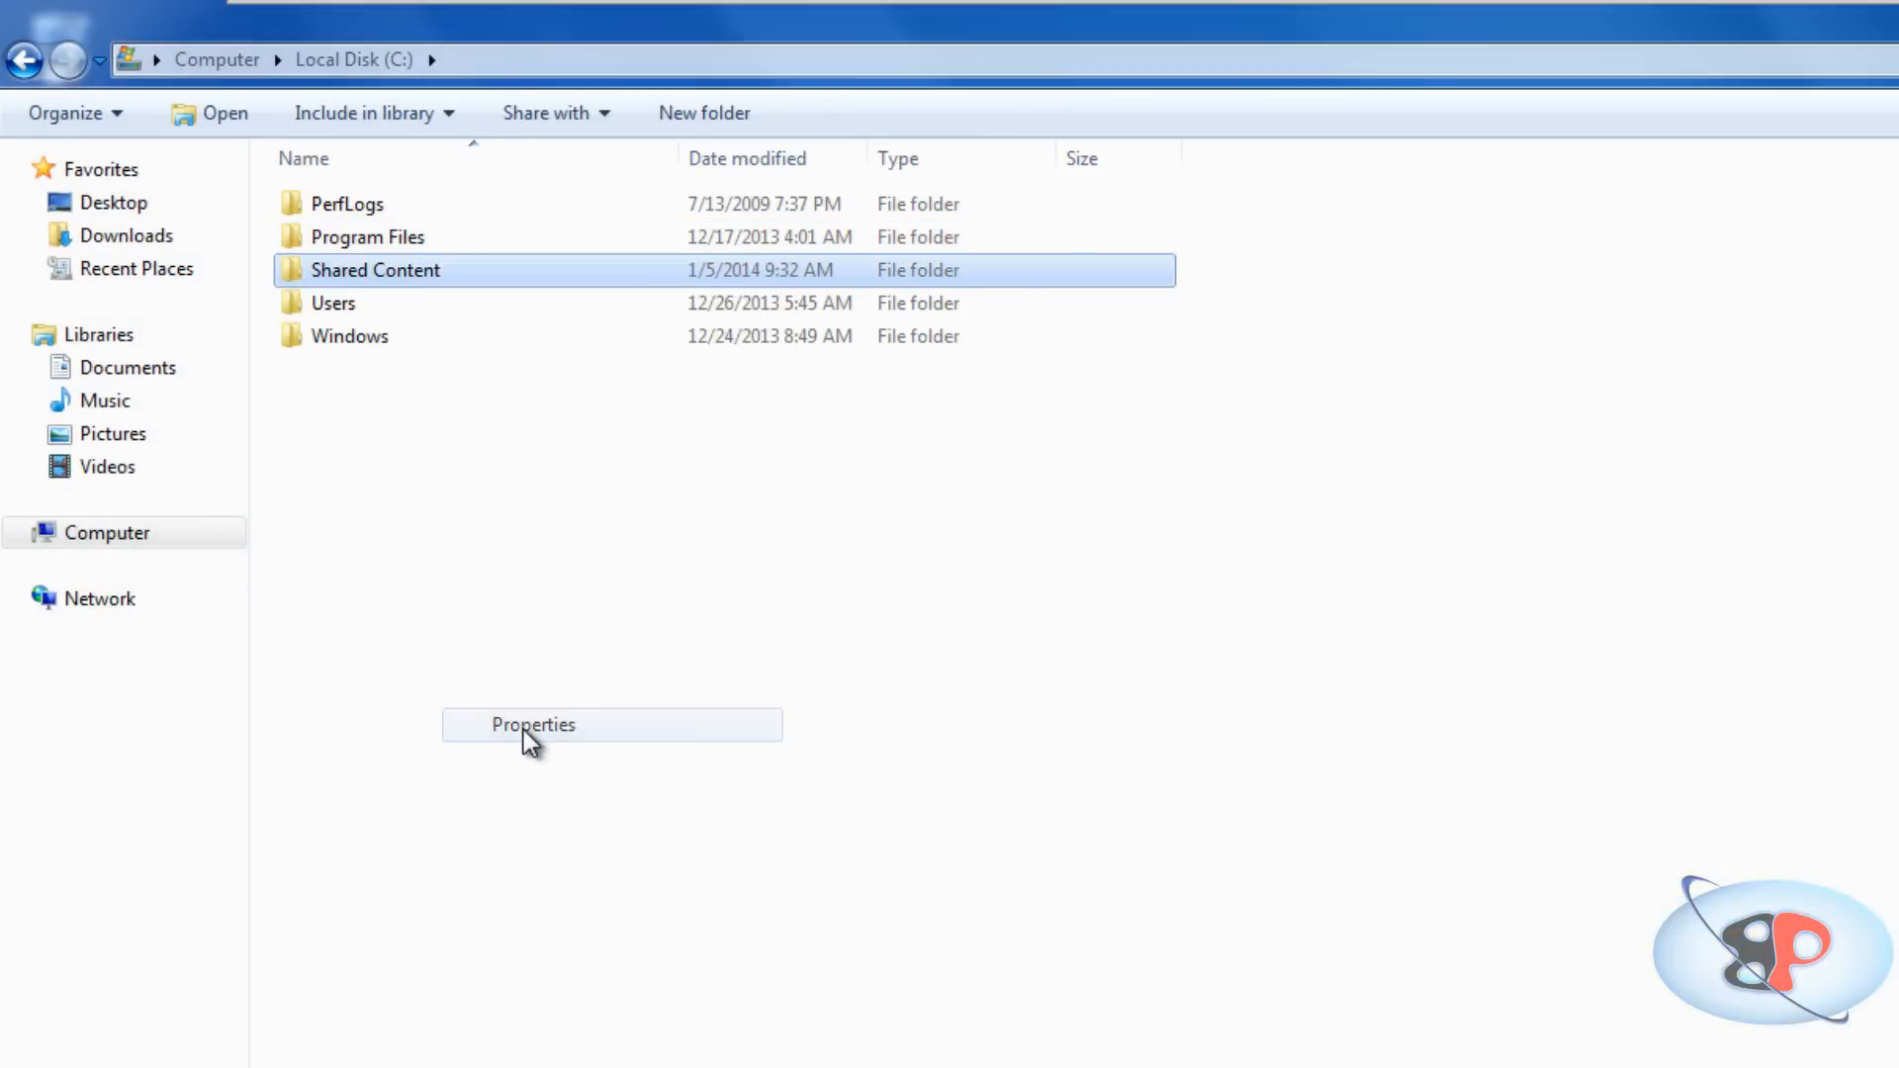
{"action": "left_click", "coordinate": [530, 724]}
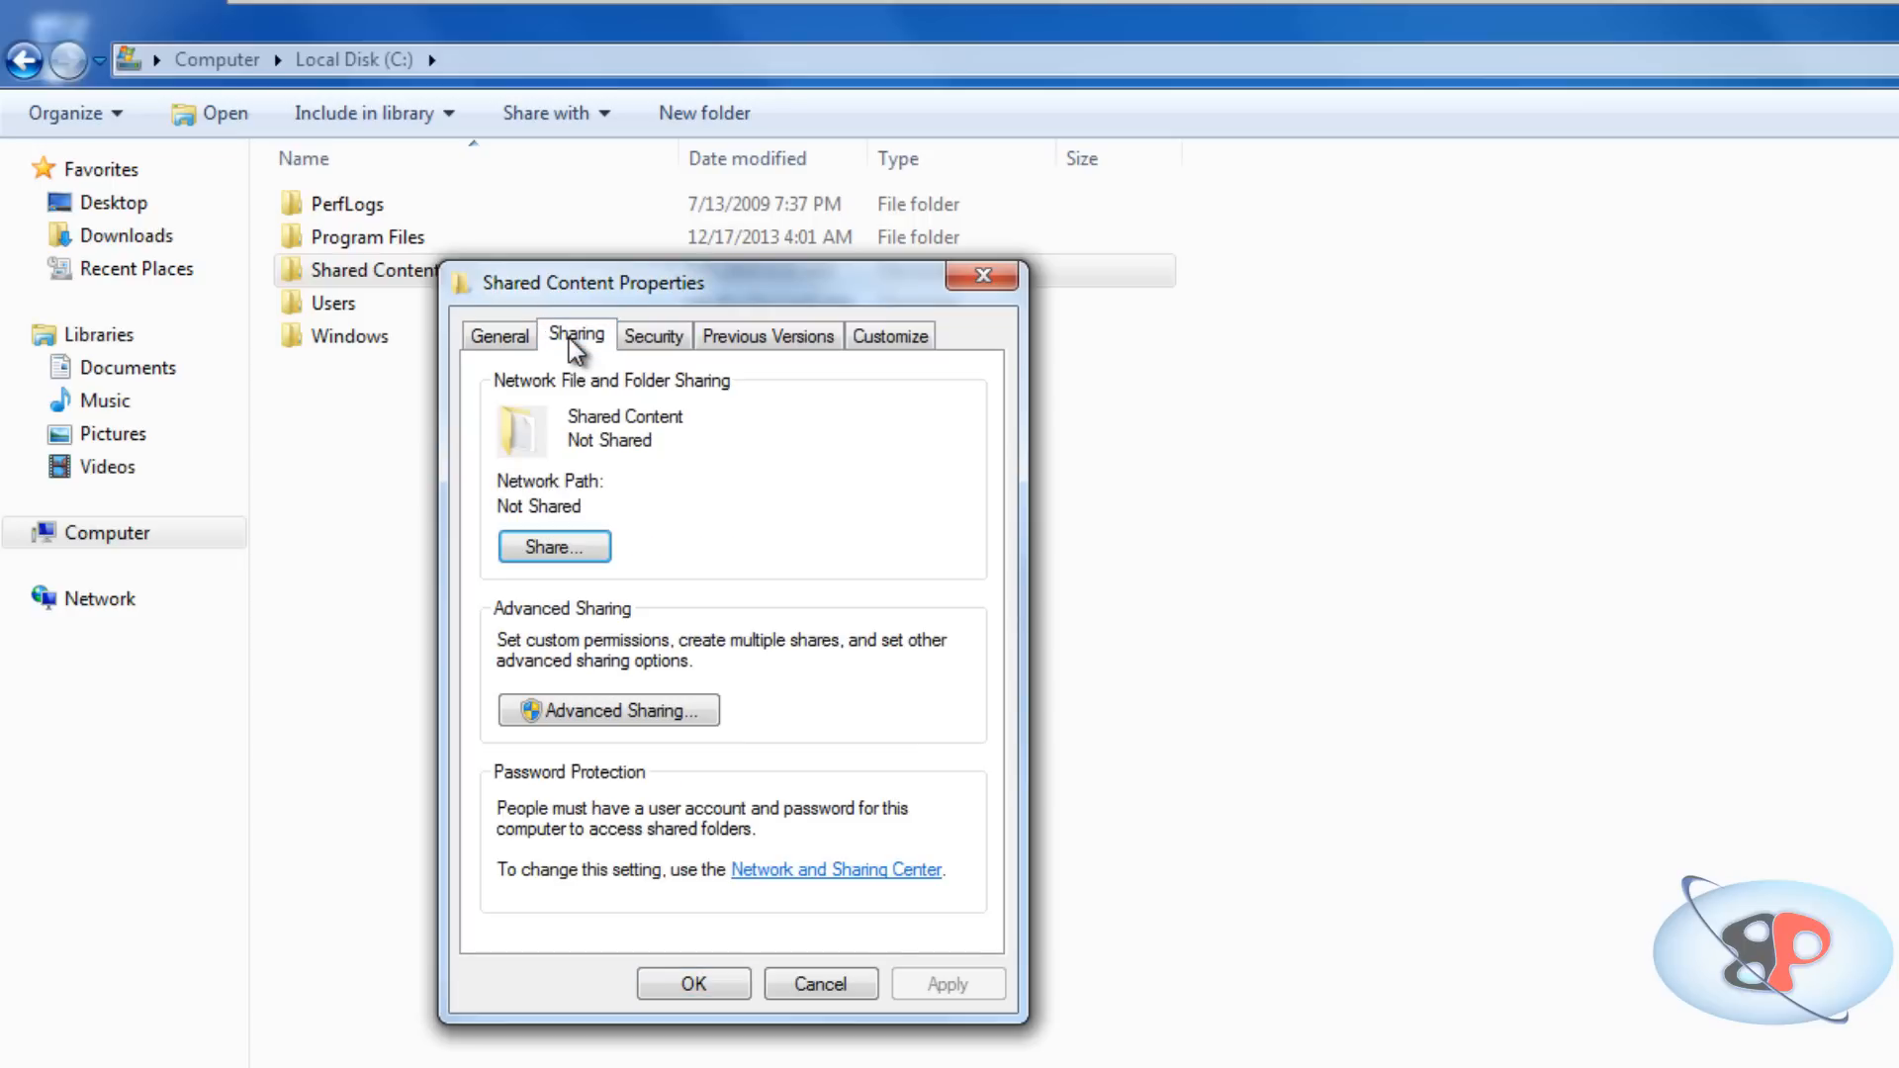
{"action": "left_click", "coordinate": [554, 546]}
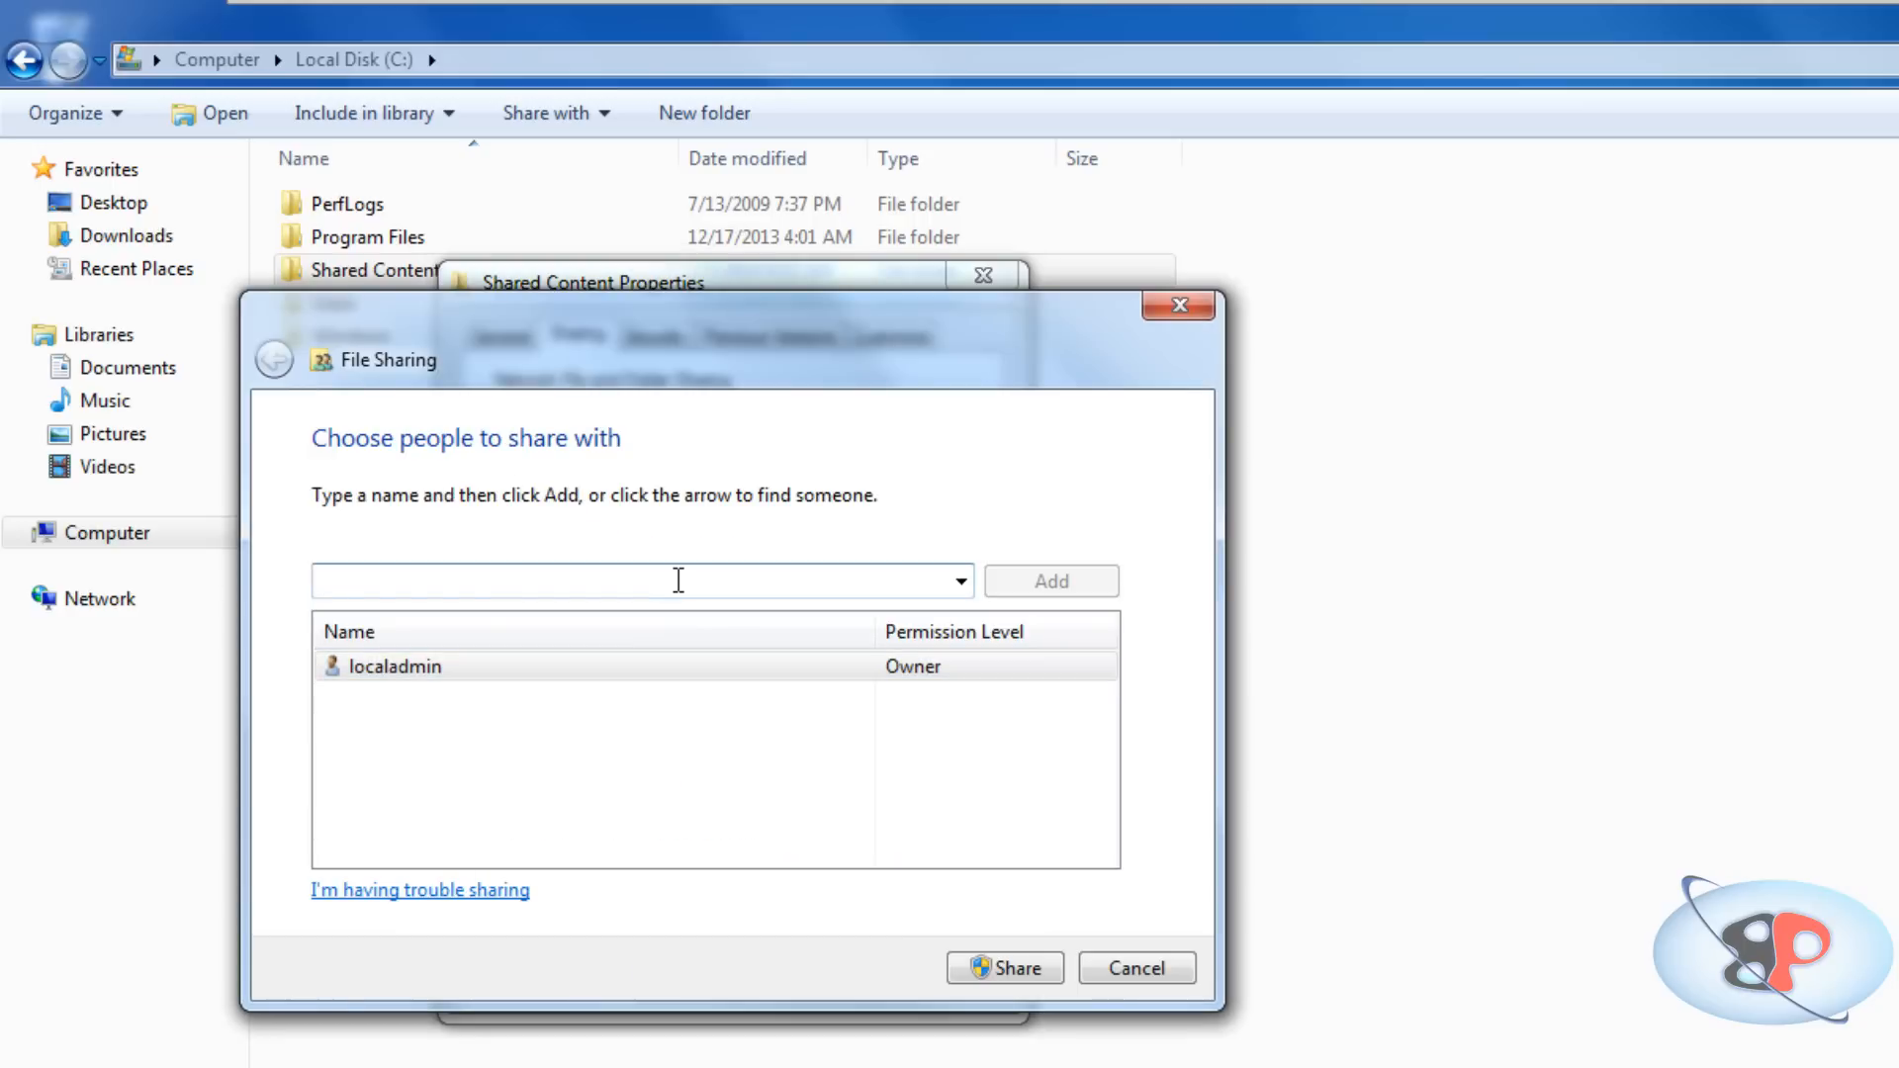
Dismiss the not-found error, remove the mistyped user, and add Everyone to the sharing list.
{"action": "type", "text": "a"}
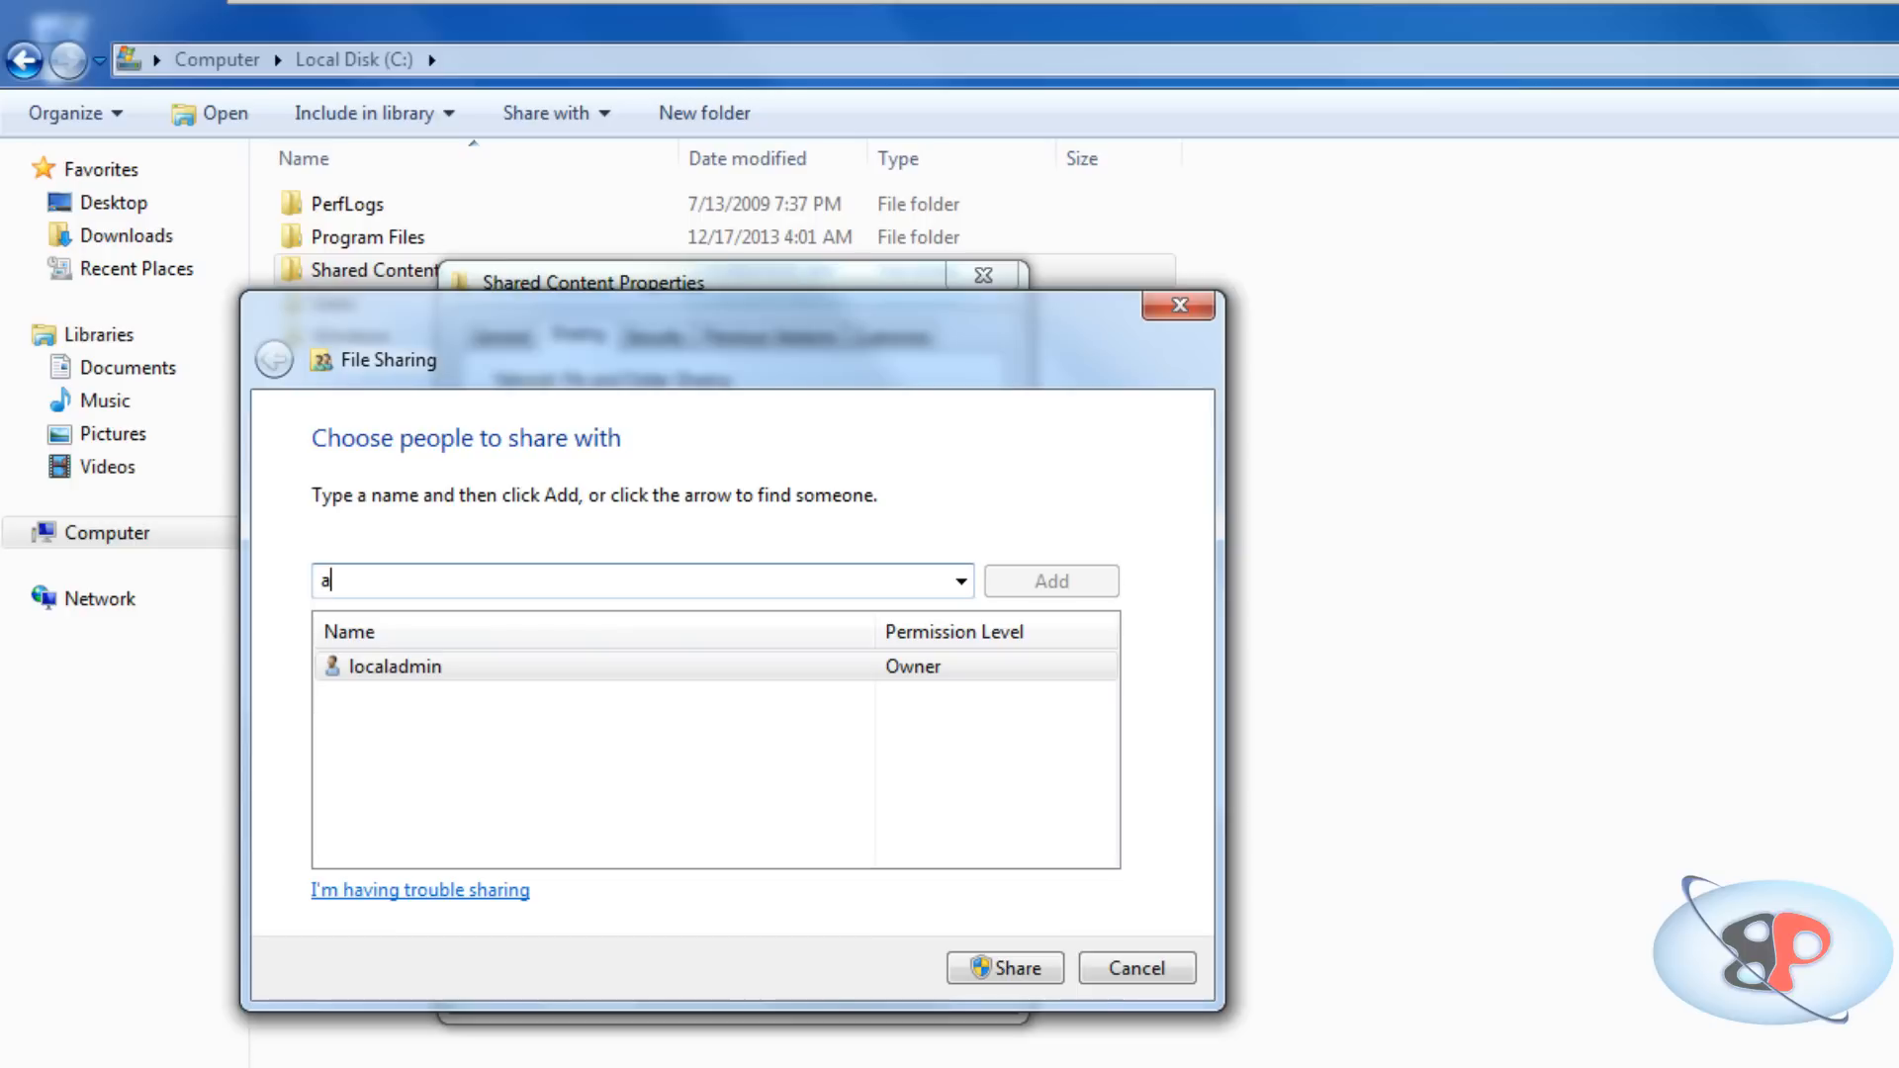
{"action": "left_click", "coordinate": [1048, 581]}
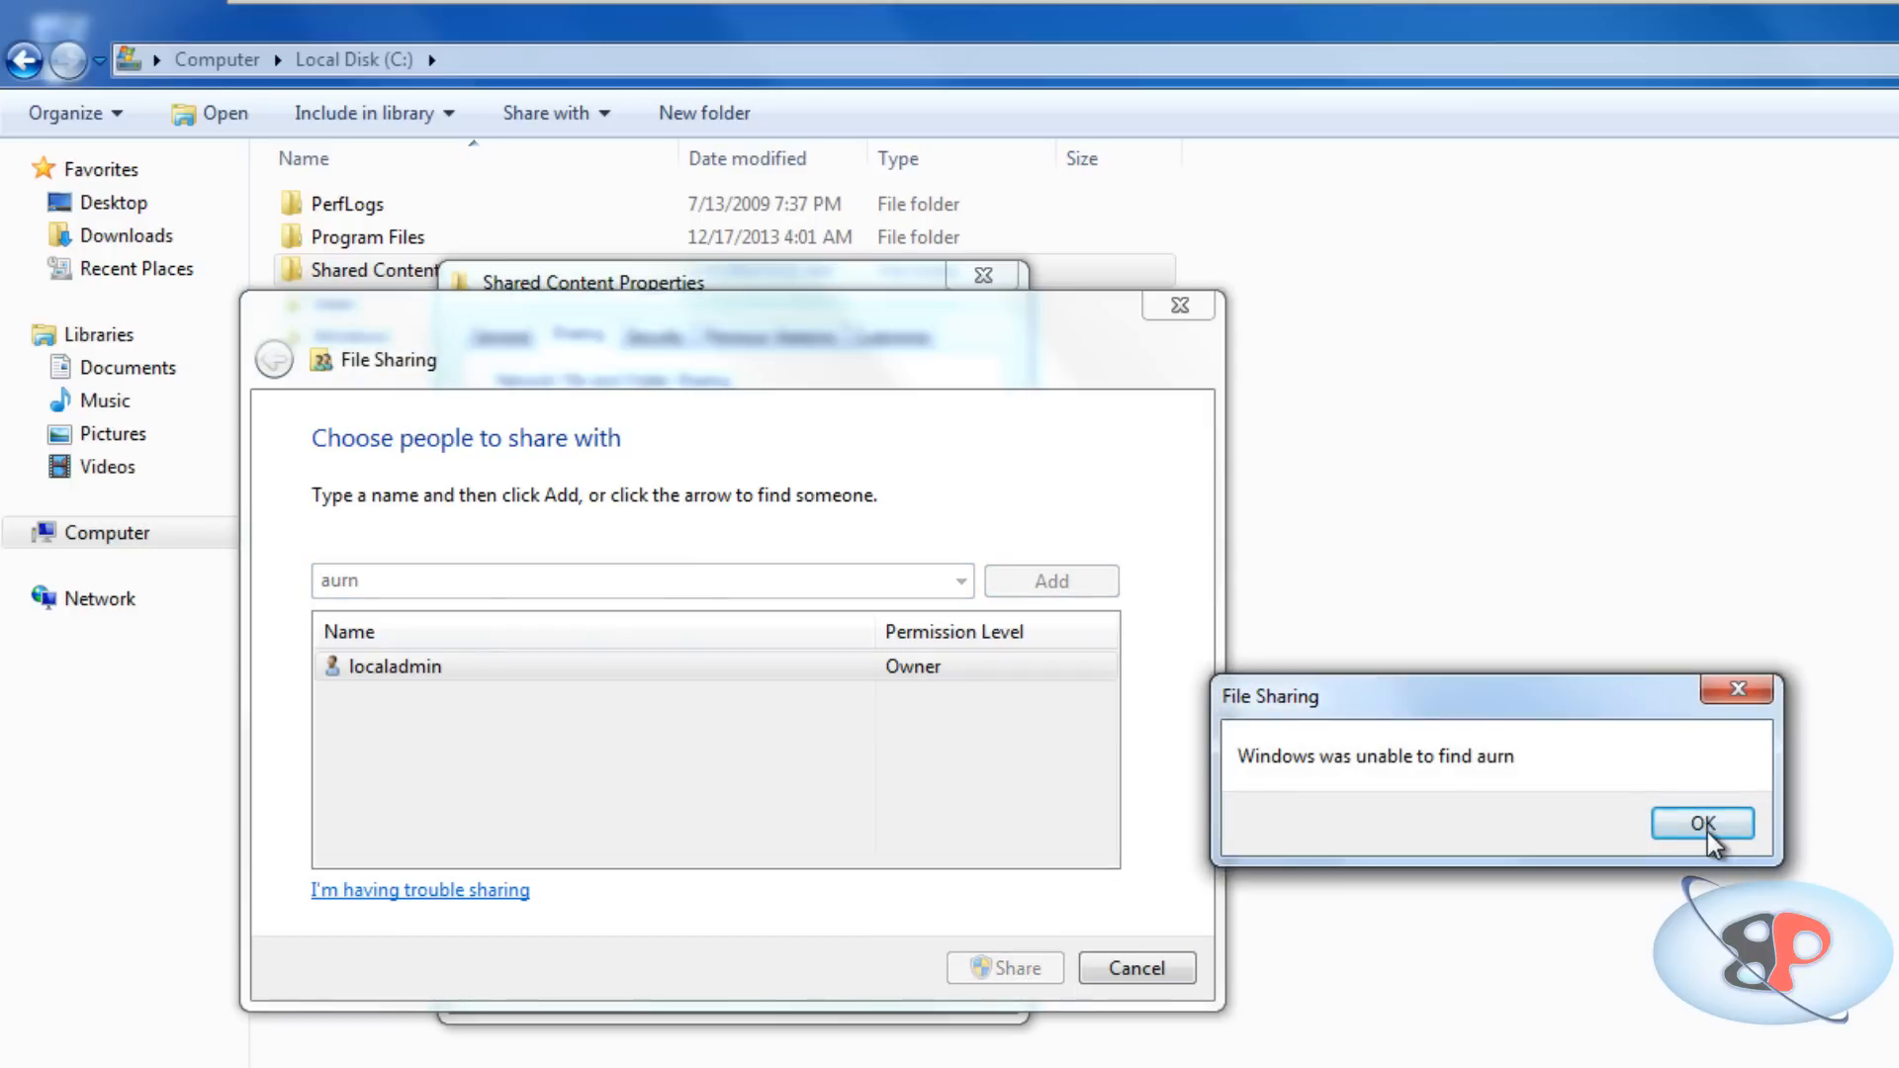
{"action": "left_click", "coordinate": [1700, 824]}
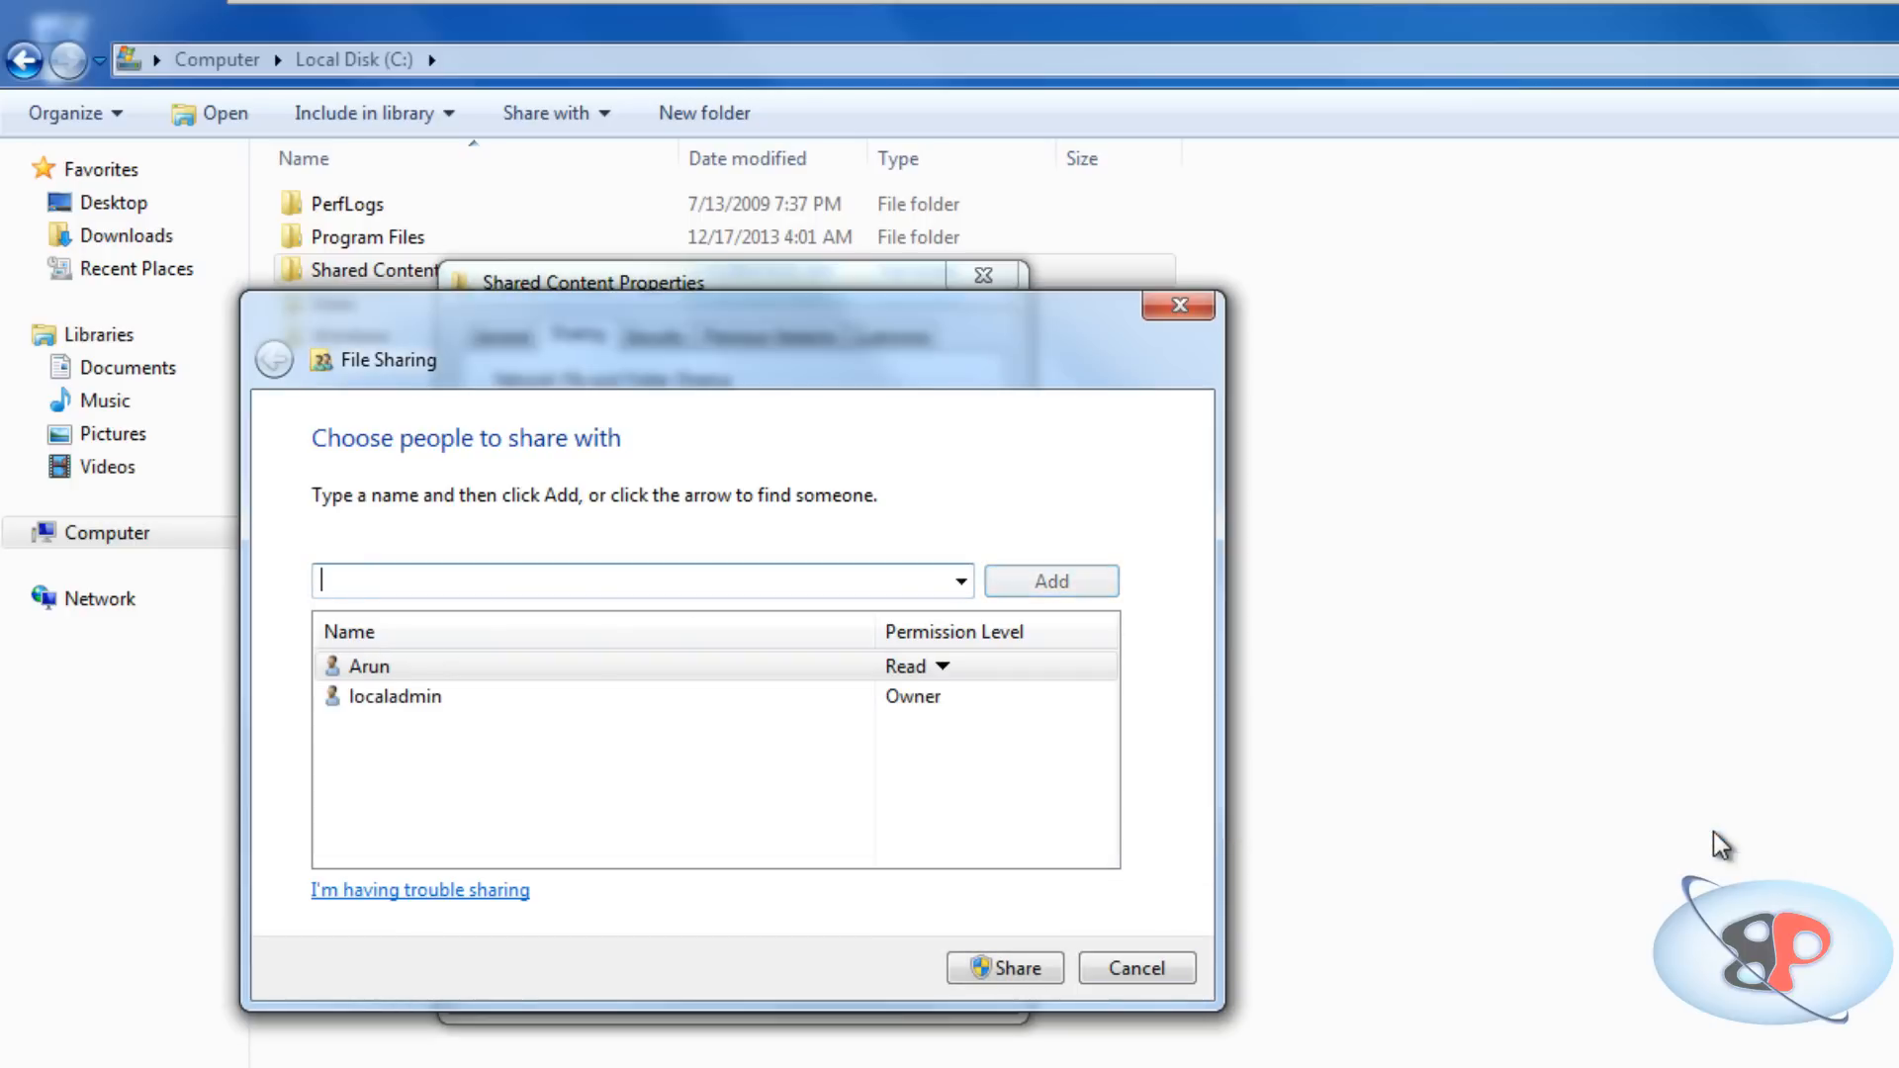
{"action": "left_click", "coordinate": [939, 666]}
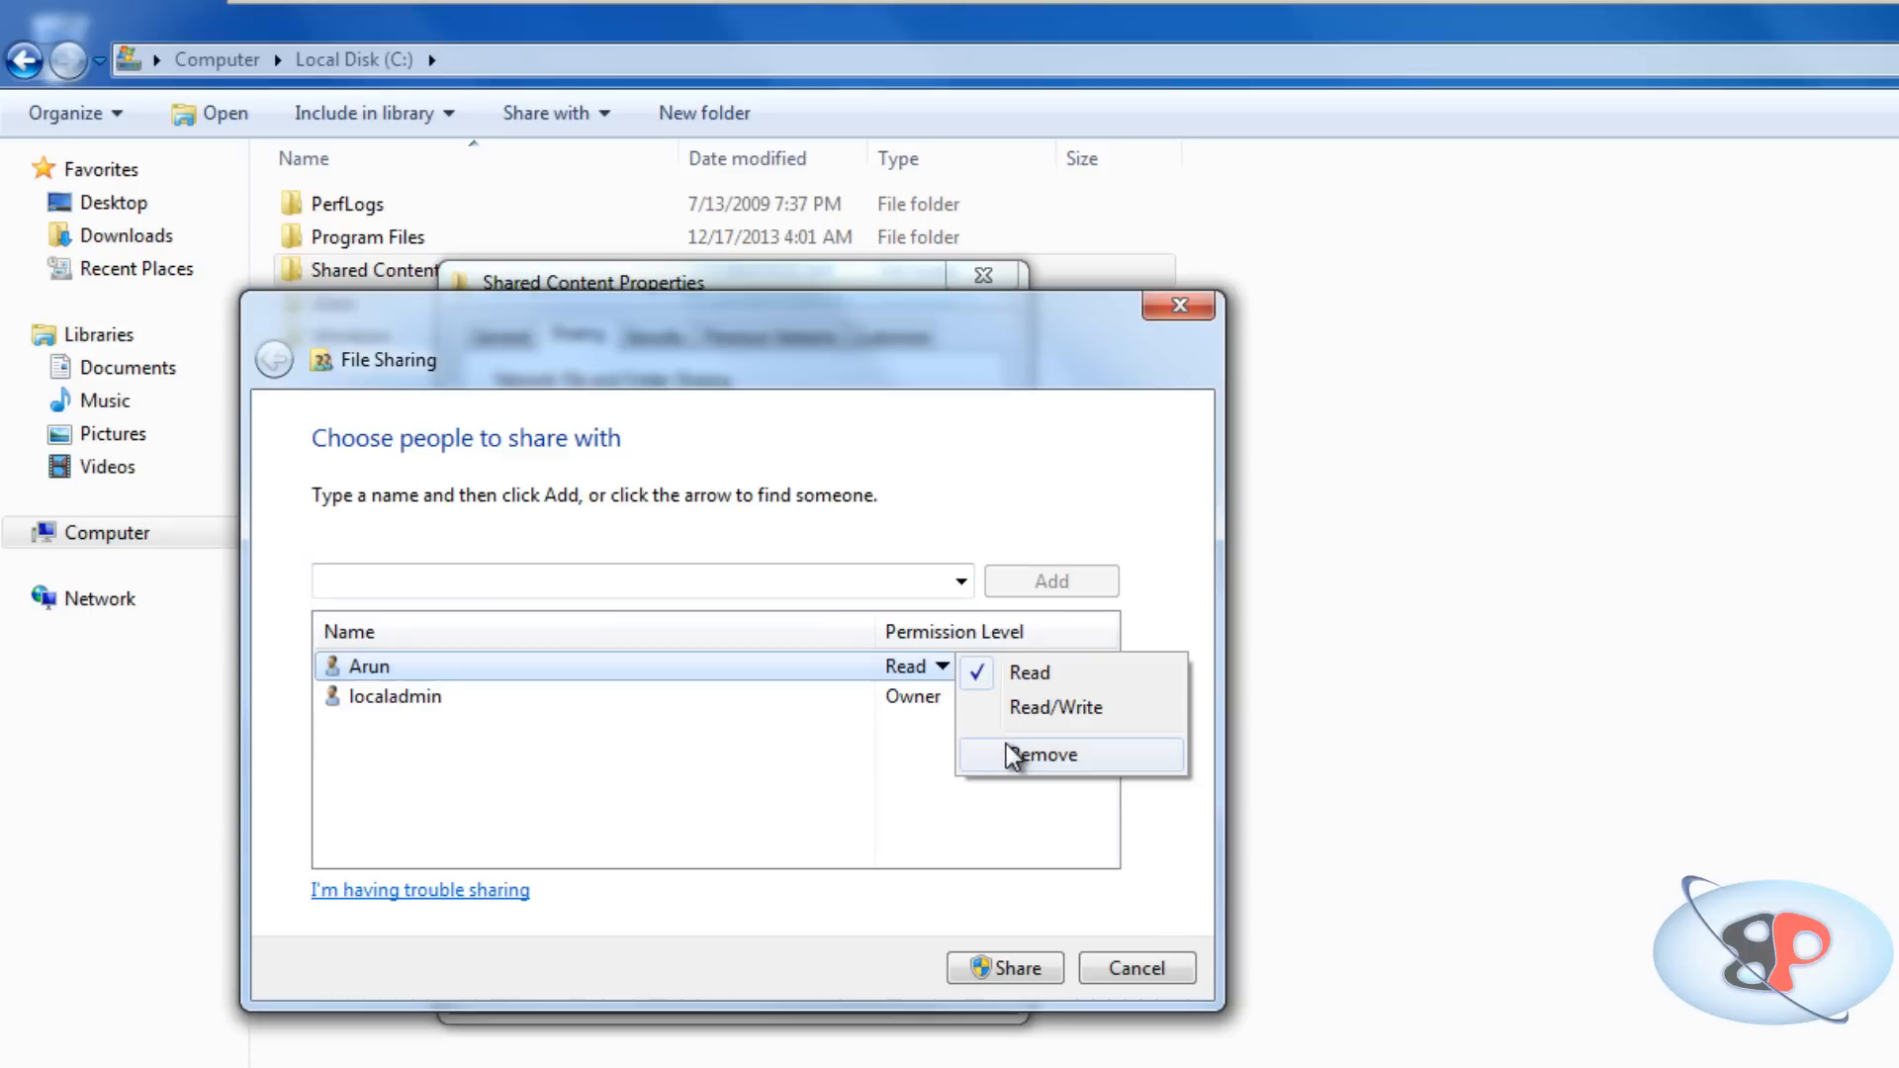
{"action": "left_click", "coordinate": [1040, 754]}
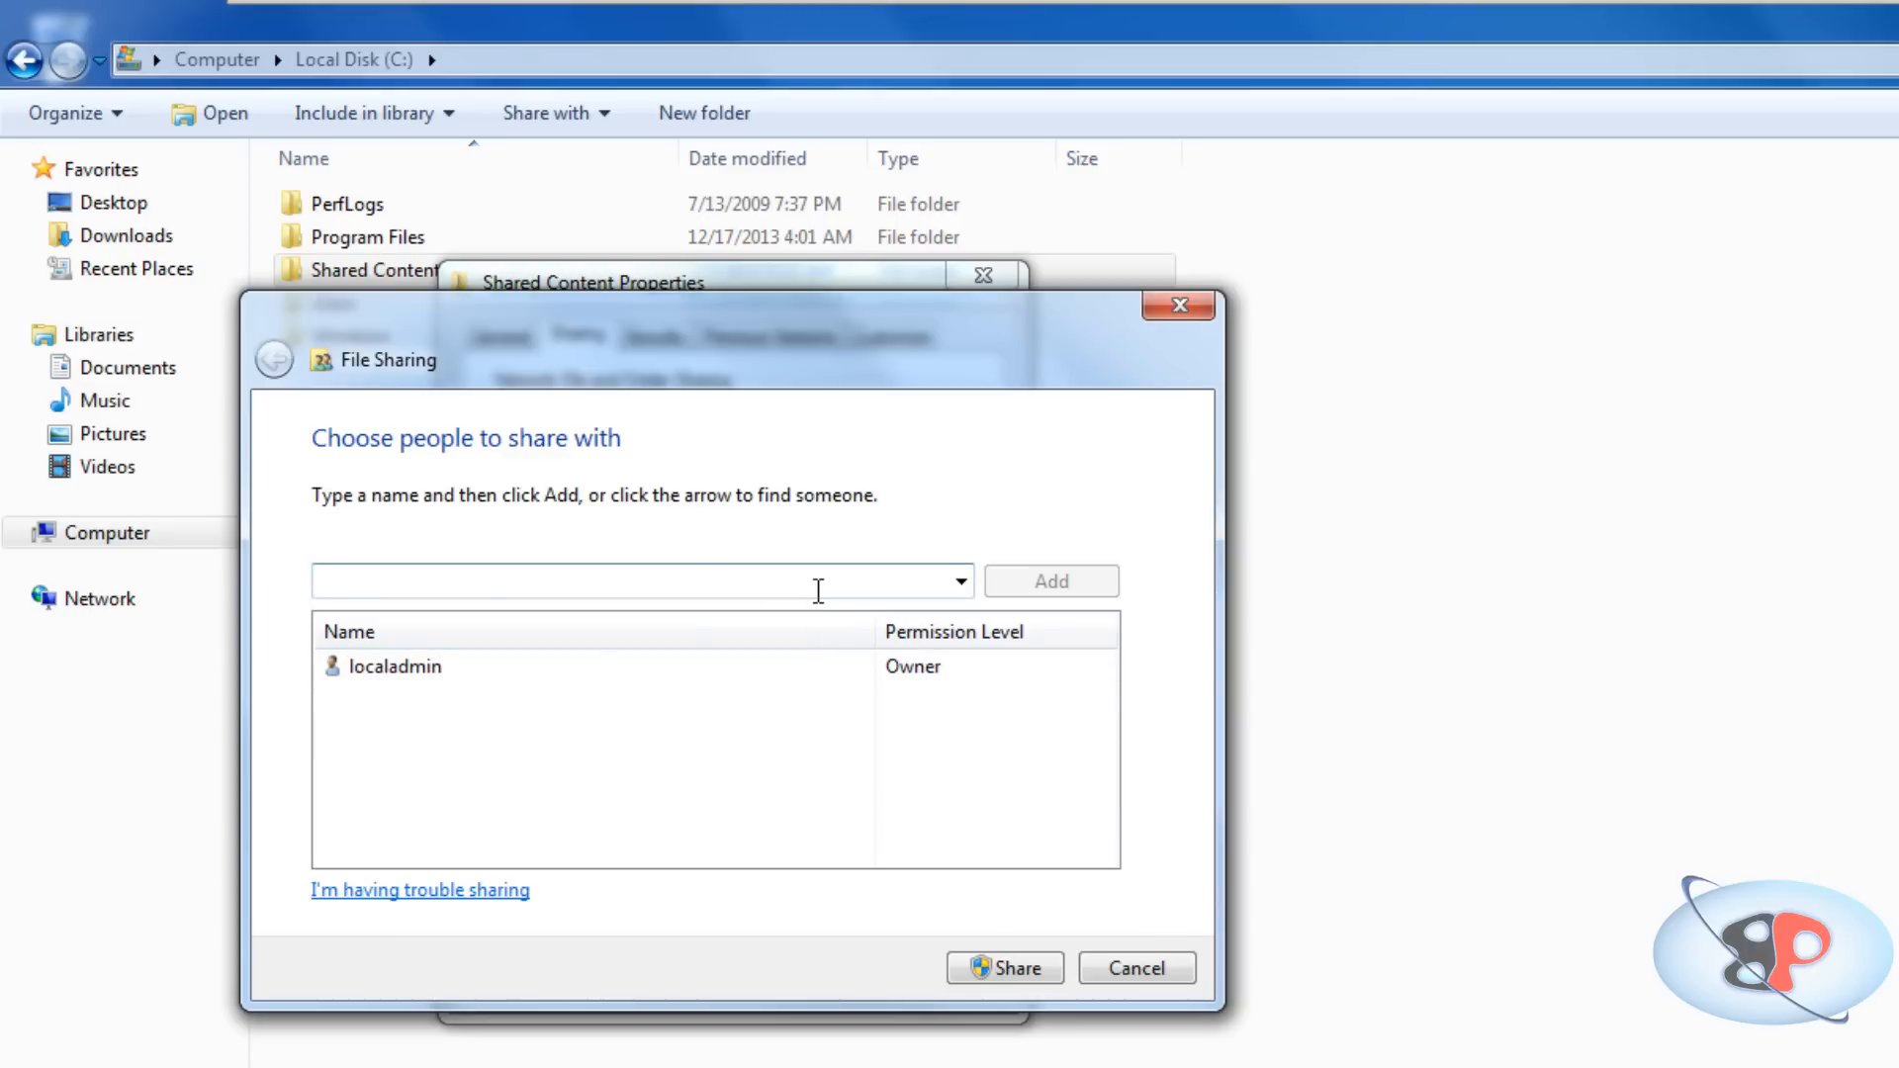
{"action": "left_click", "coordinate": [1049, 581]}
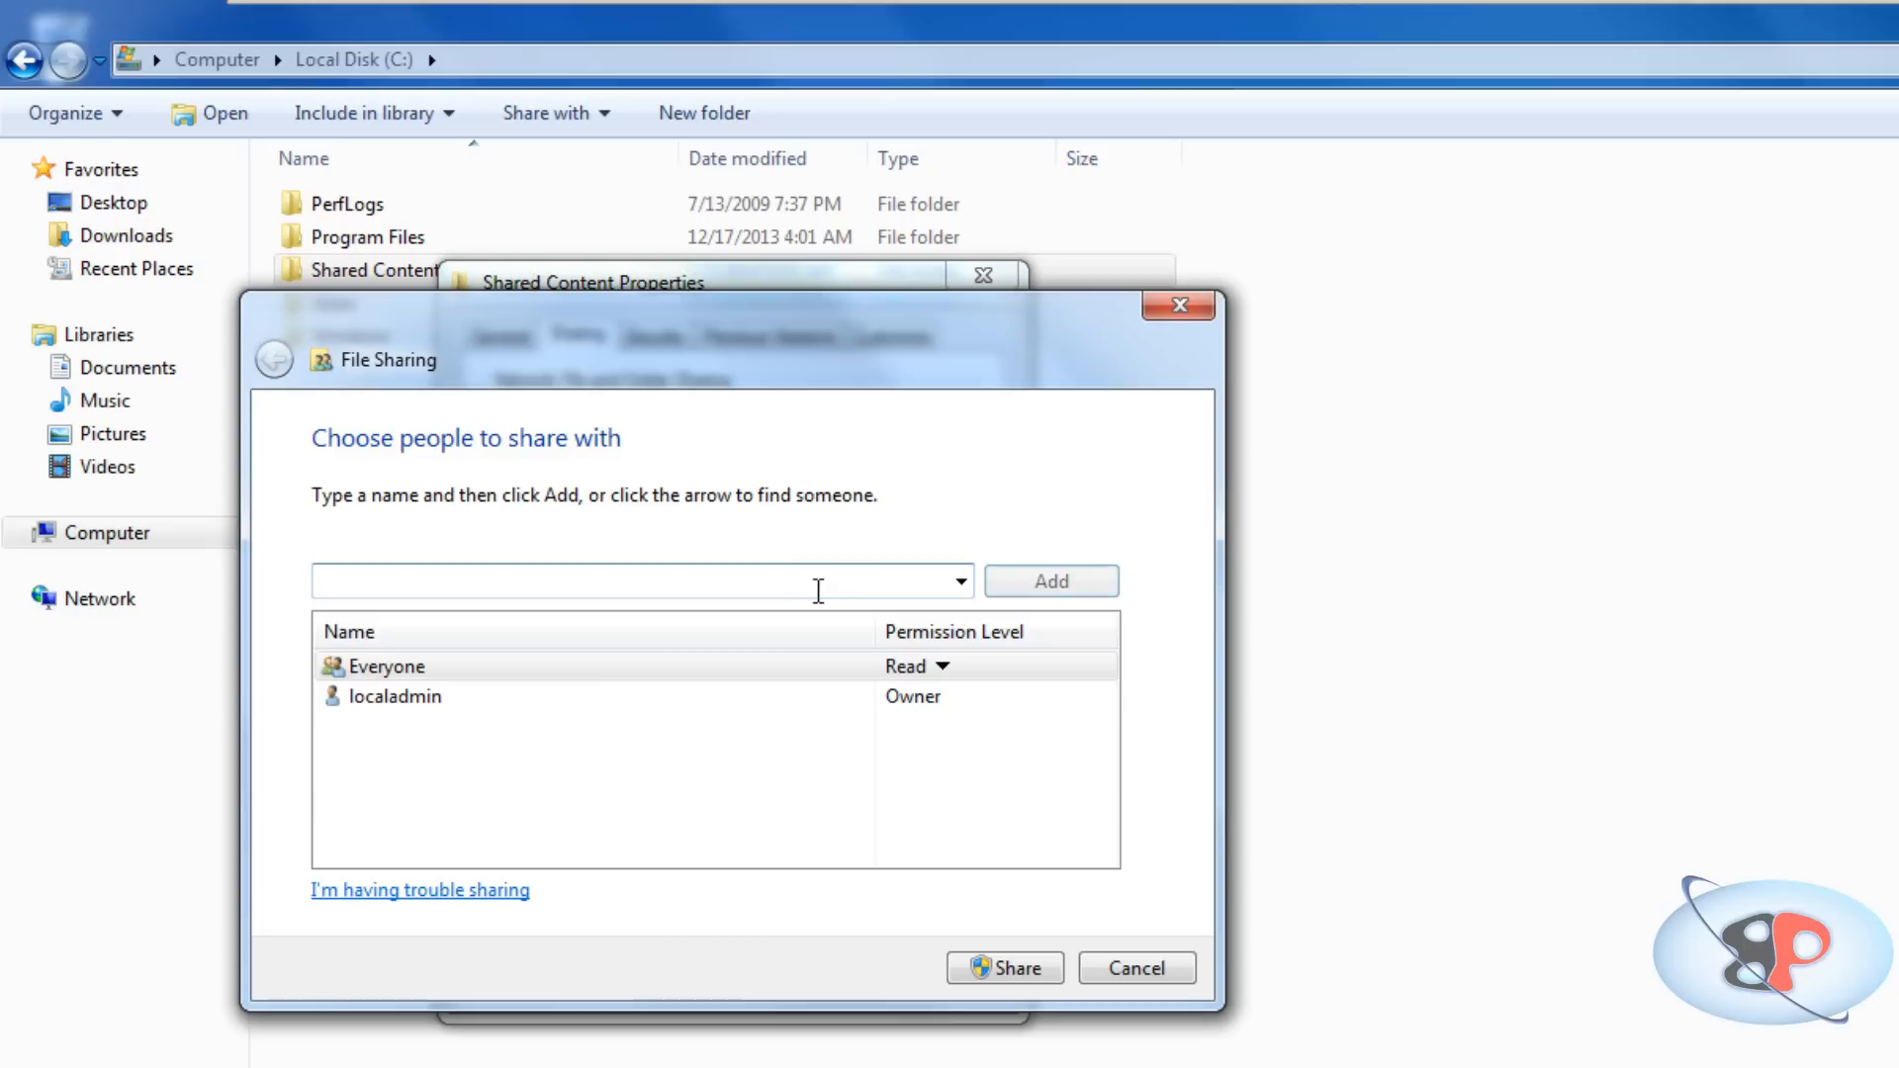
{"action": "mouse_move", "coordinate": [951, 751]}
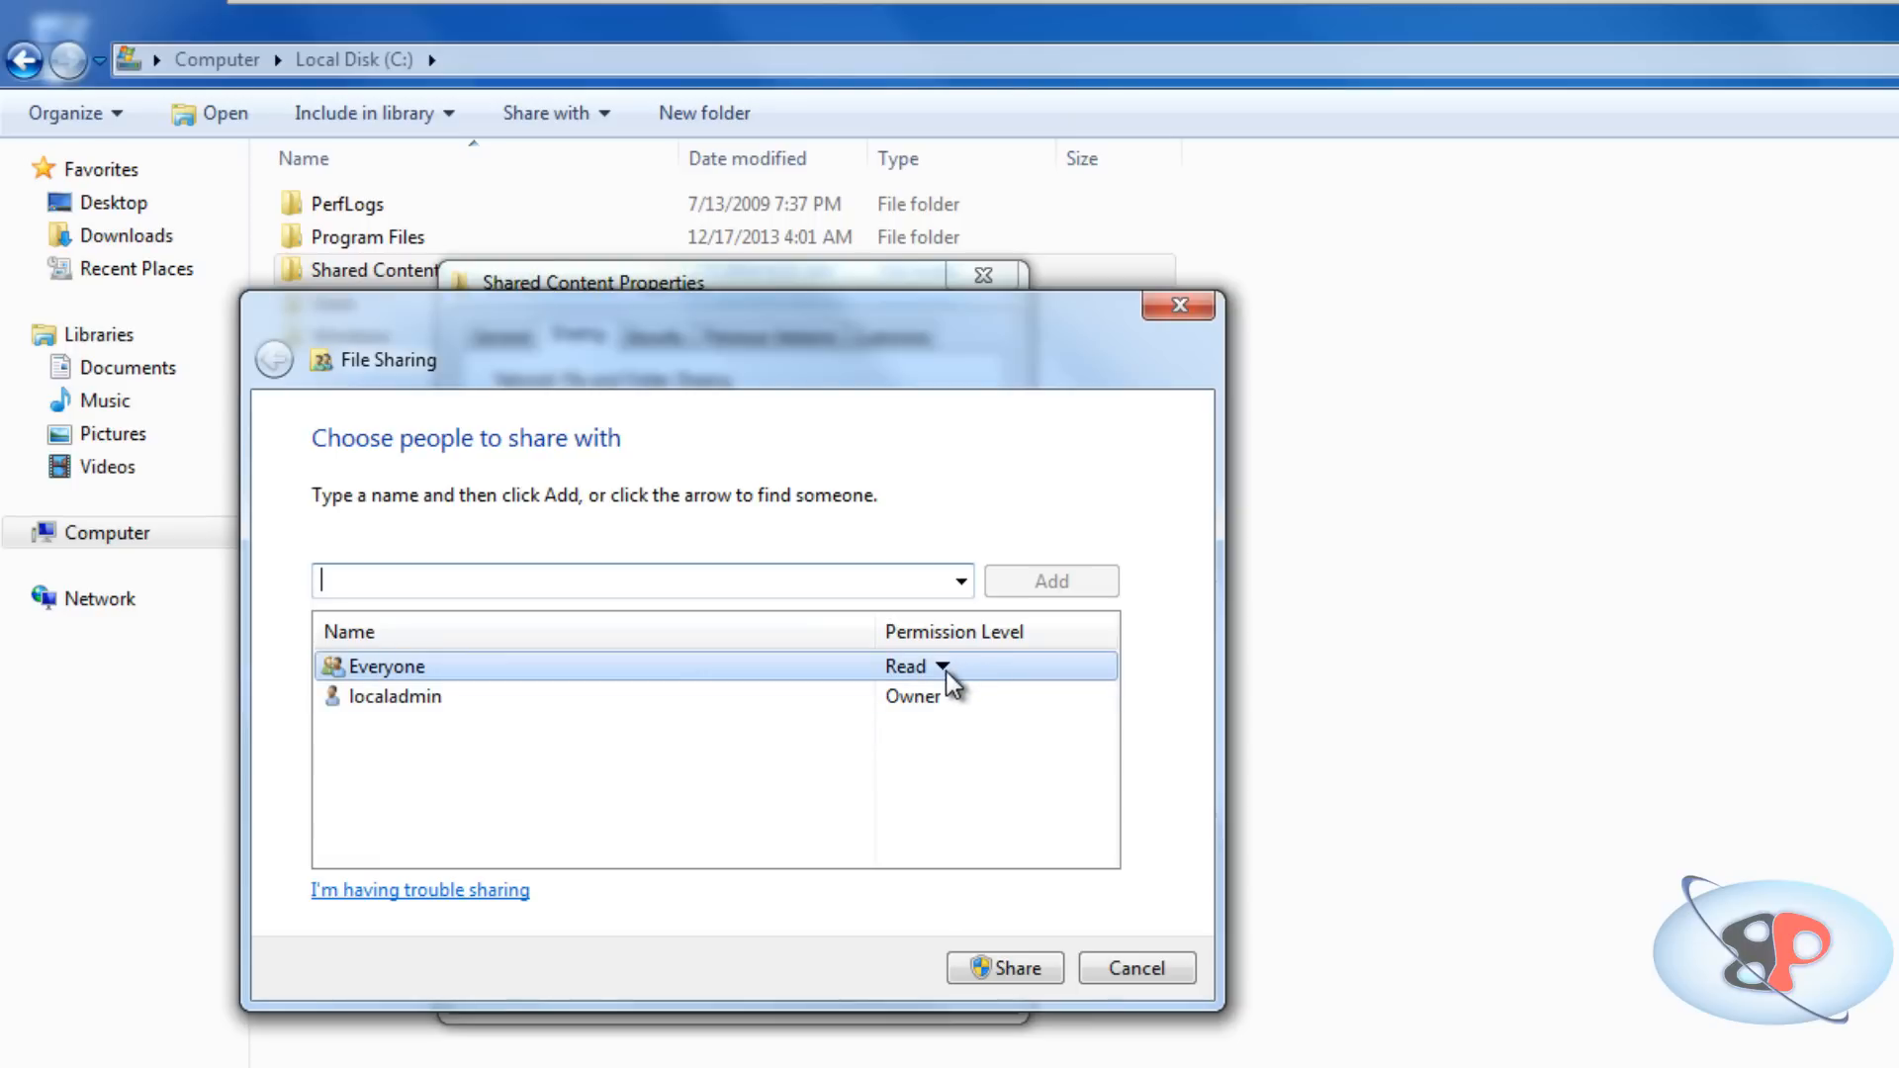
Give Everyone Read/Write permission, share the folder, and close Shared Content Properties.
{"action": "left_click", "coordinate": [942, 666]}
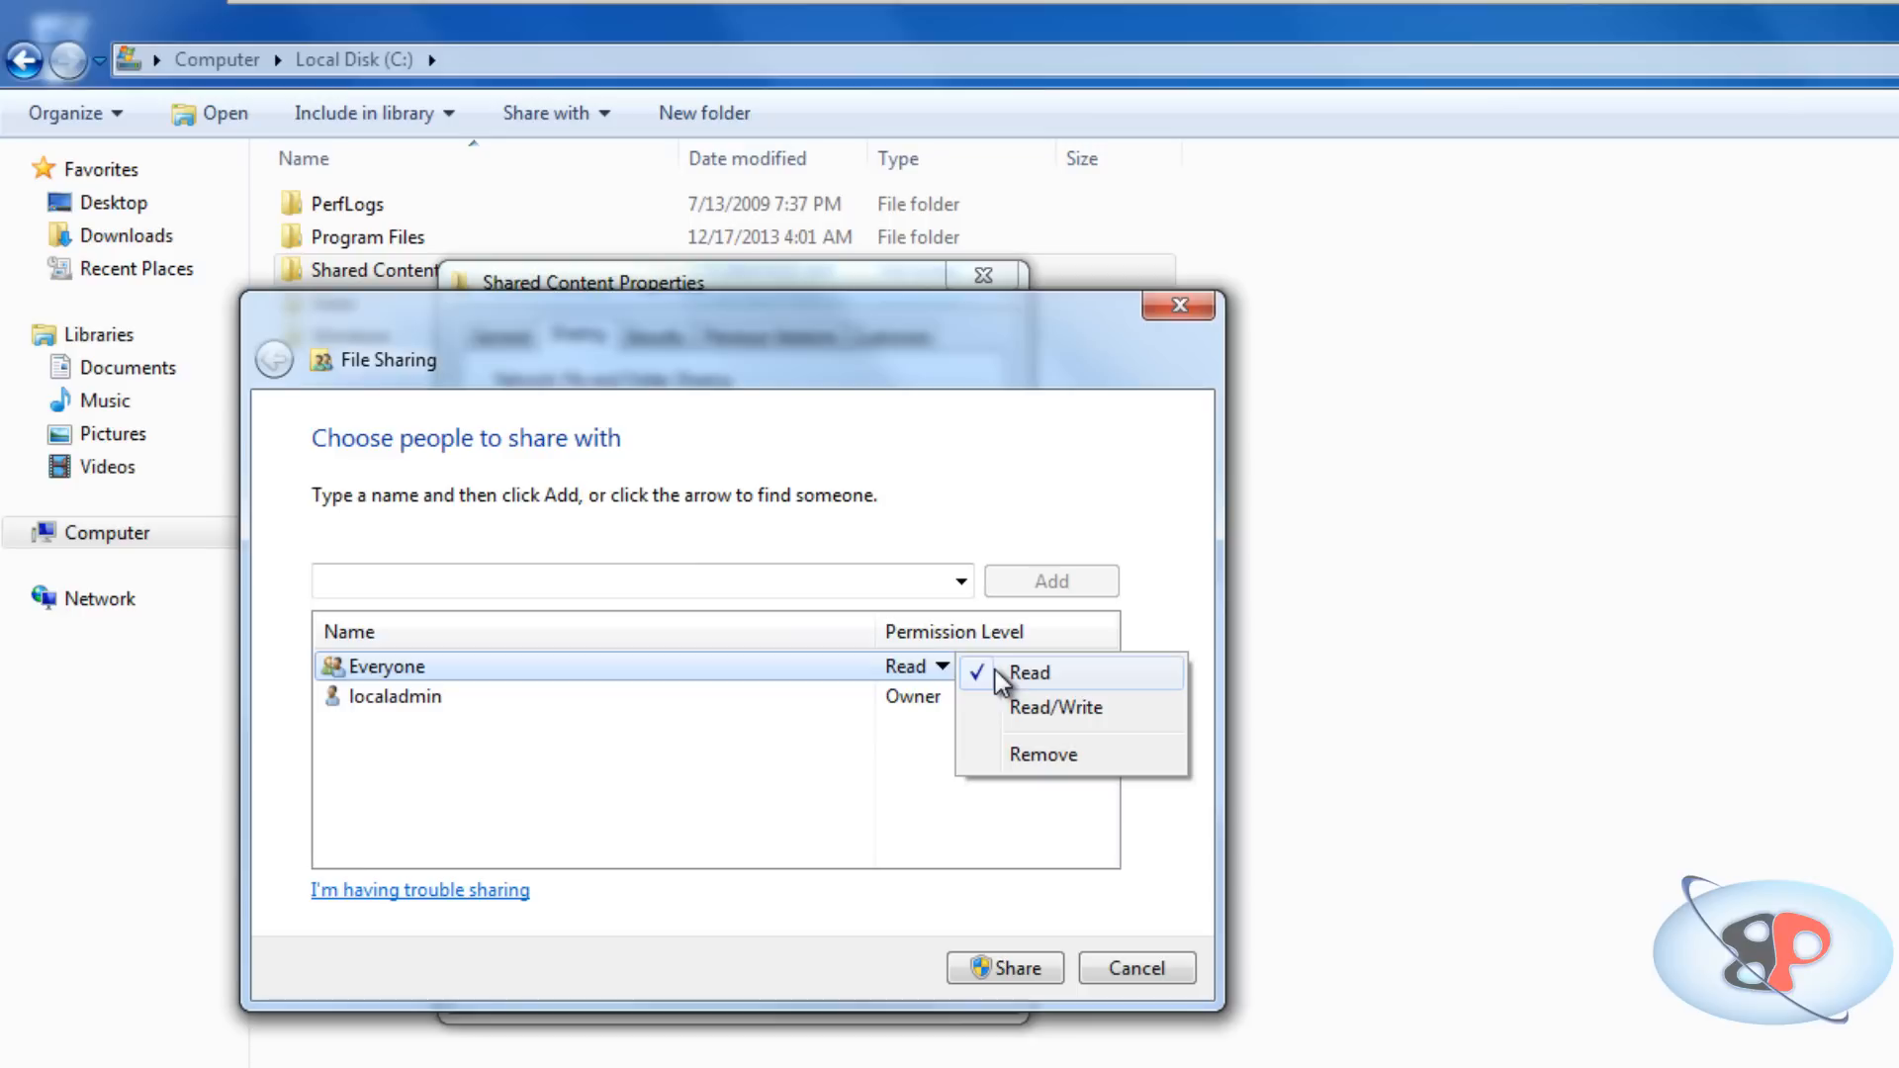
{"action": "mouse_move", "coordinate": [1027, 689]}
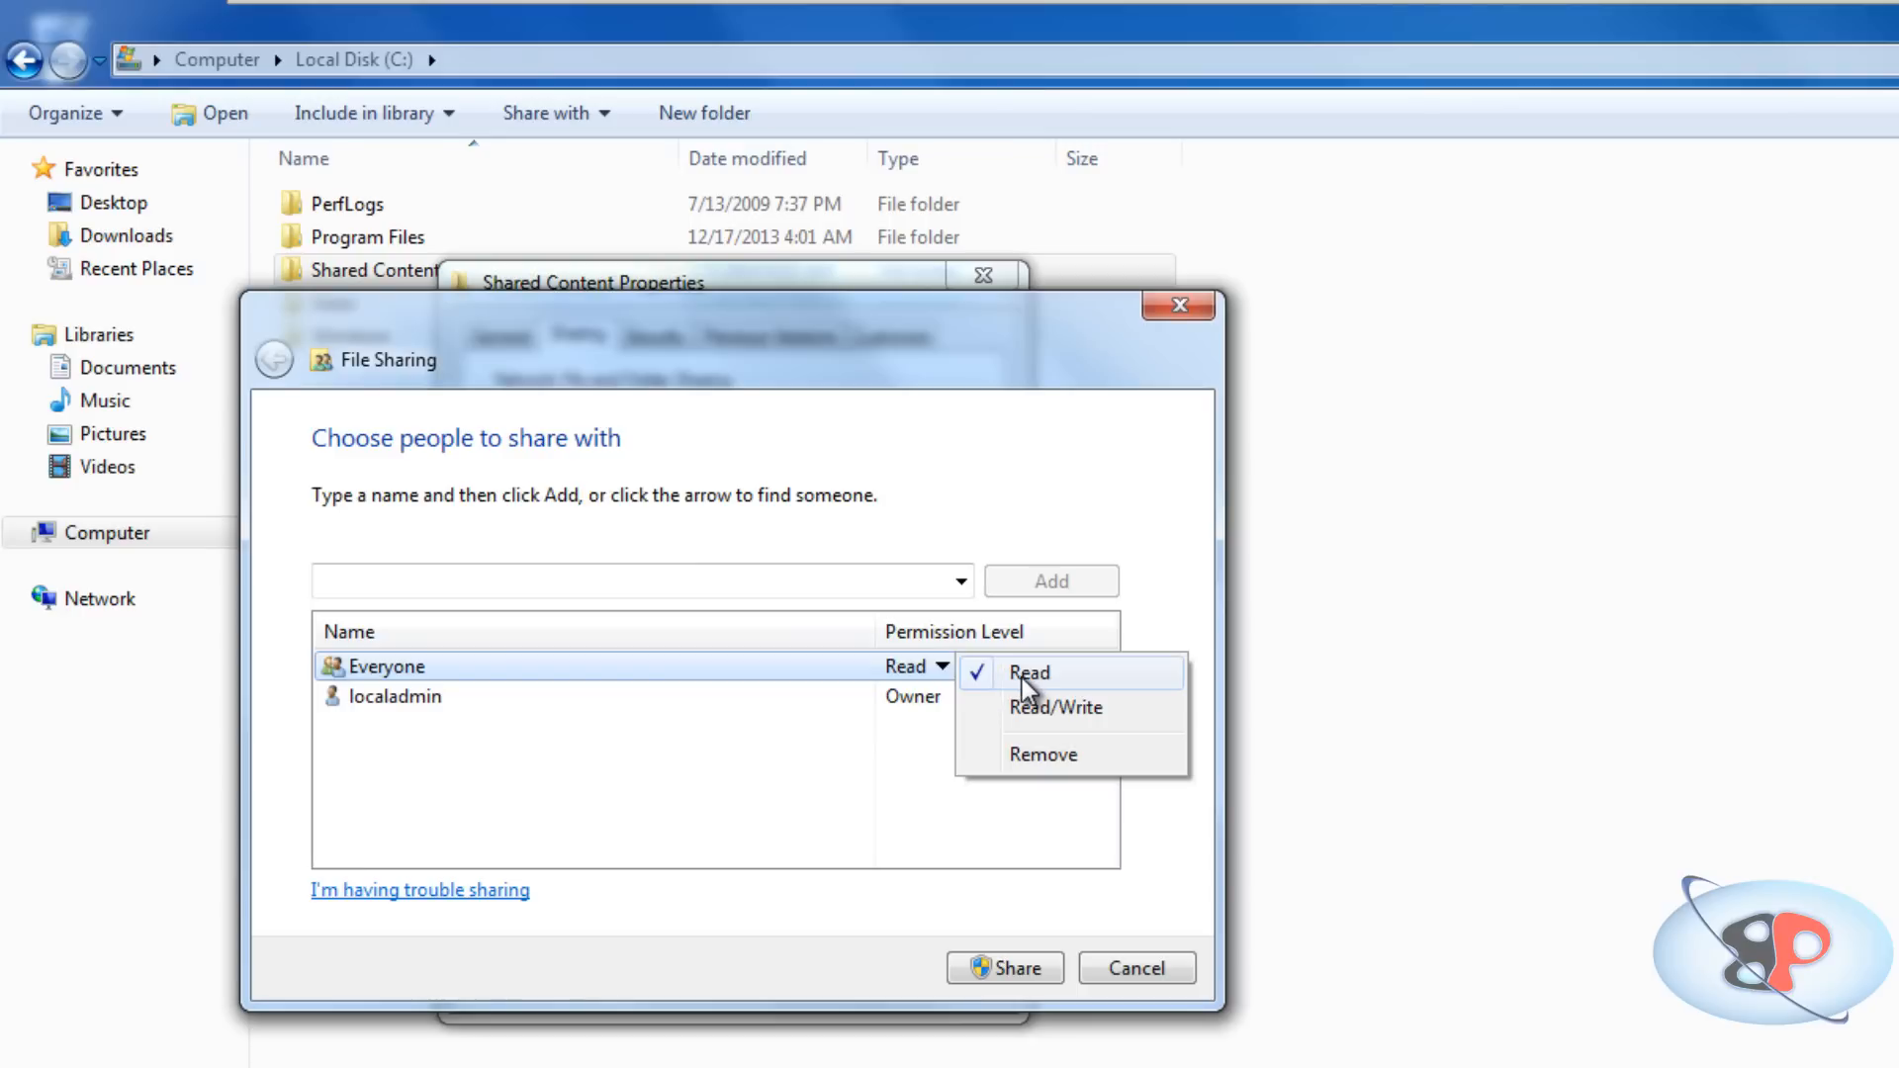
{"action": "left_click", "coordinate": [1028, 673]}
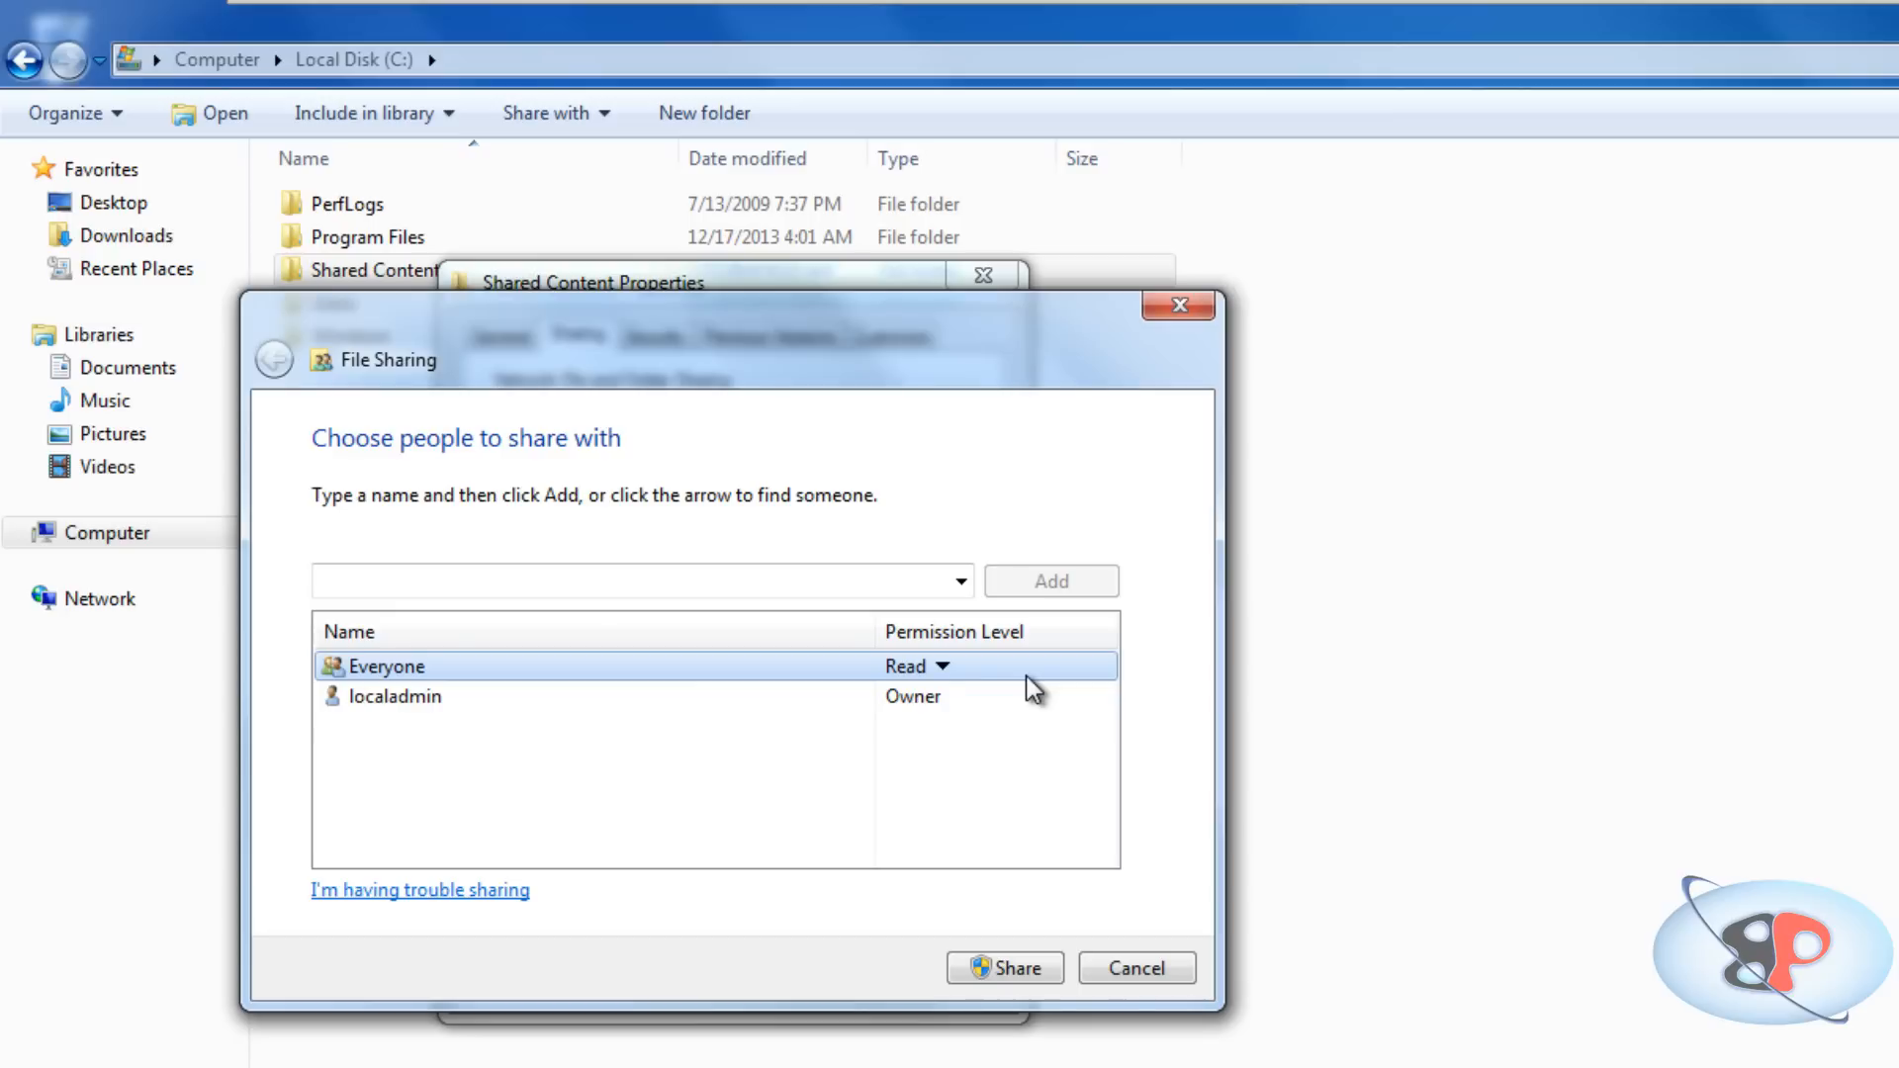
{"action": "left_click", "coordinate": [942, 666]}
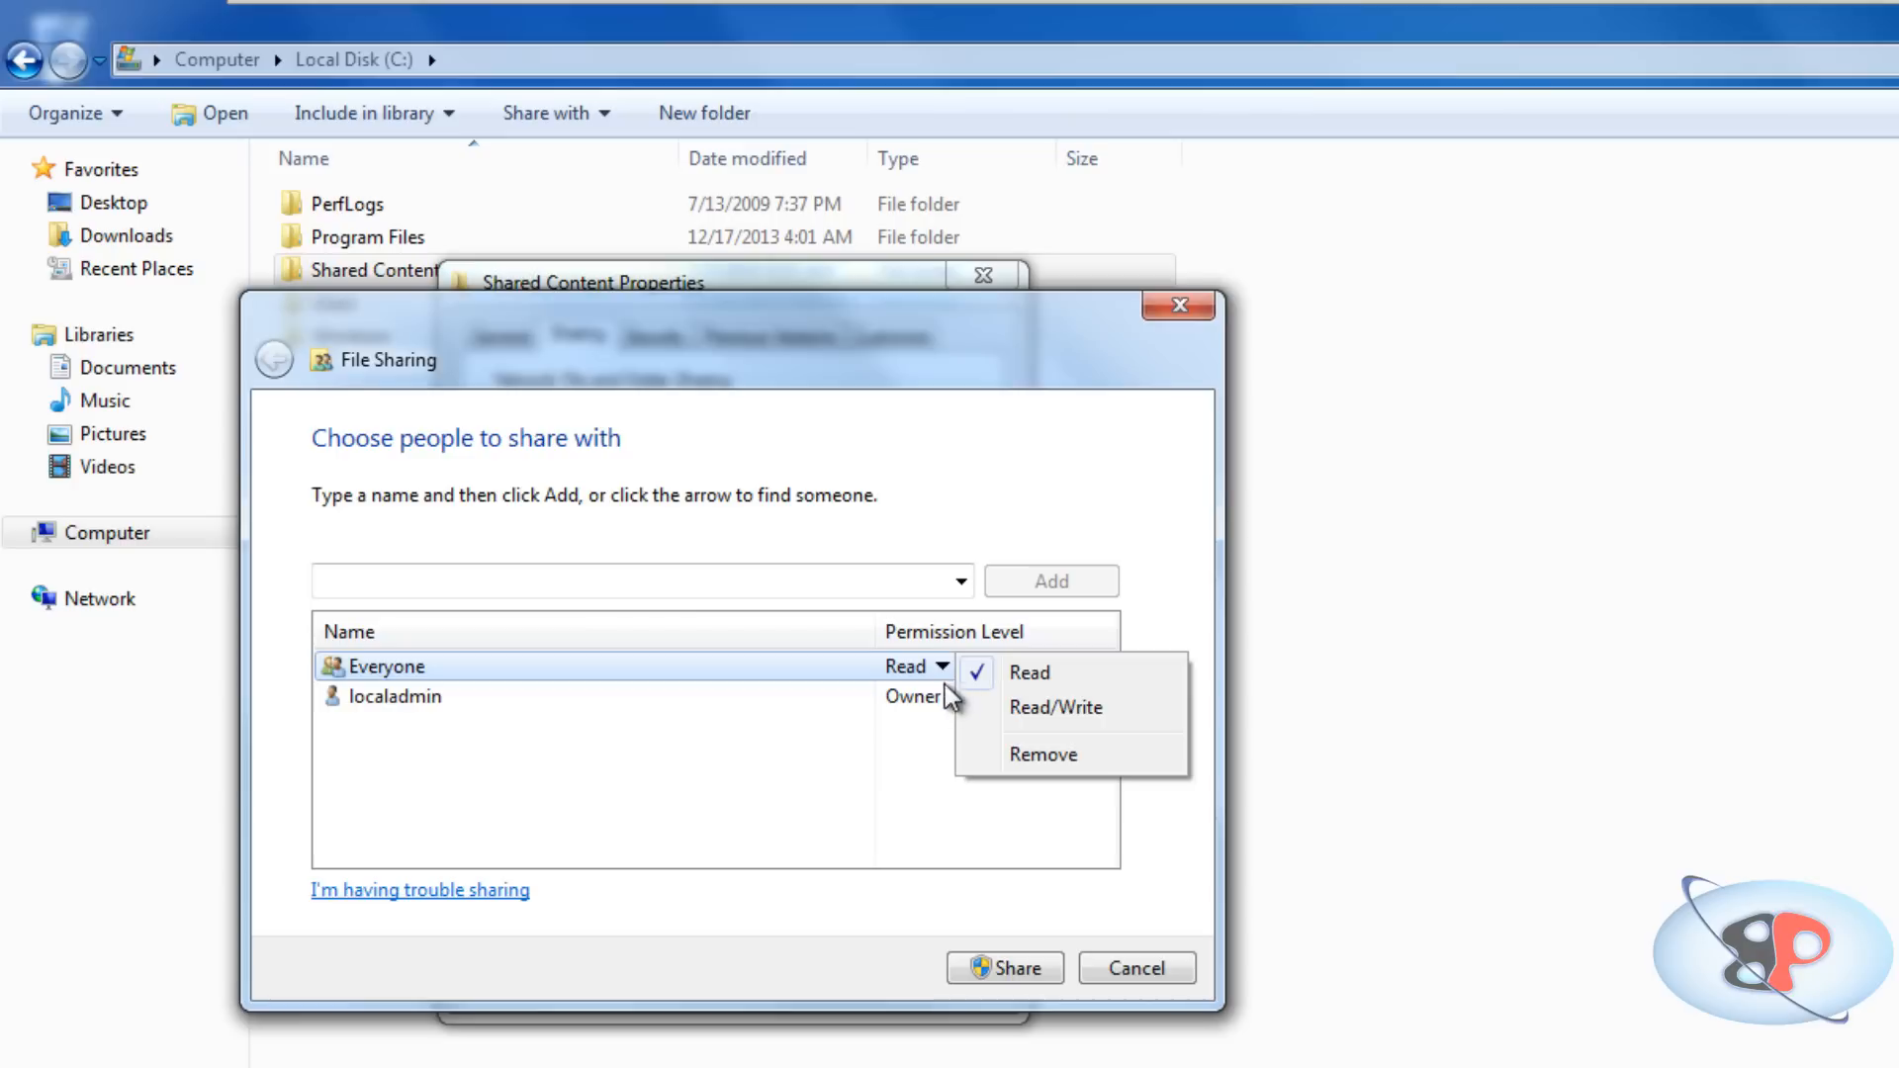
{"action": "left_click", "coordinate": [1055, 707]}
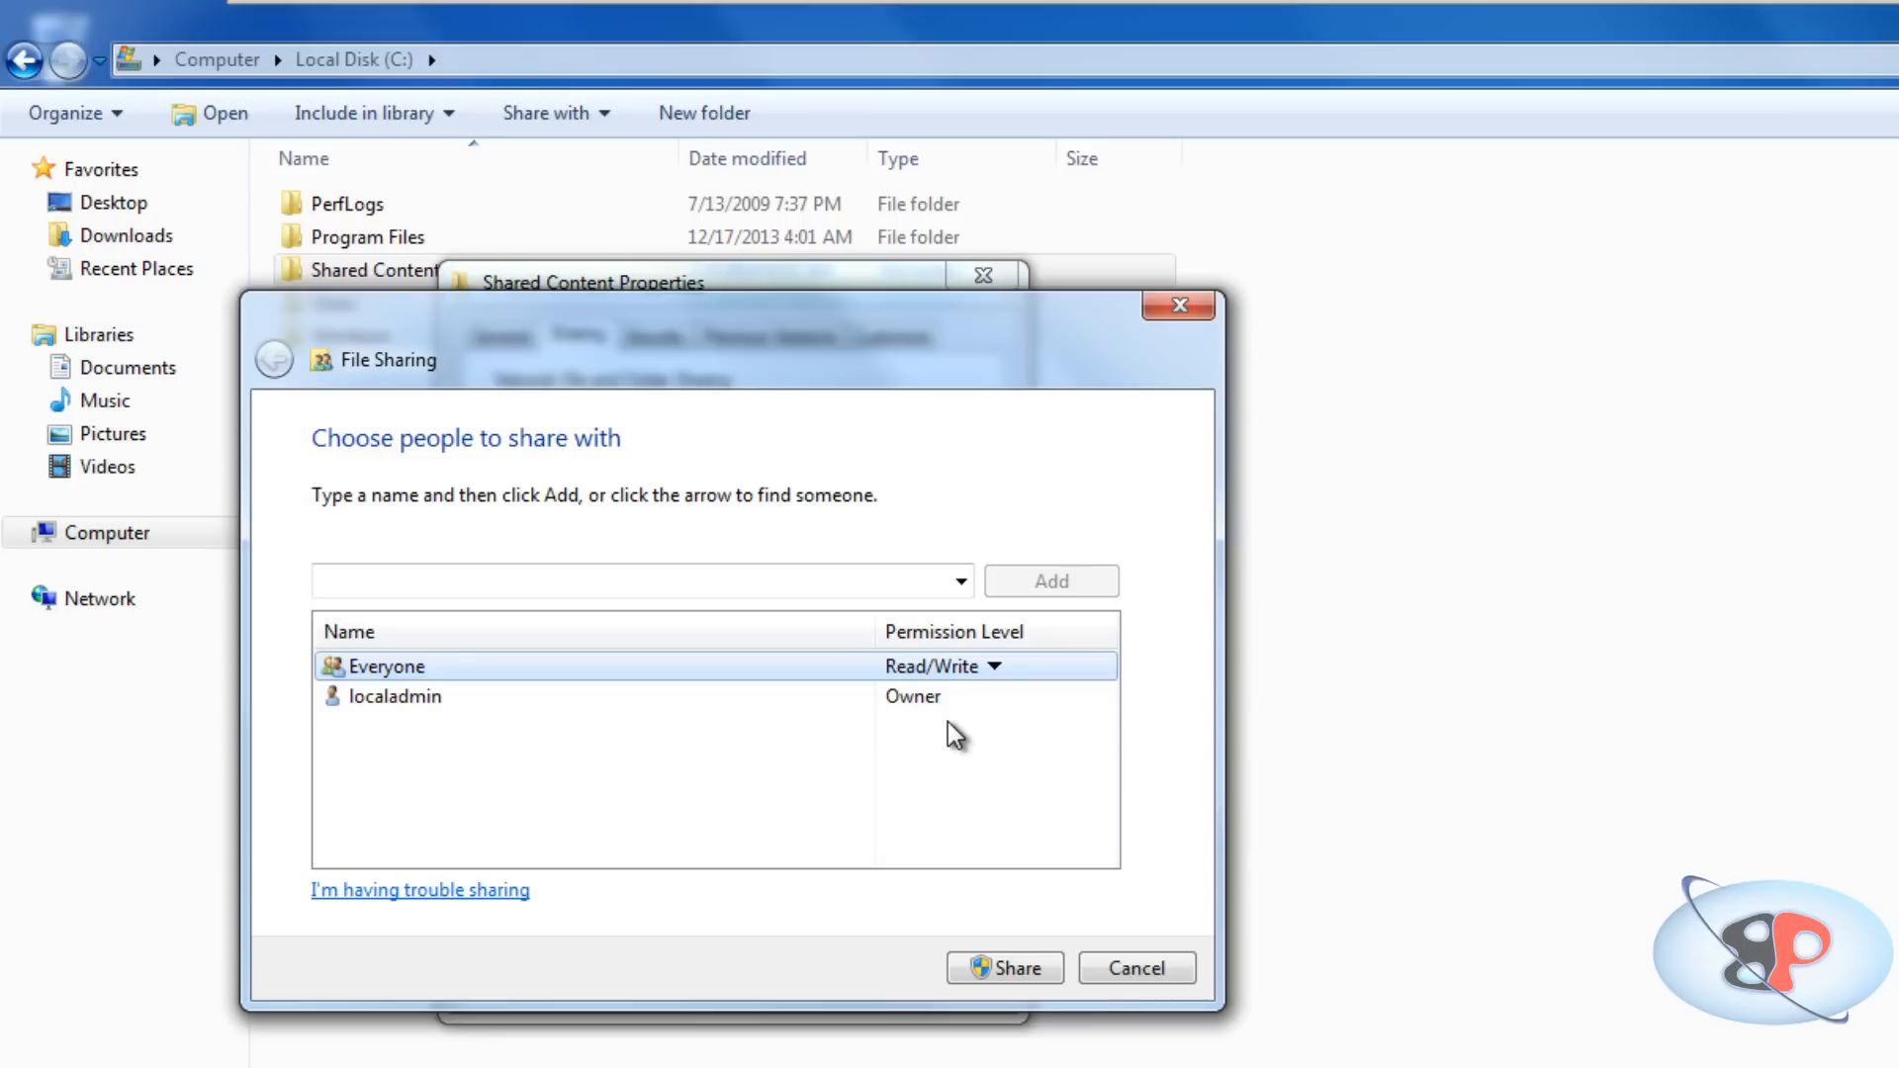
{"action": "mouse_move", "coordinate": [1005, 721]}
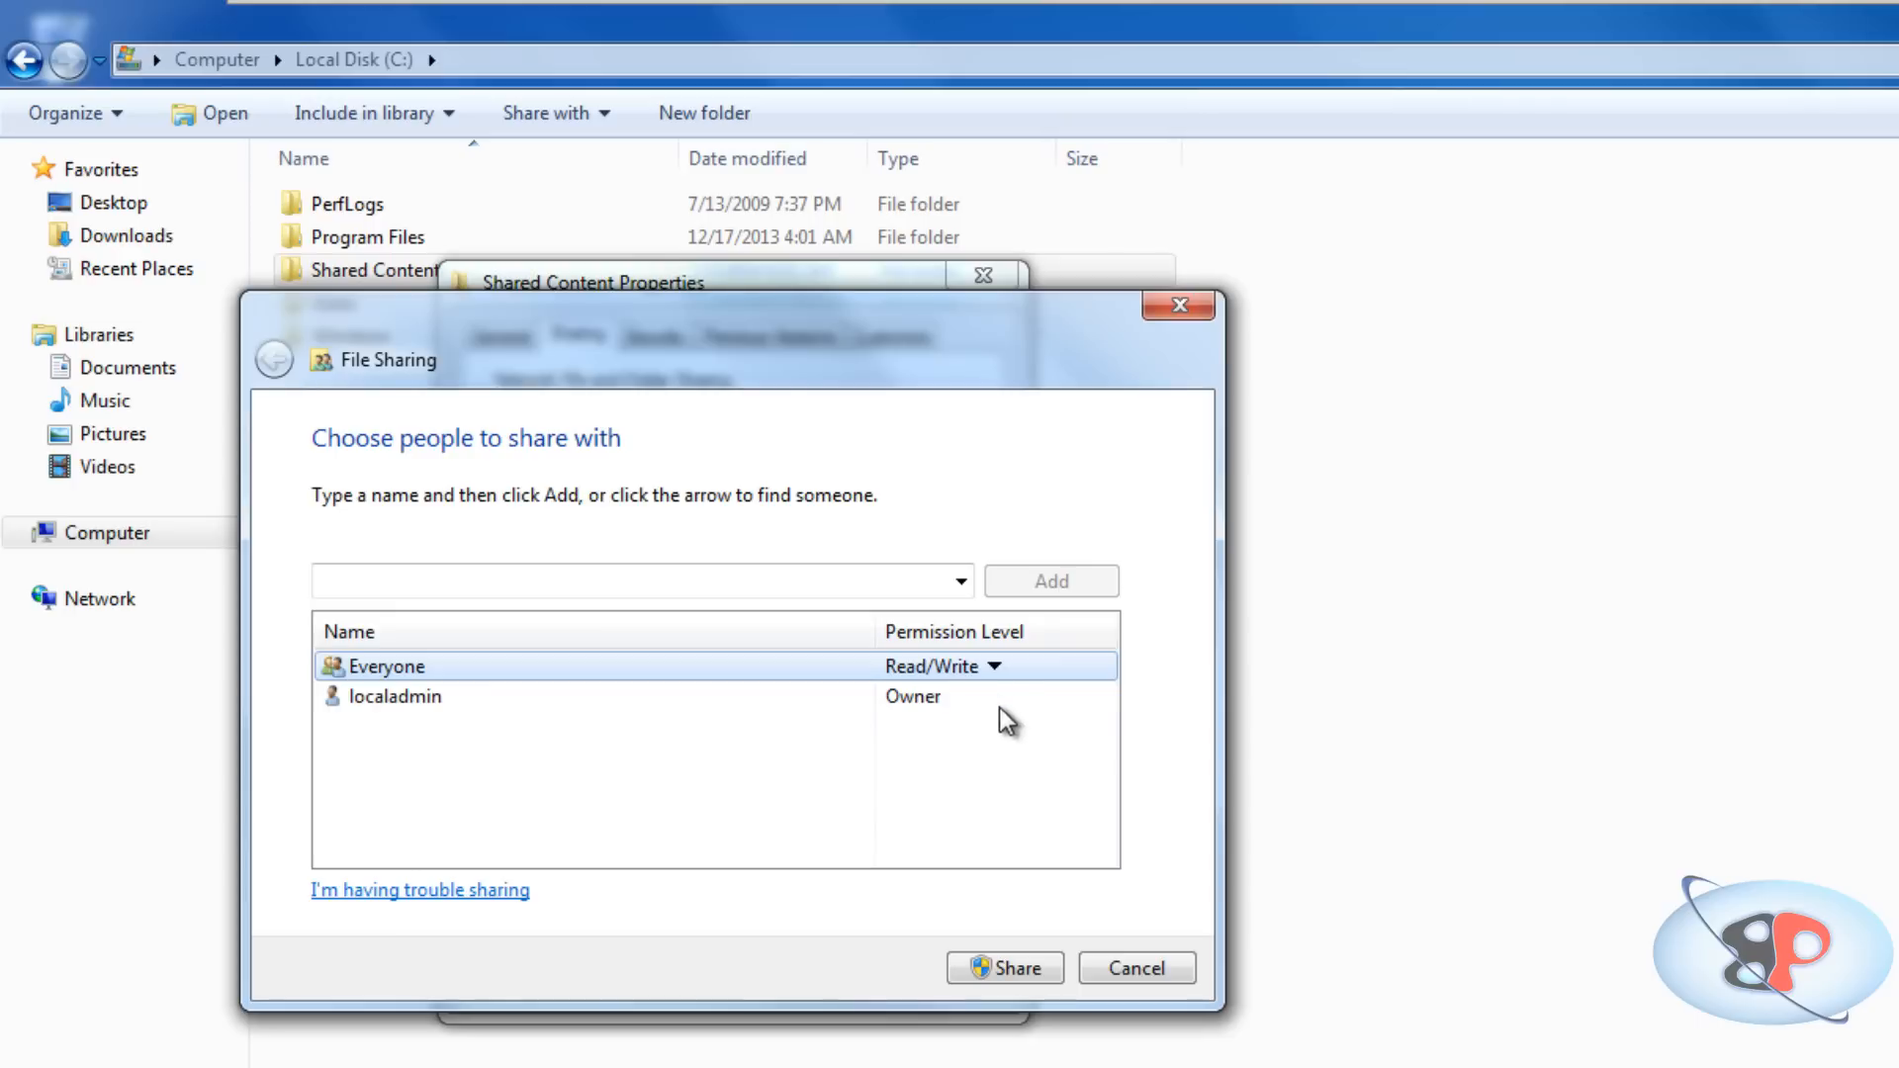
{"action": "left_click", "coordinate": [997, 665]}
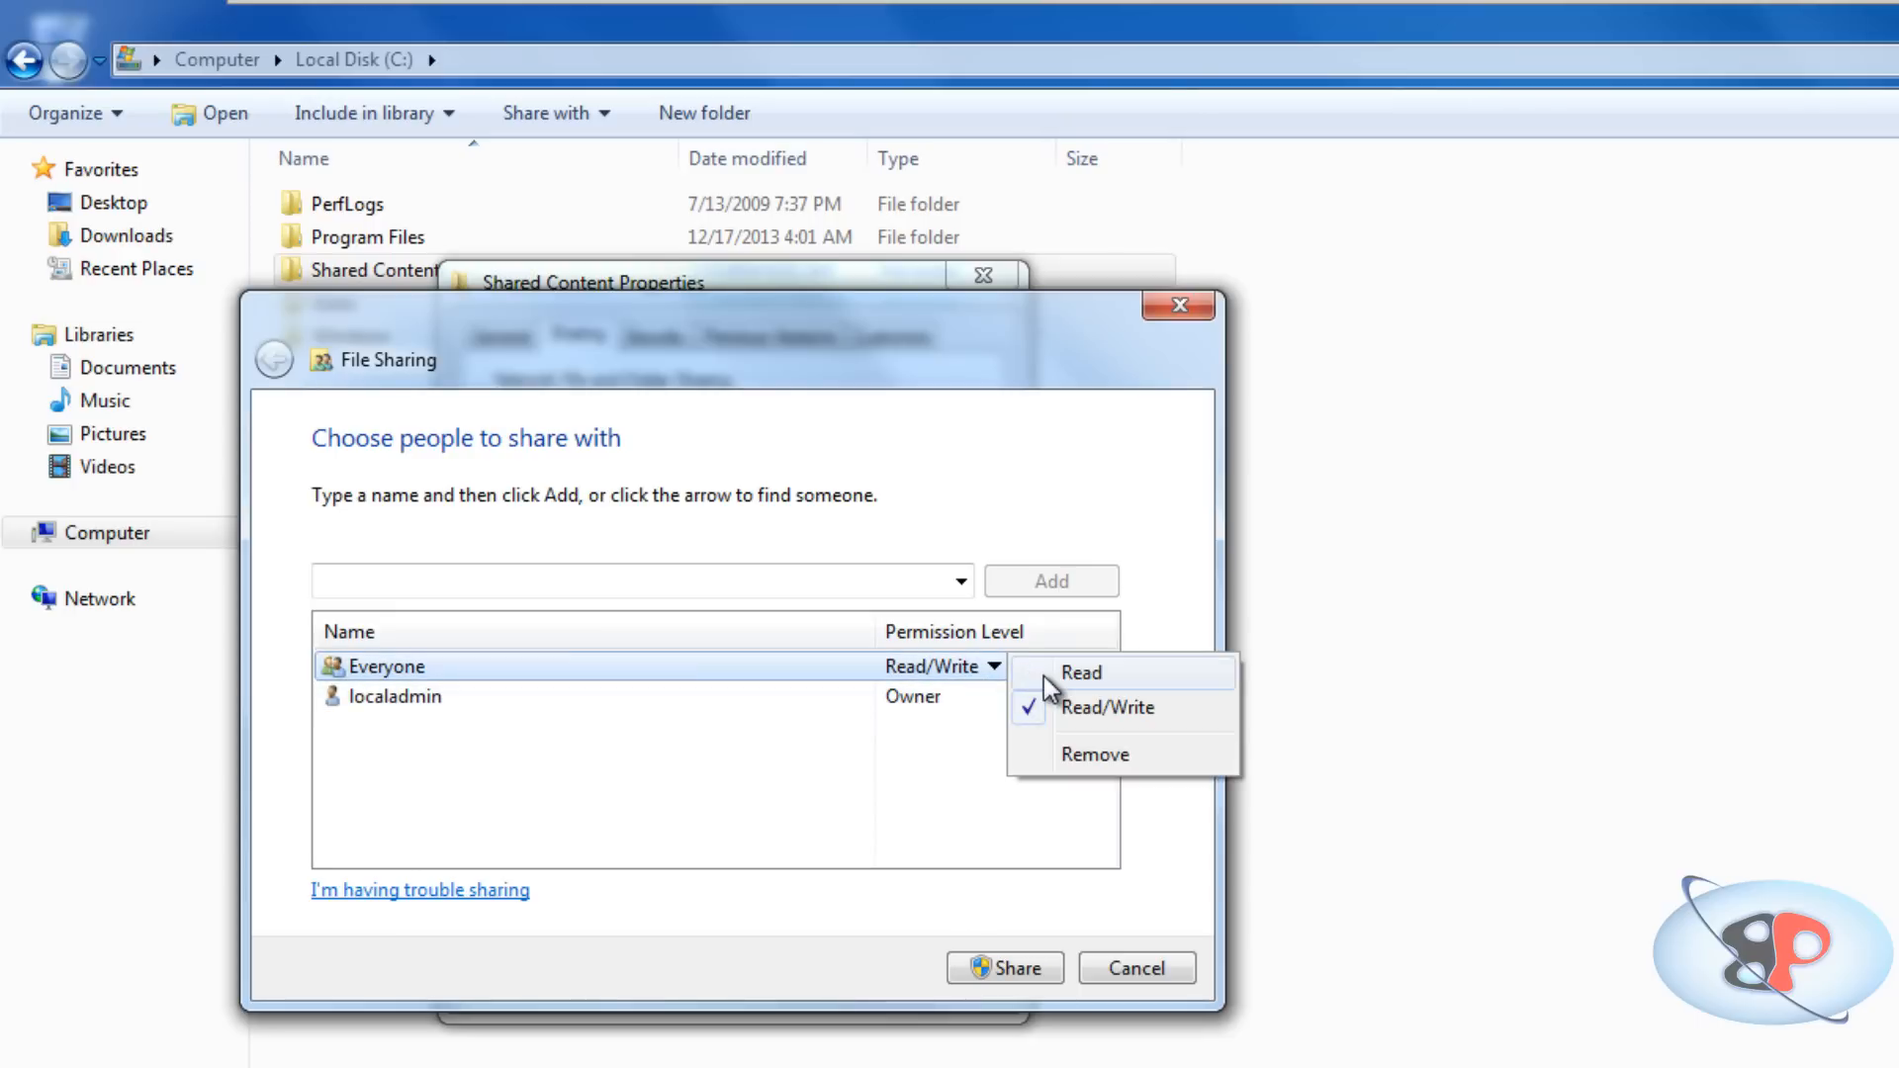
{"action": "left_click", "coordinate": [1004, 967]}
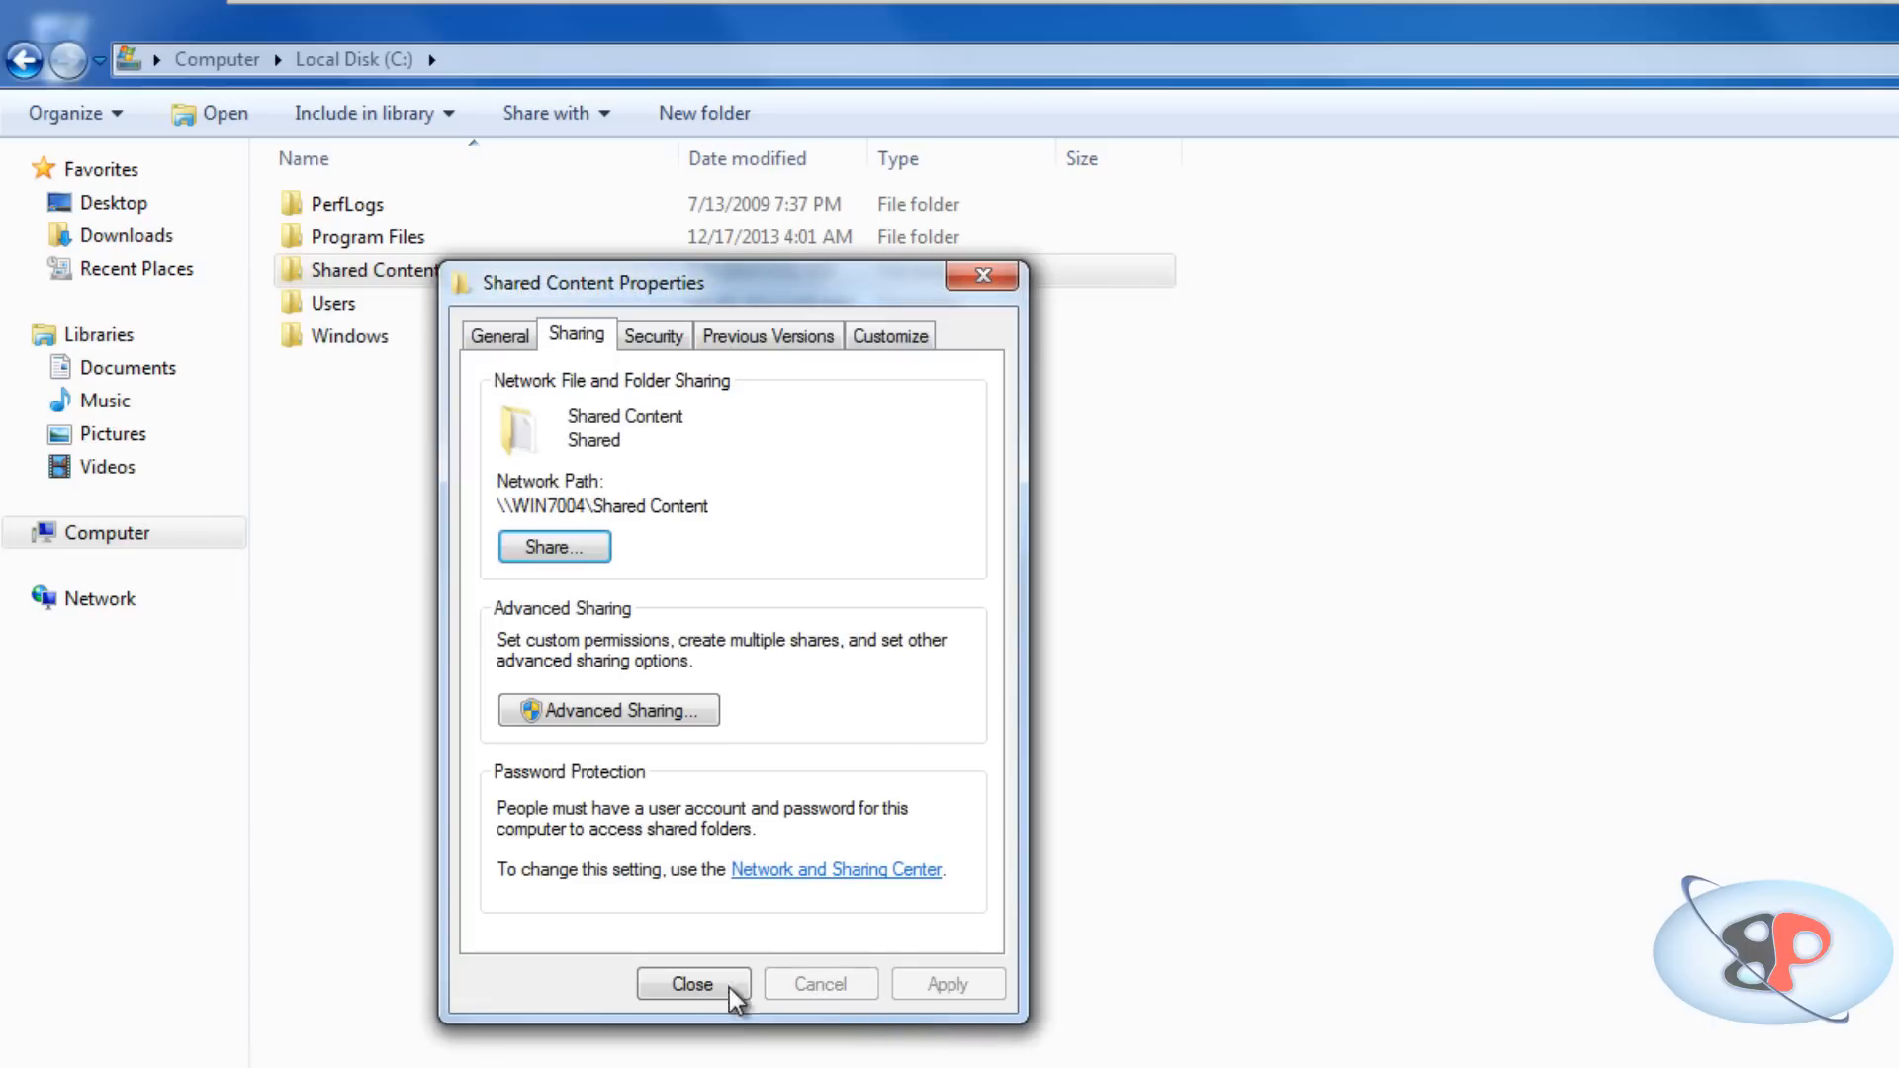
{"action": "left_click", "coordinate": [692, 984]}
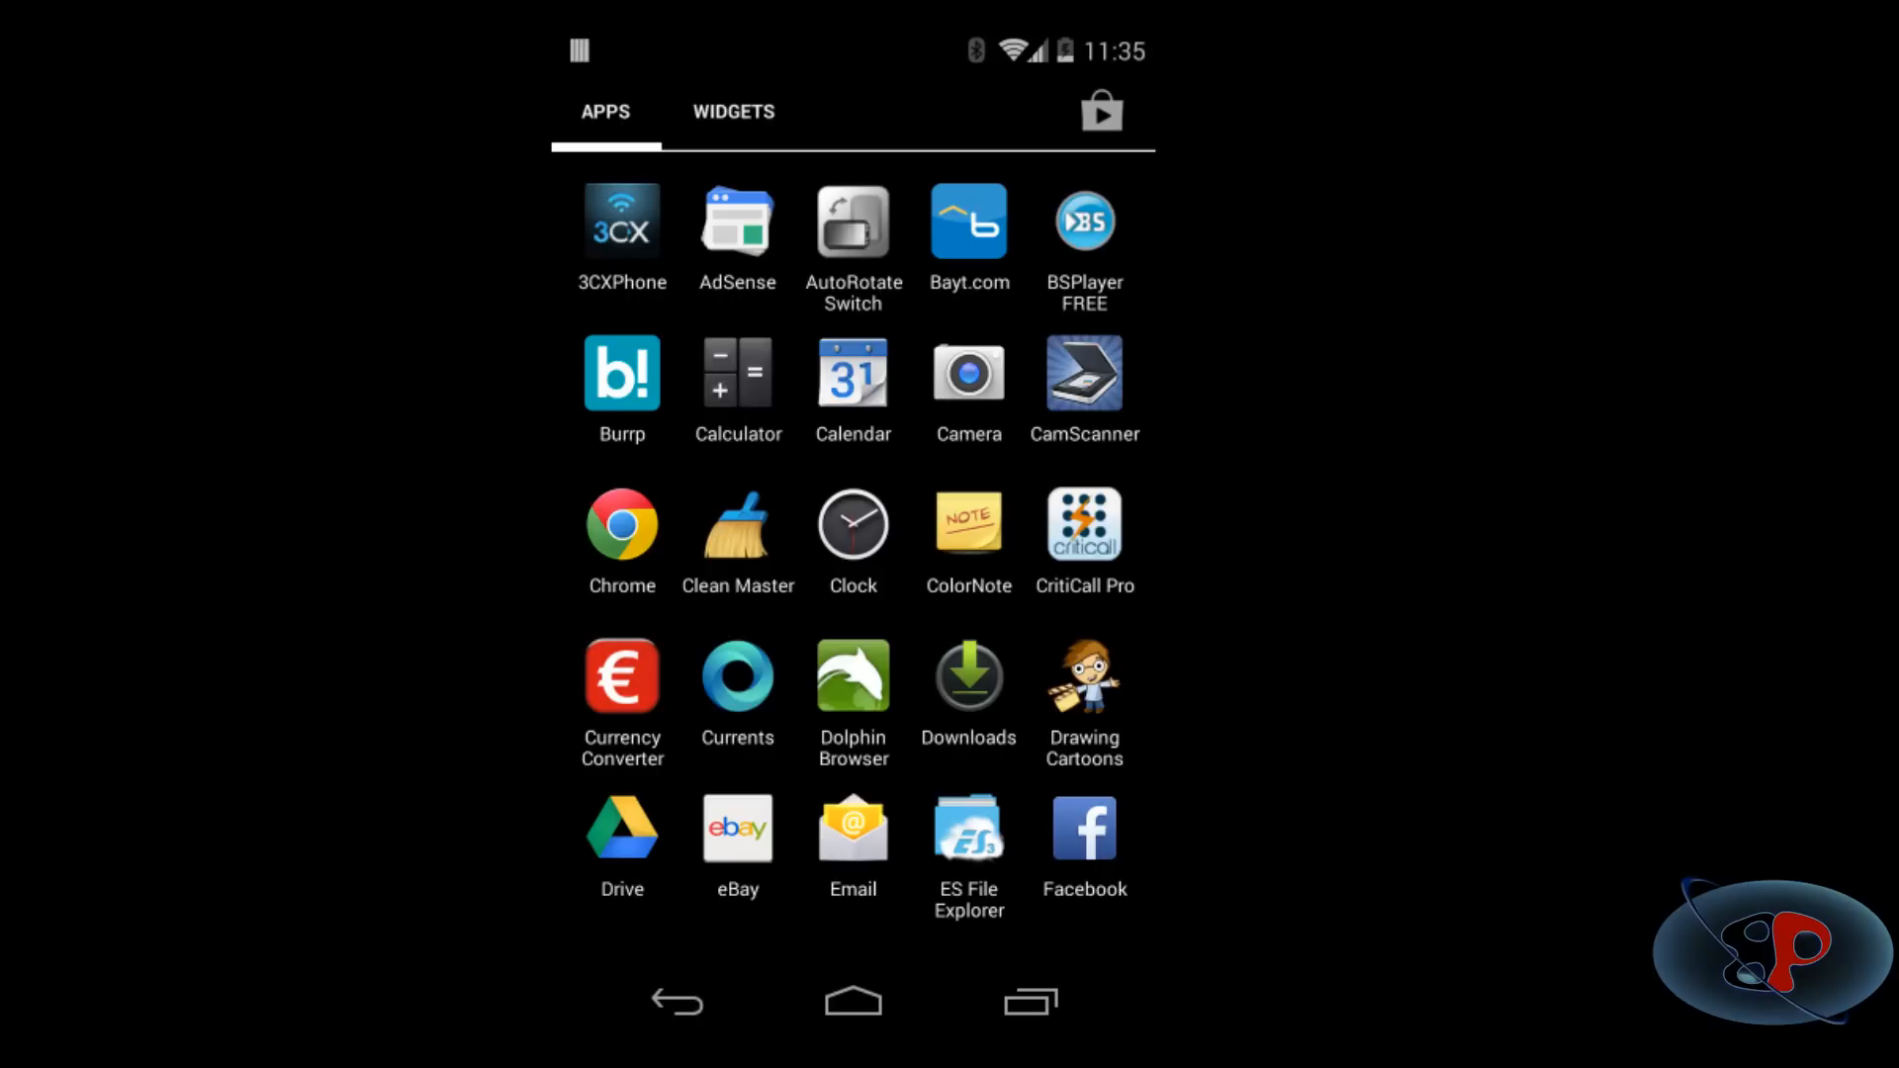
Launch ES File Explorer on the phone and go to Network > LAN via Fast Access.
{"action": "left_click", "coordinate": [967, 830]}
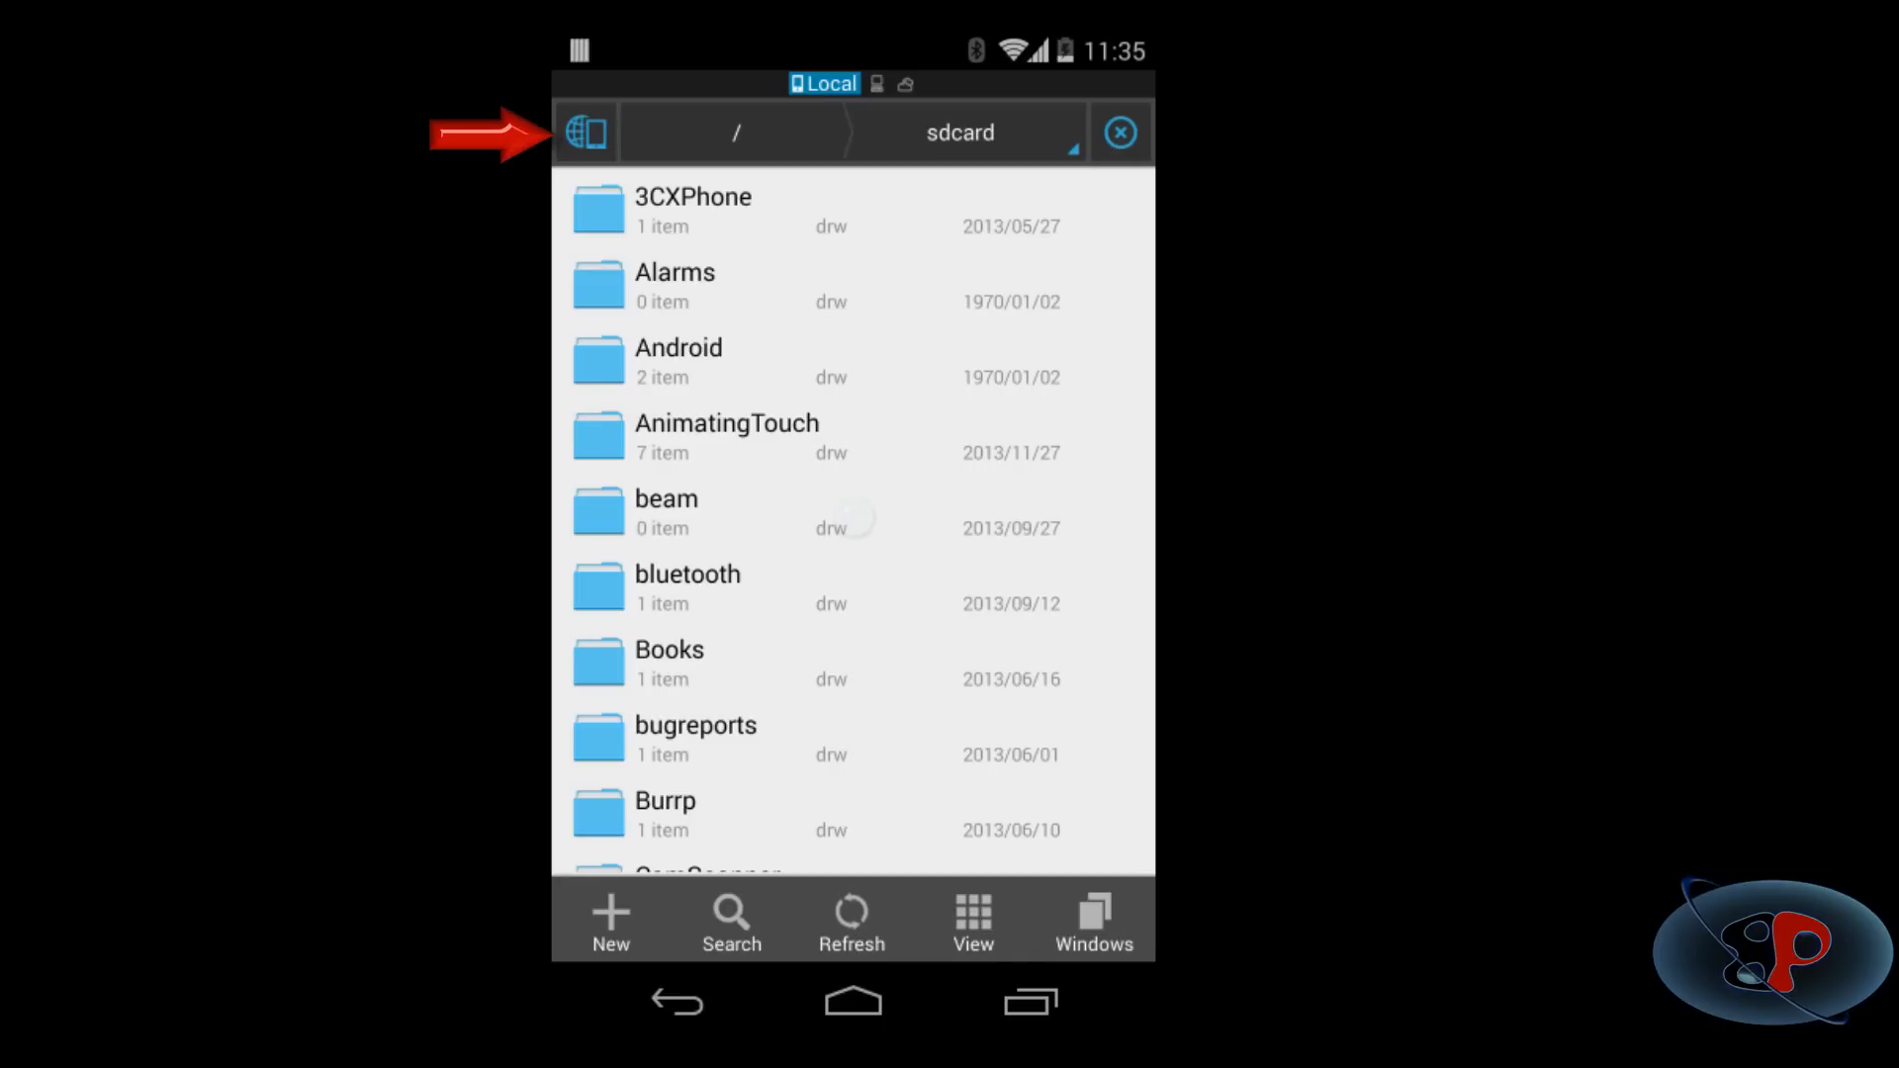
{"action": "left_click", "coordinate": [587, 132]}
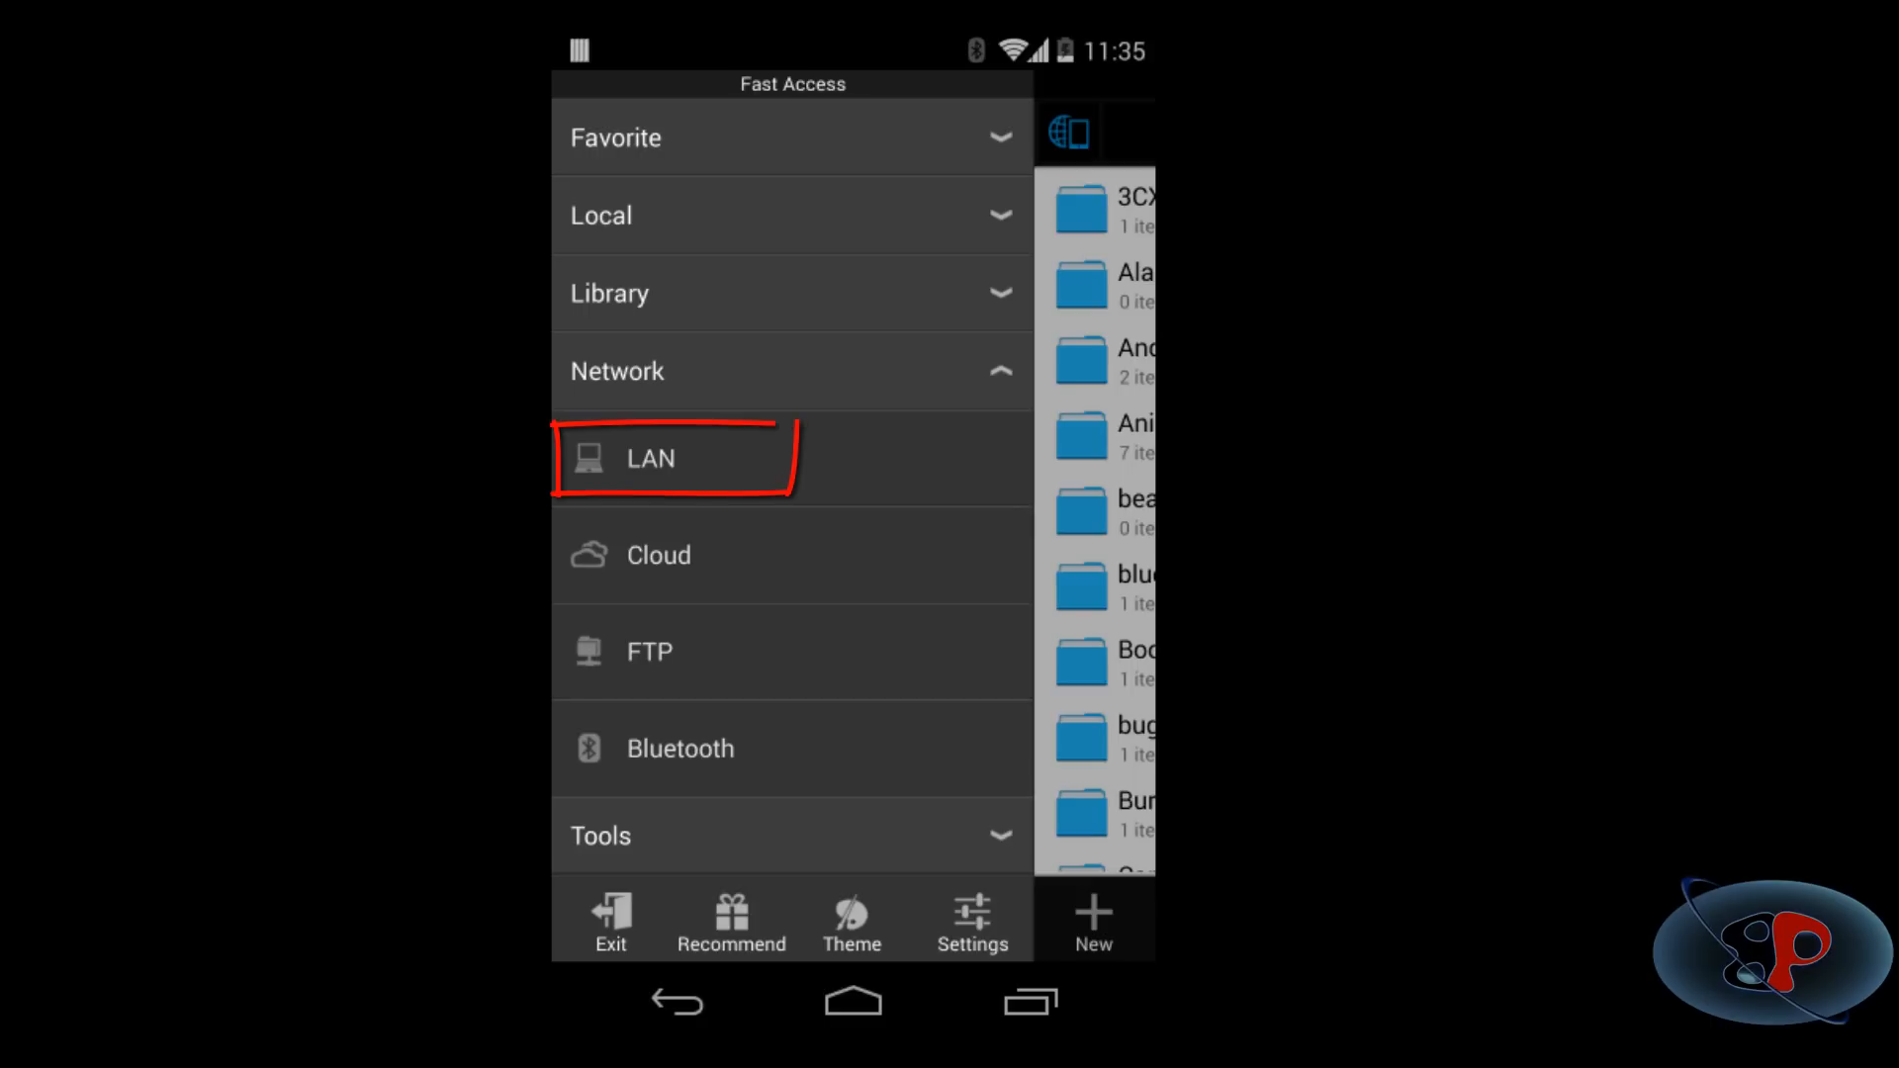
{"action": "left_click", "coordinate": [674, 458]}
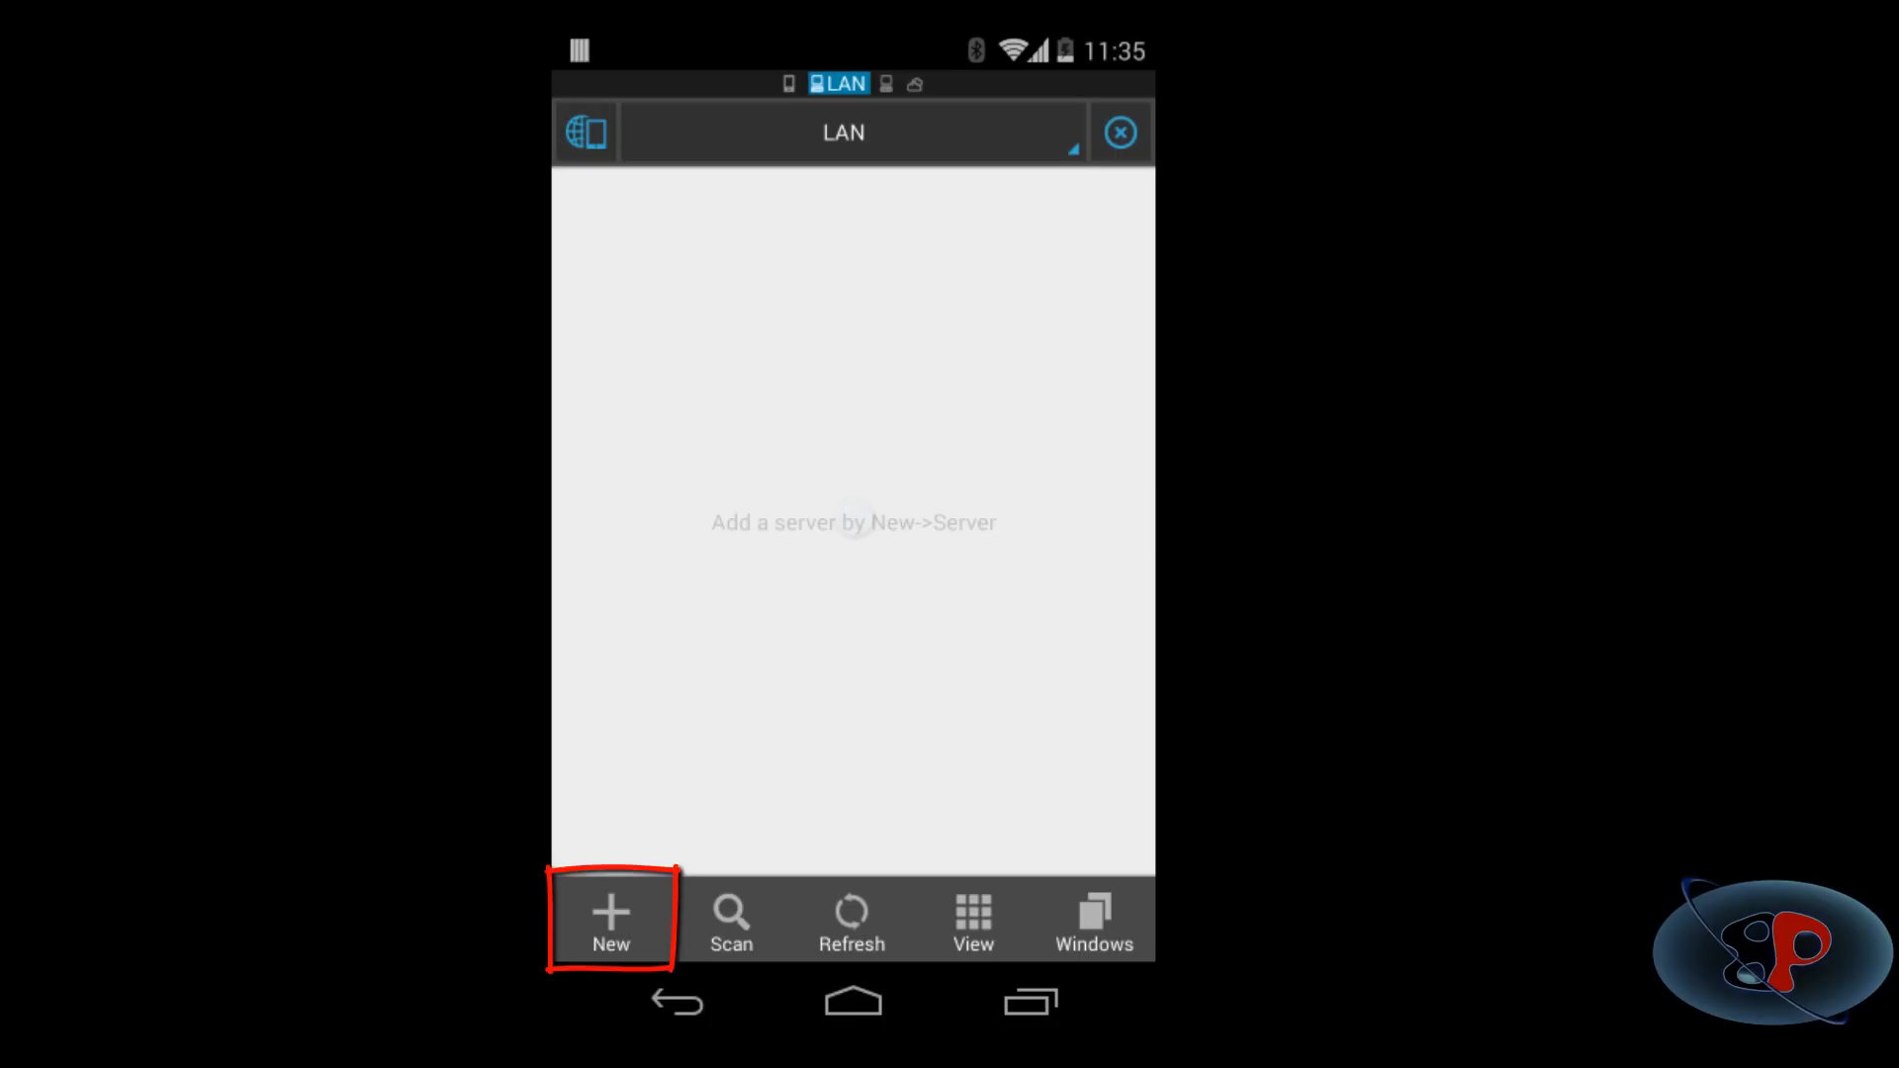
Start a new Server entry from the LAN view, then bring up the Windows program menu.
{"action": "left_click", "coordinate": [610, 921]}
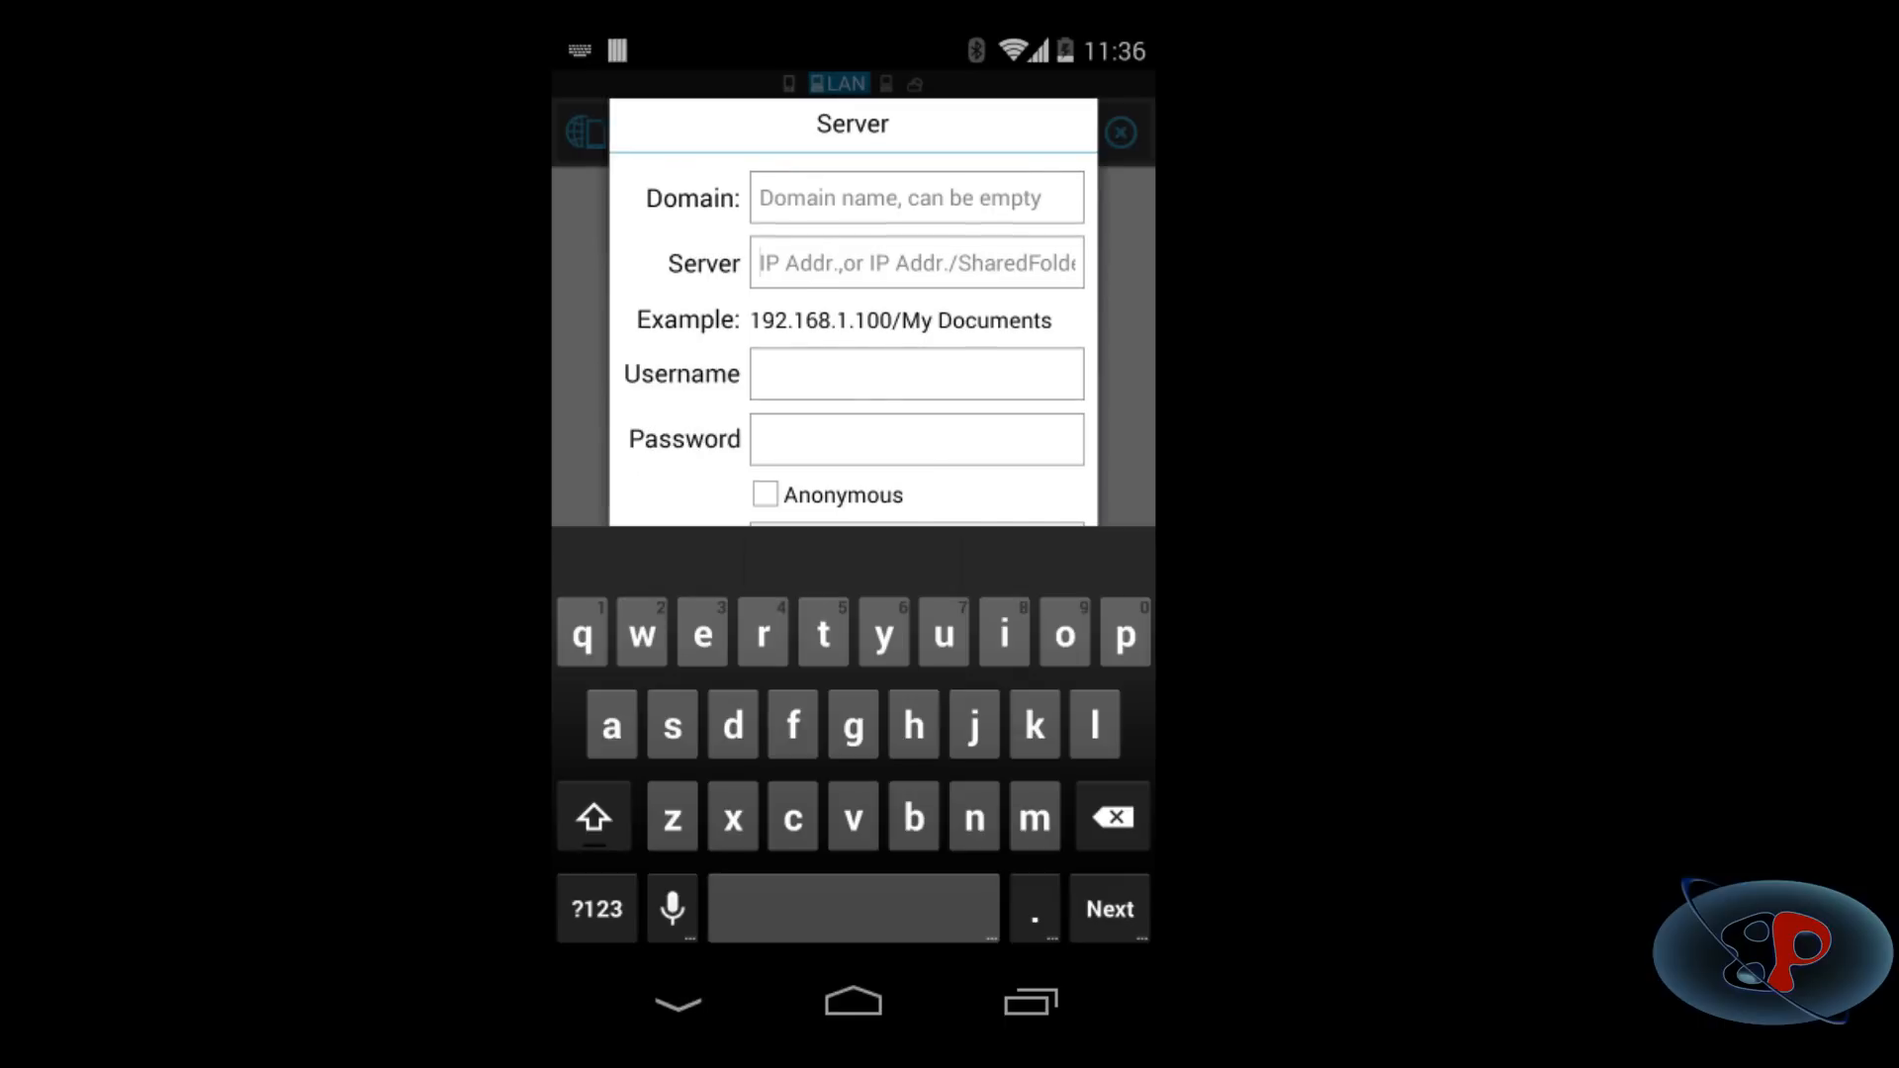
{"action": "left_click", "coordinate": [916, 263]}
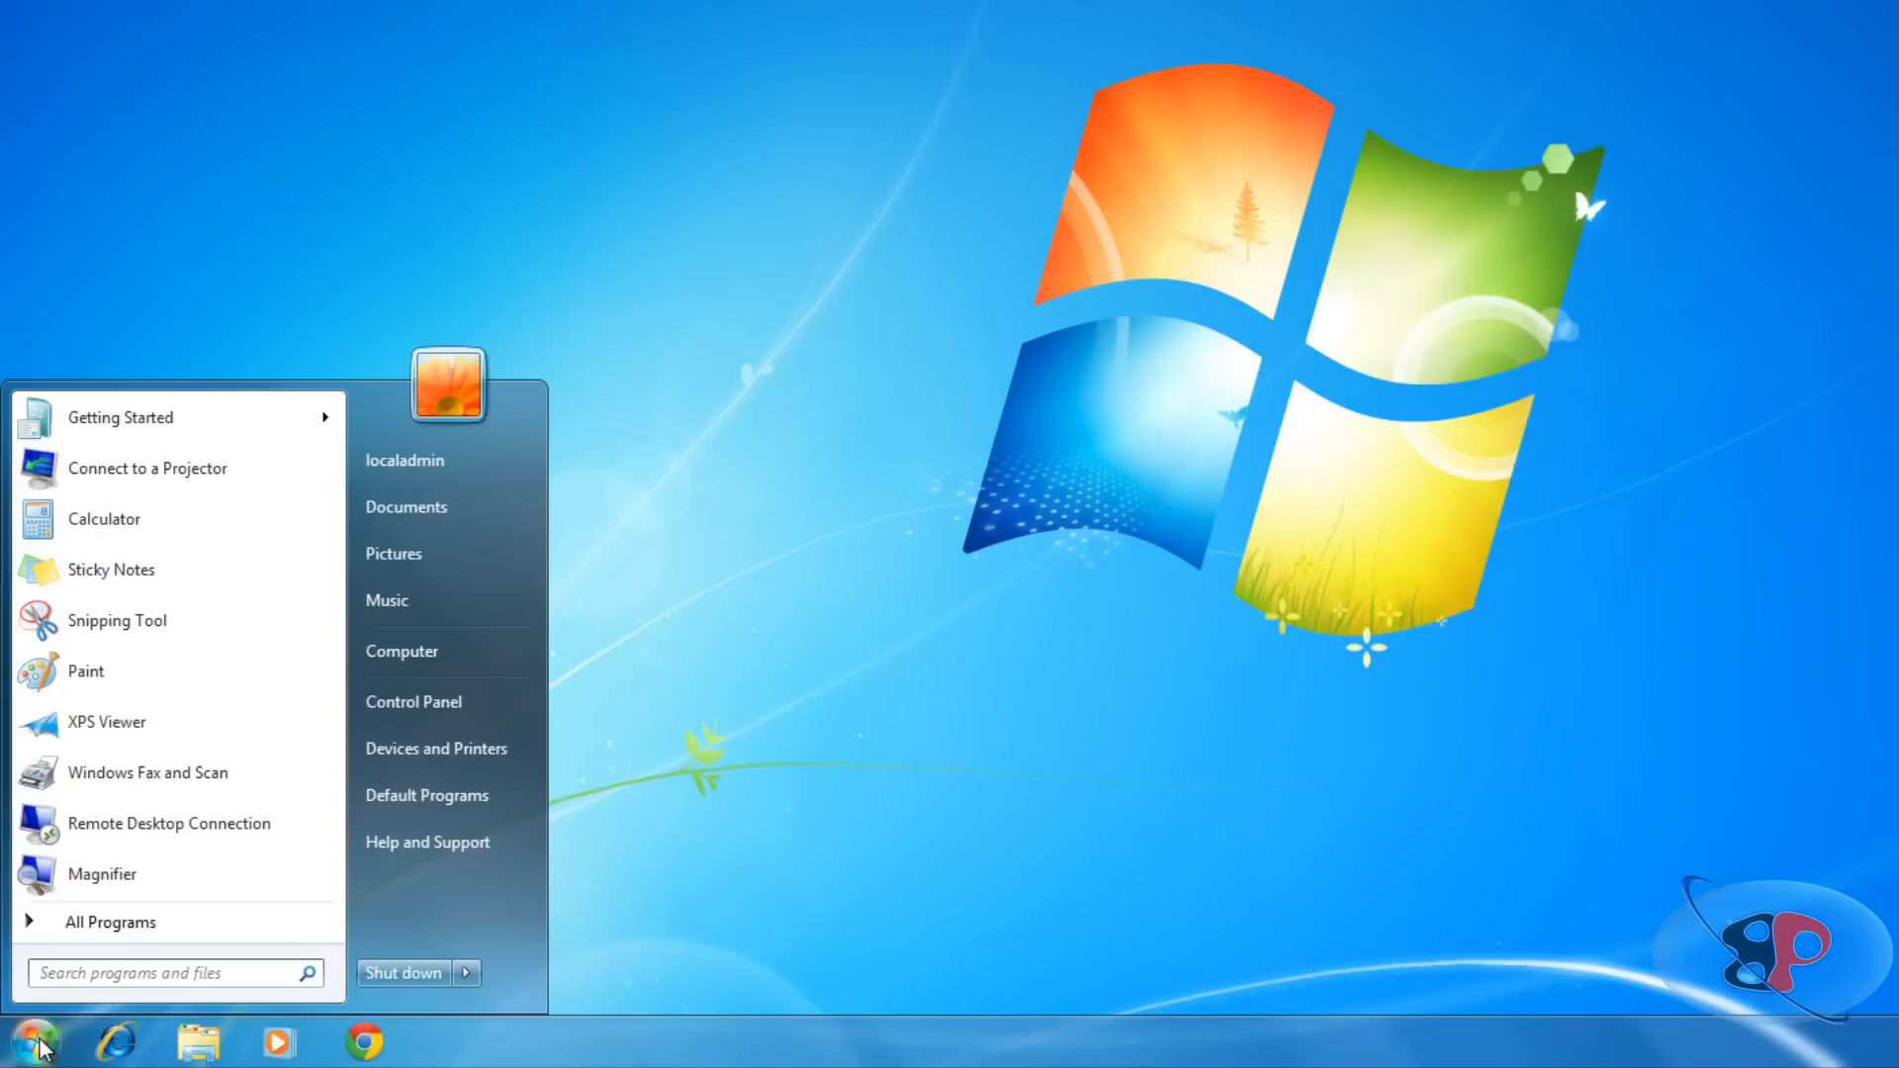
Run ipconfig in cmd to show IPv4 10.0.0.254, then start marking the output text.
{"action": "type", "text": "c"}
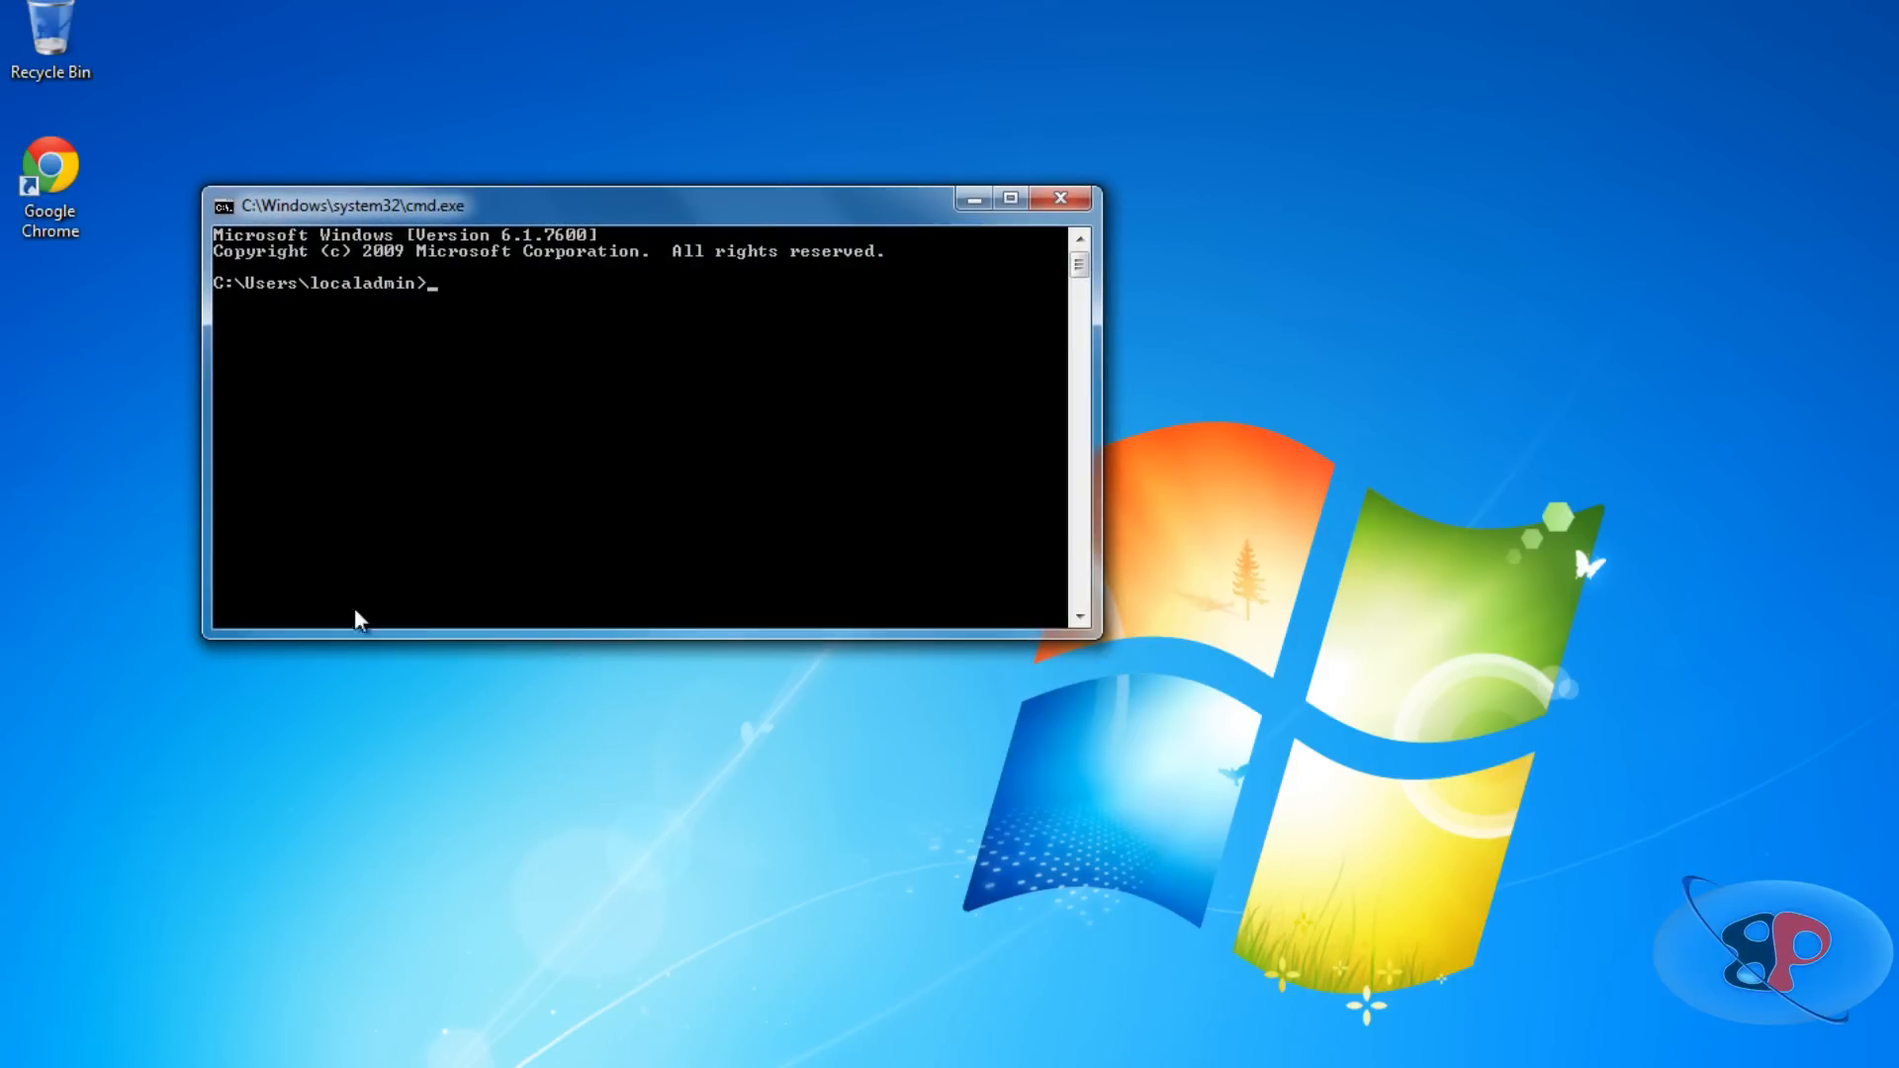
{"action": "type", "text": "ipconf"}
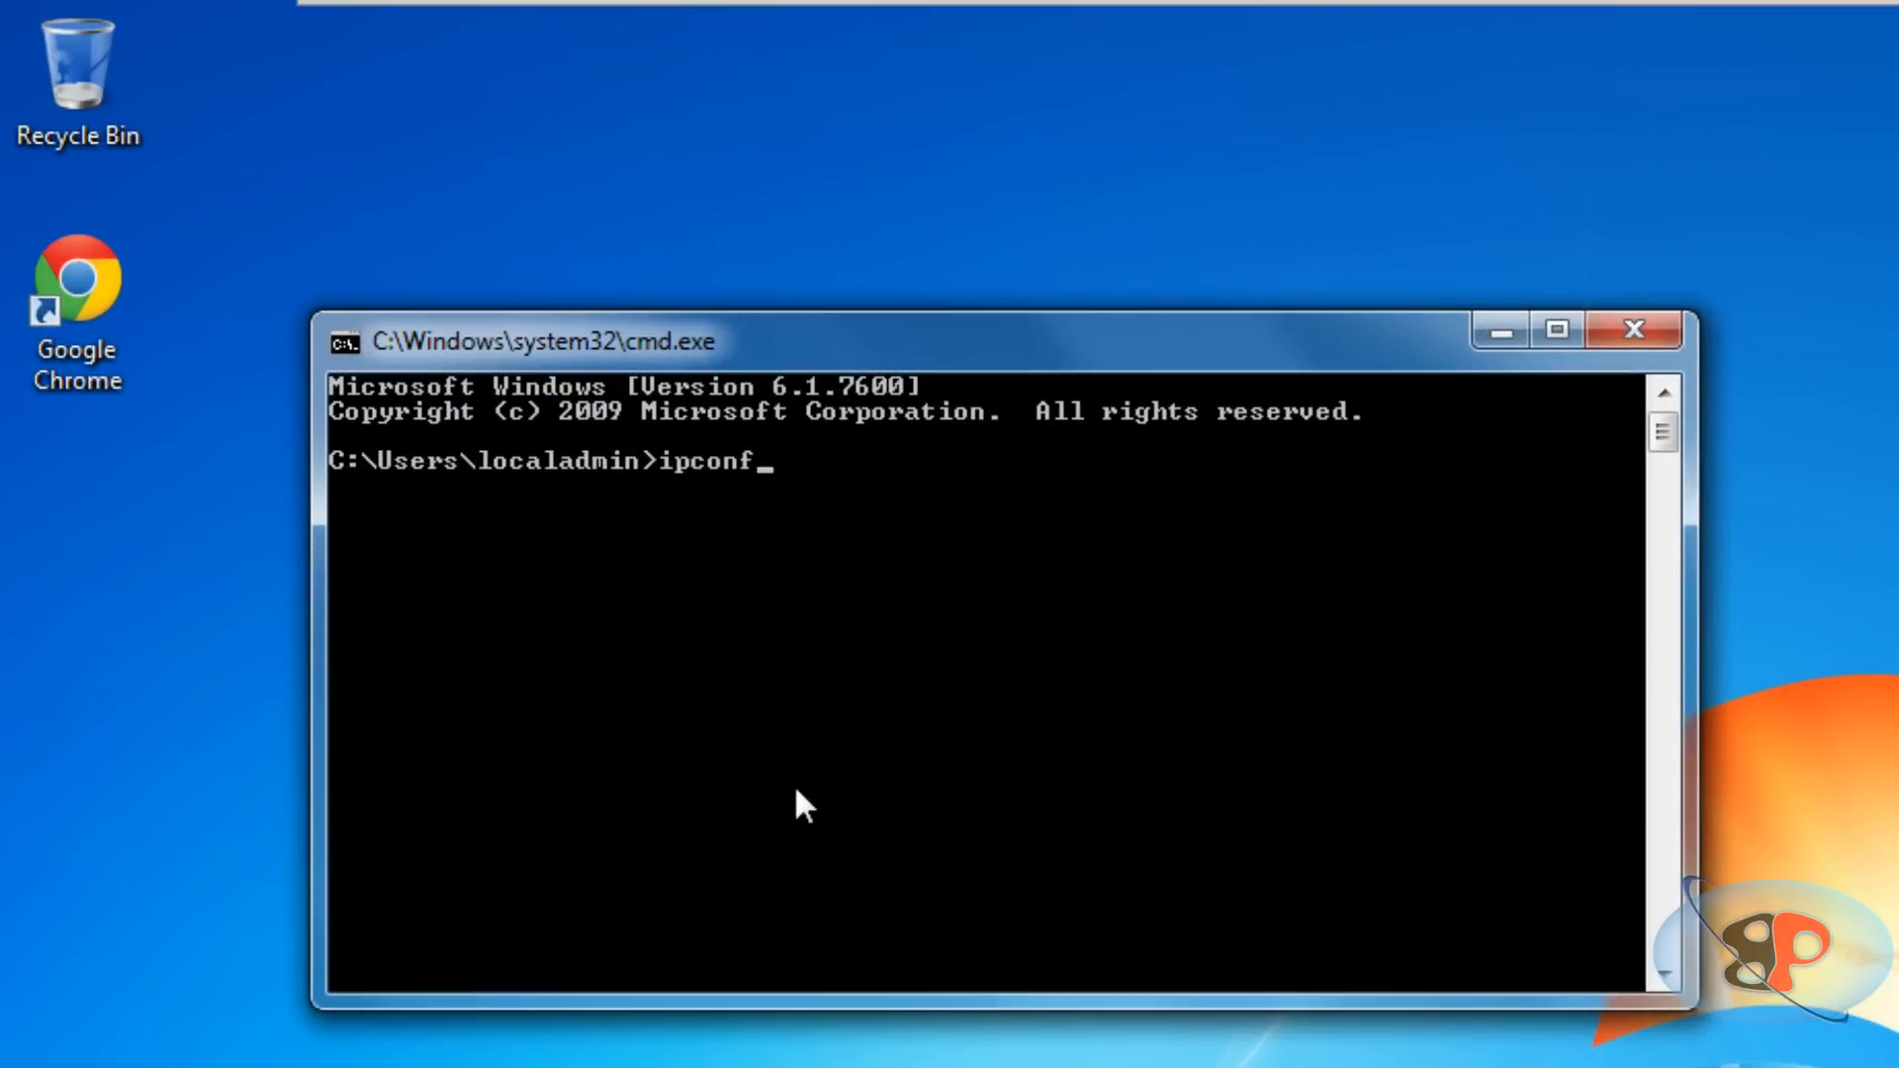
{"action": "key", "text": "Return"}
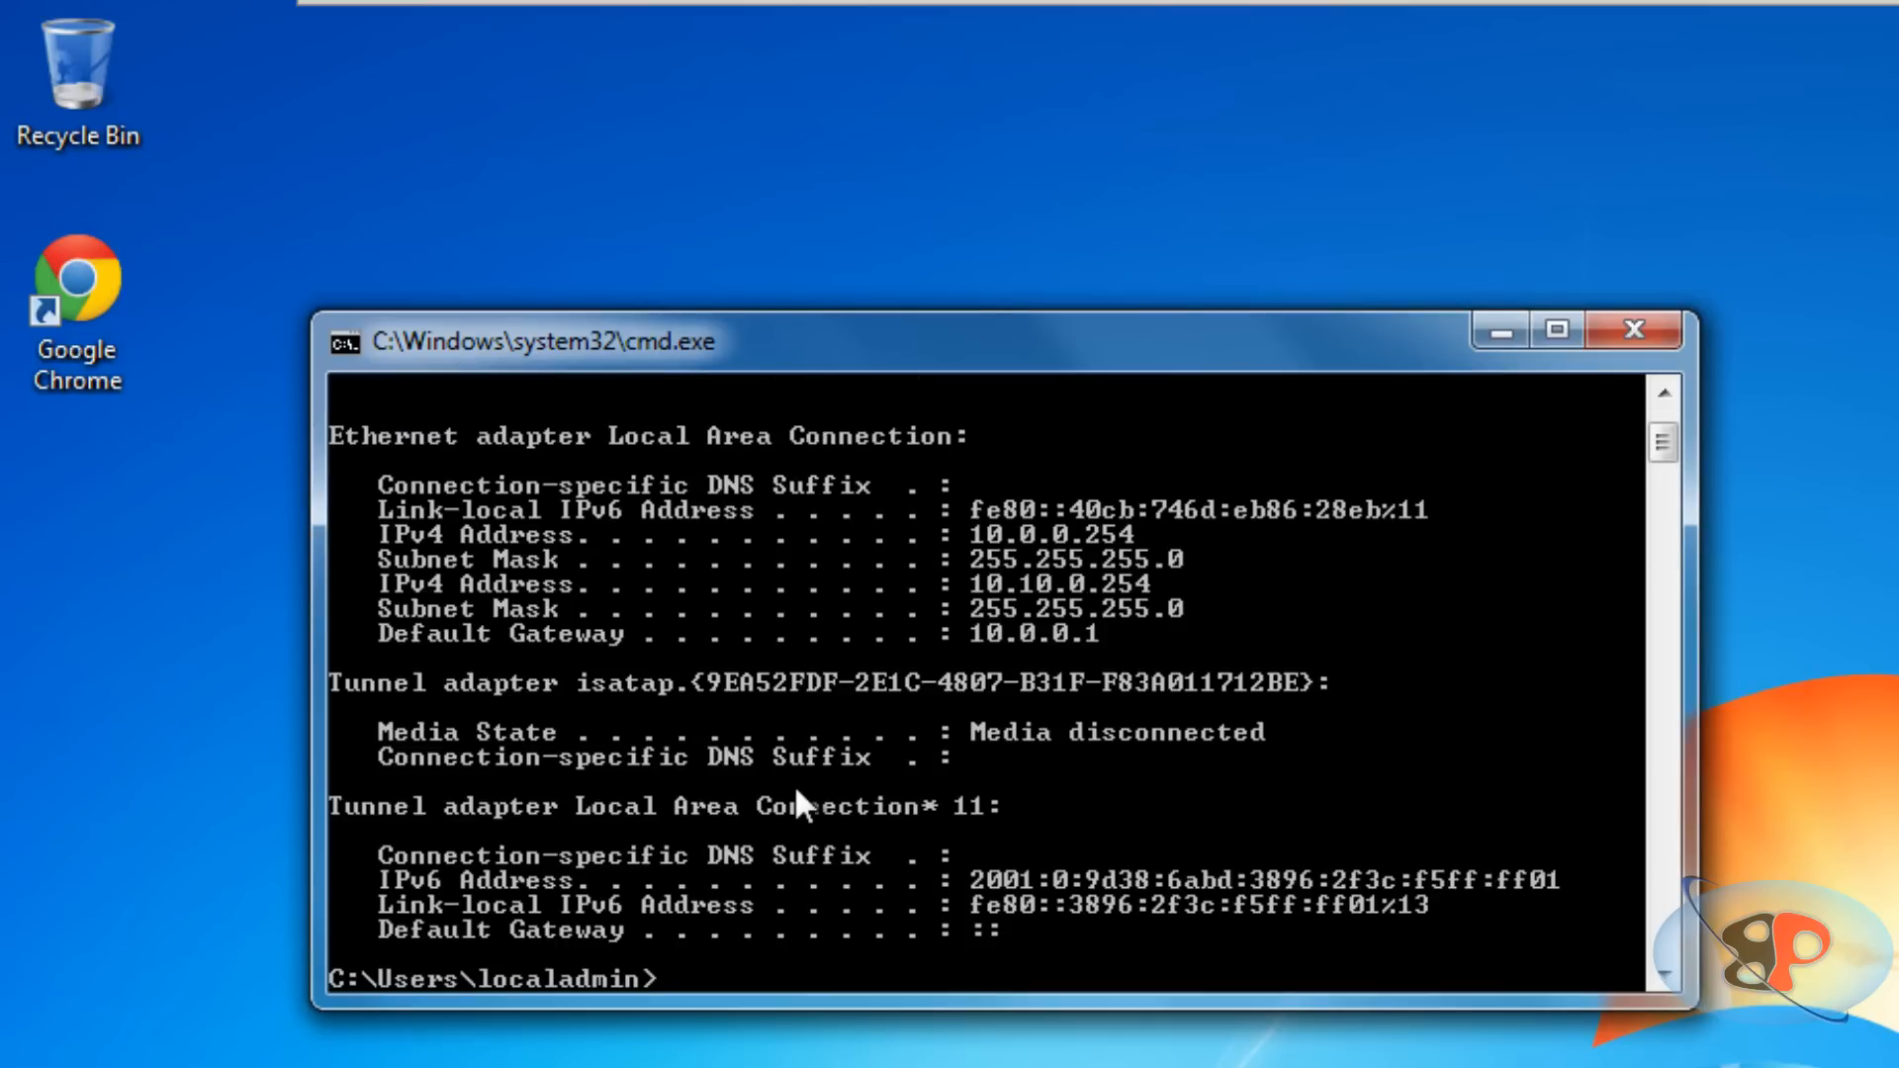
{"action": "right_click", "coordinate": [797, 803]}
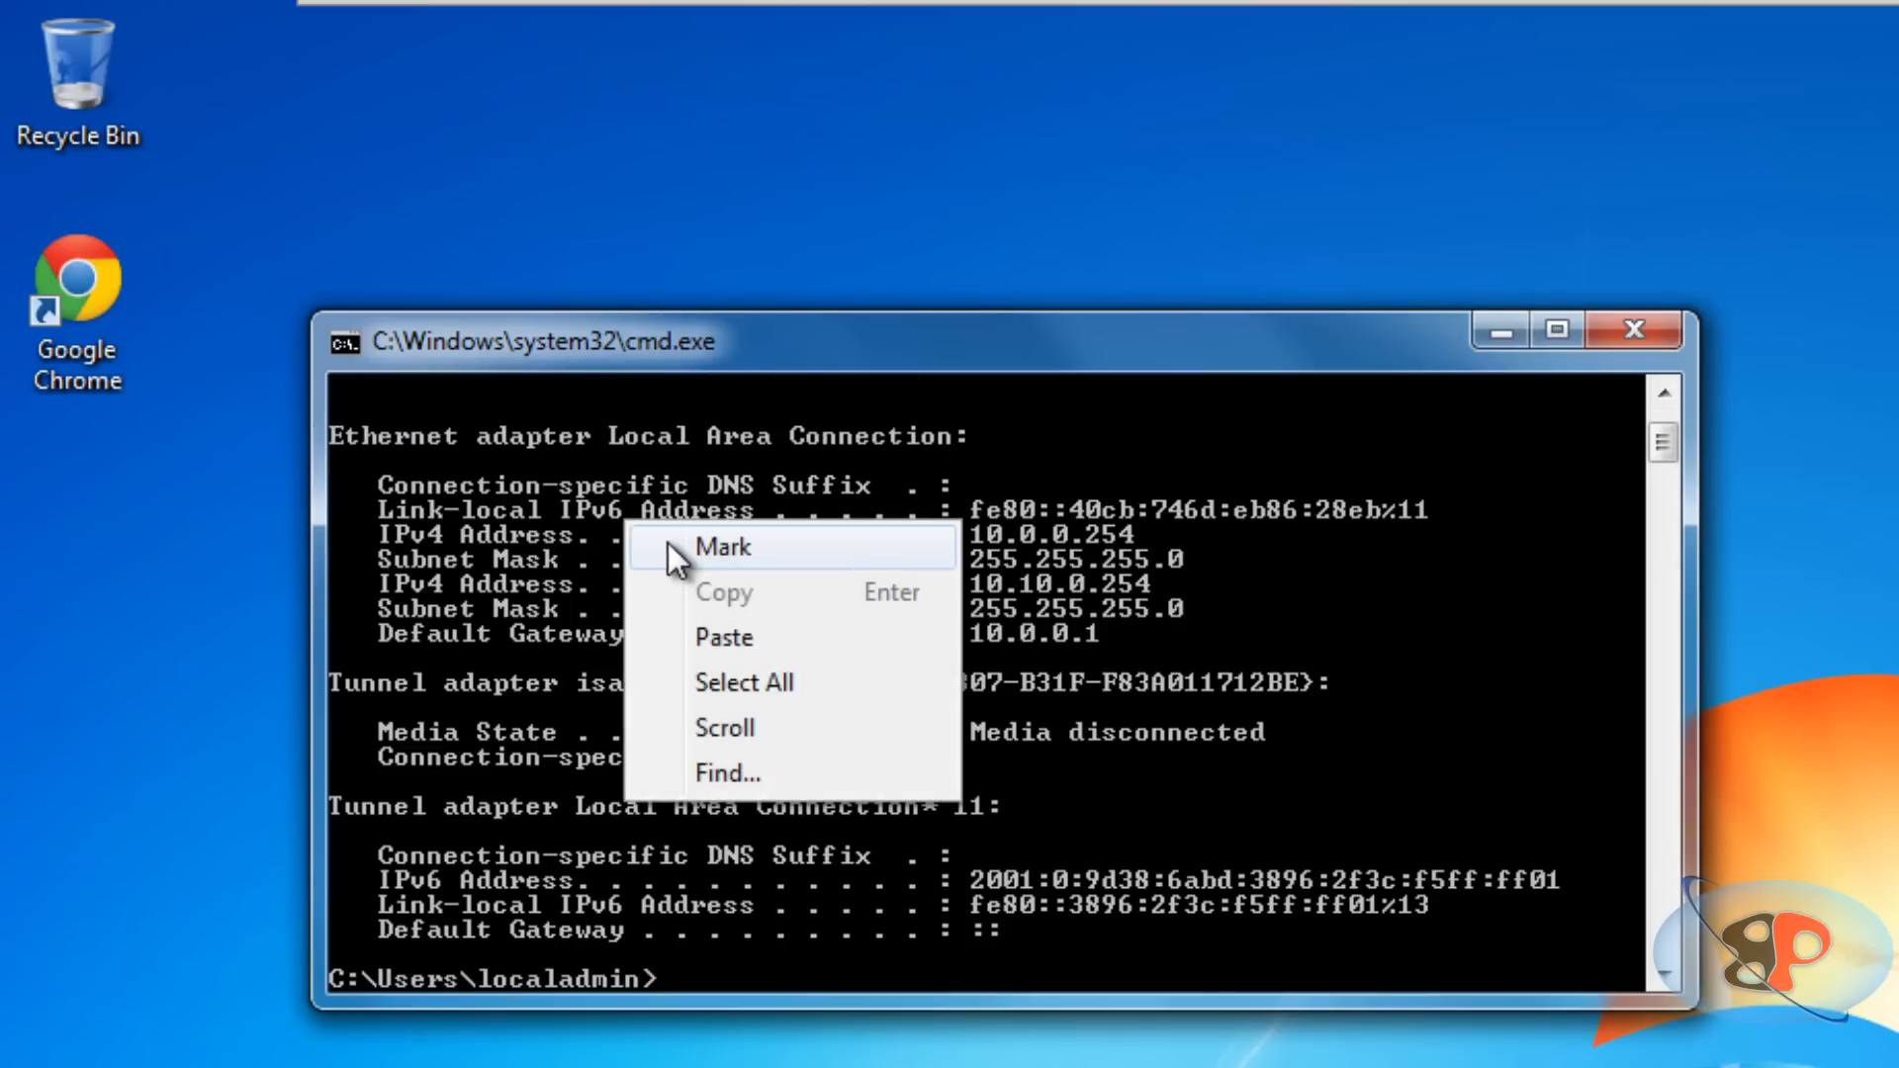
{"action": "left_click", "coordinate": [723, 547]}
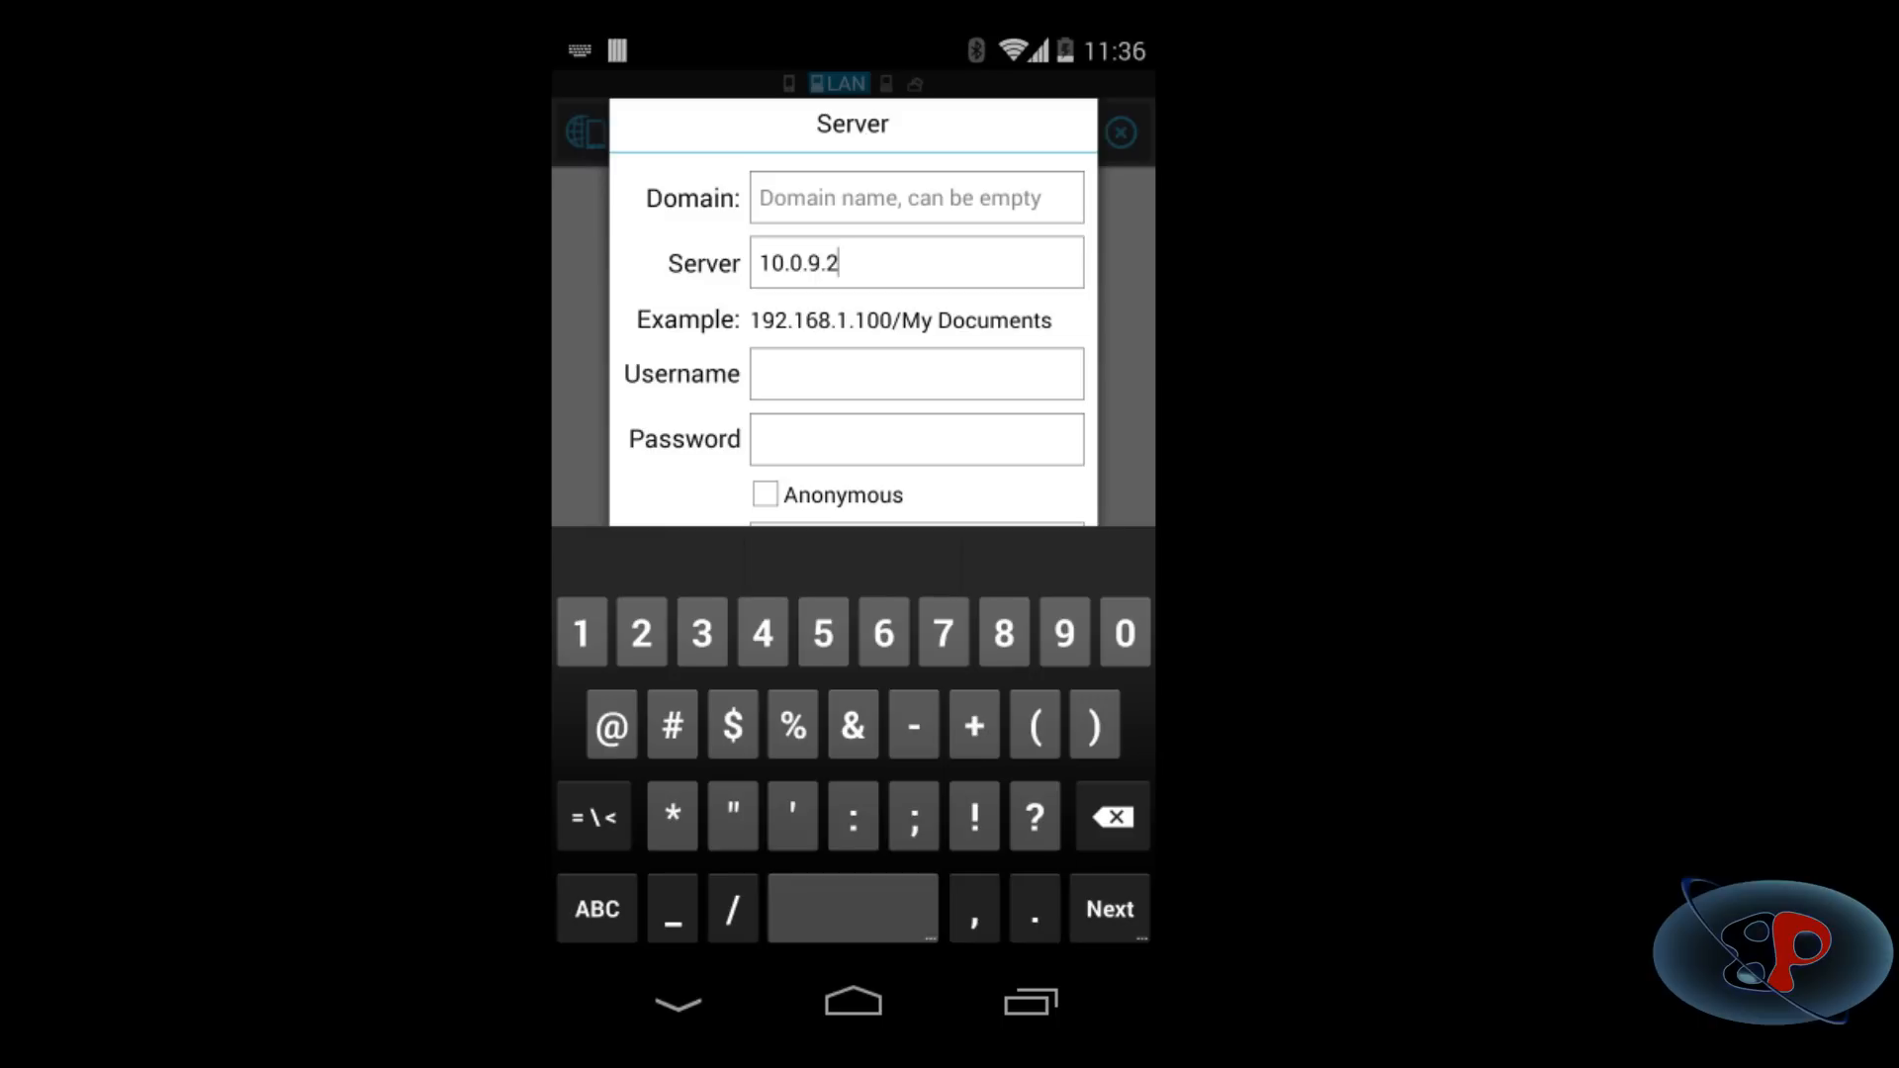
Correct the server address to 10.0.0.254 and enter the username arun.
{"action": "left_click", "coordinate": [1108, 814]}
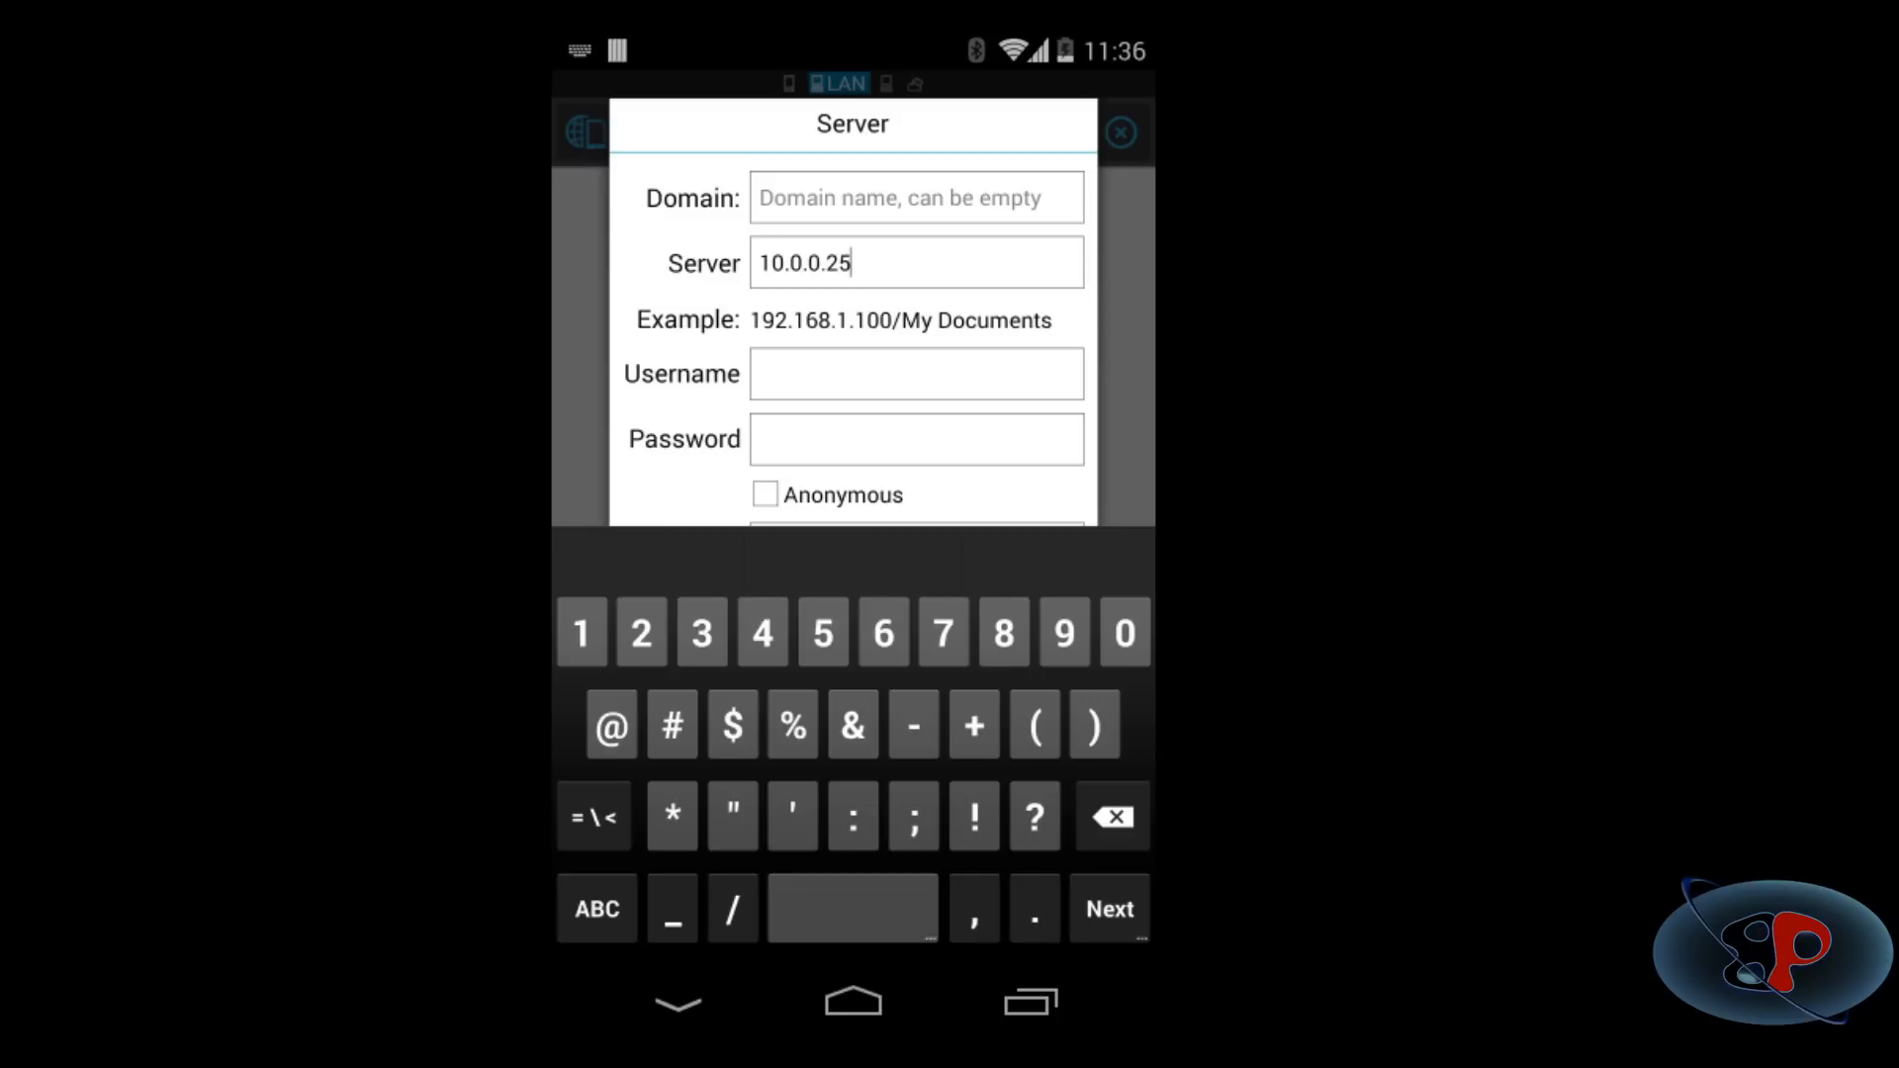
{"action": "type", "text": "4"}
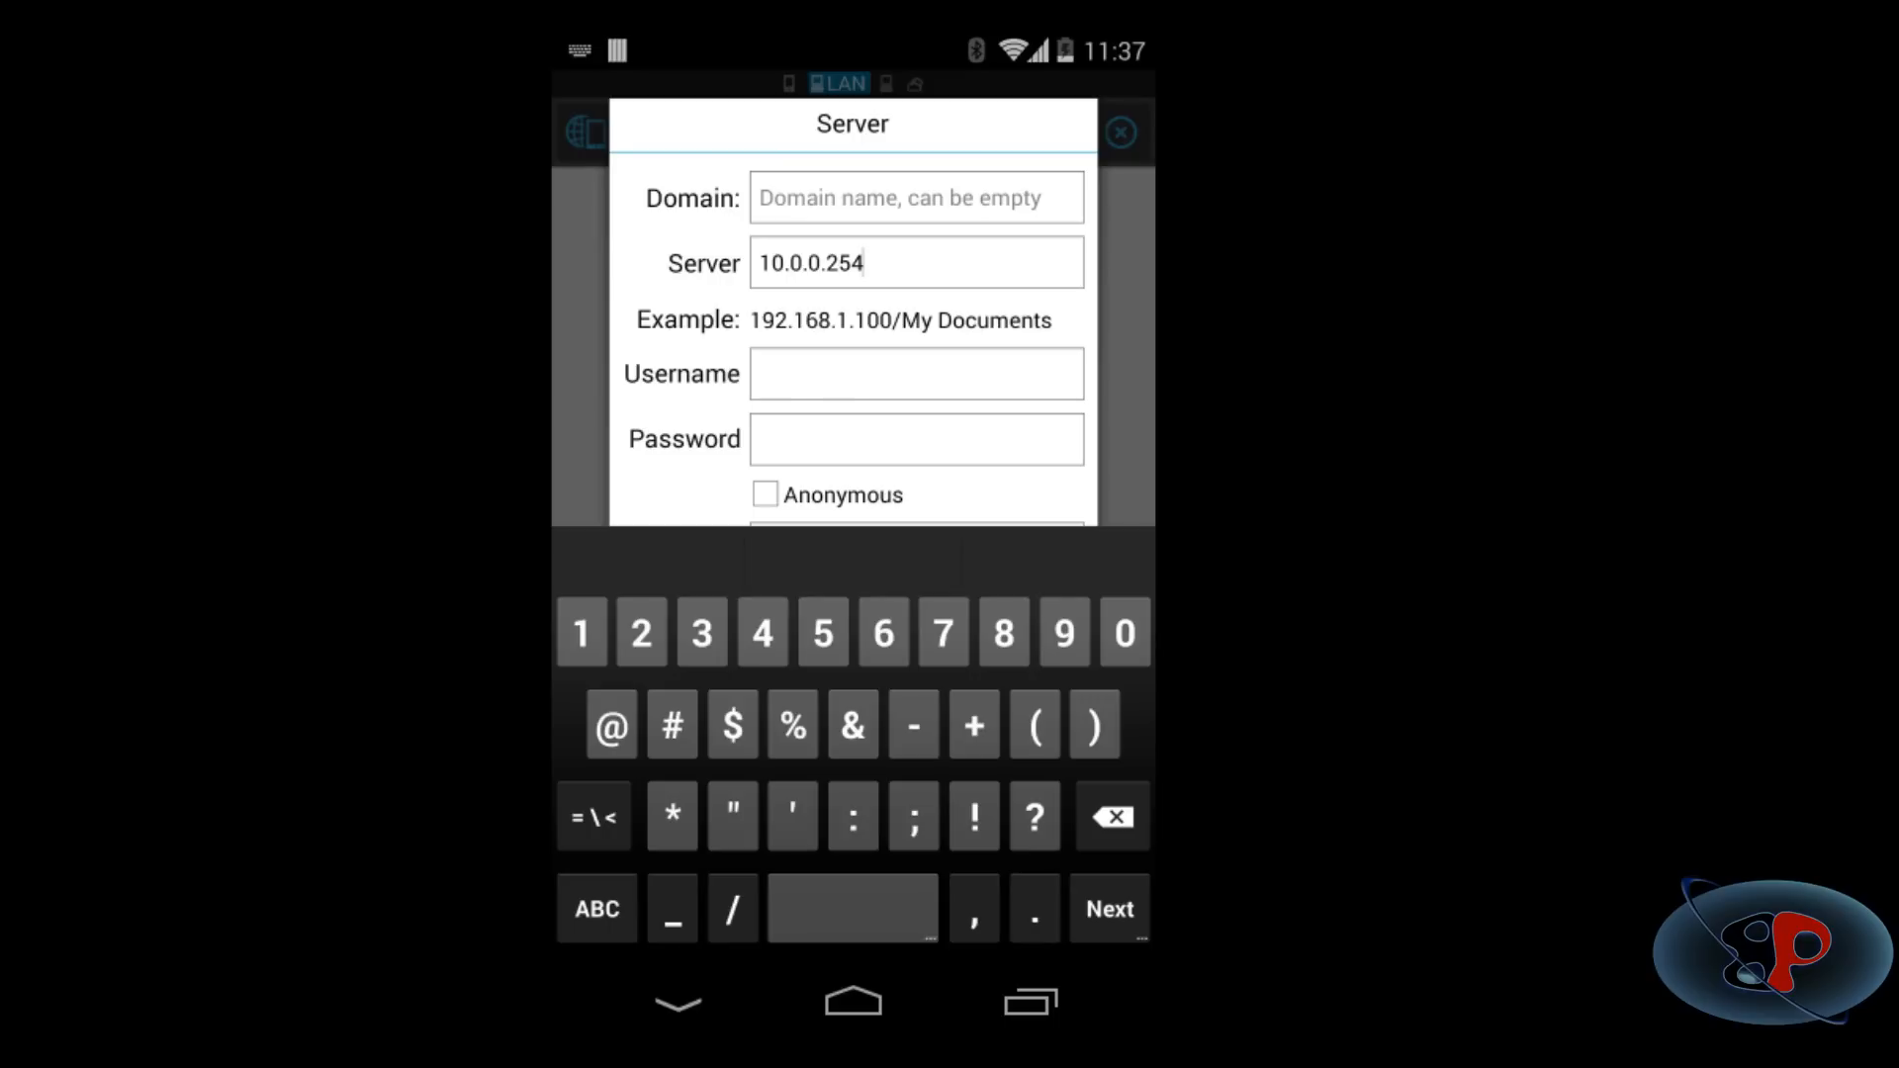
{"action": "left_click", "coordinate": [596, 908]}
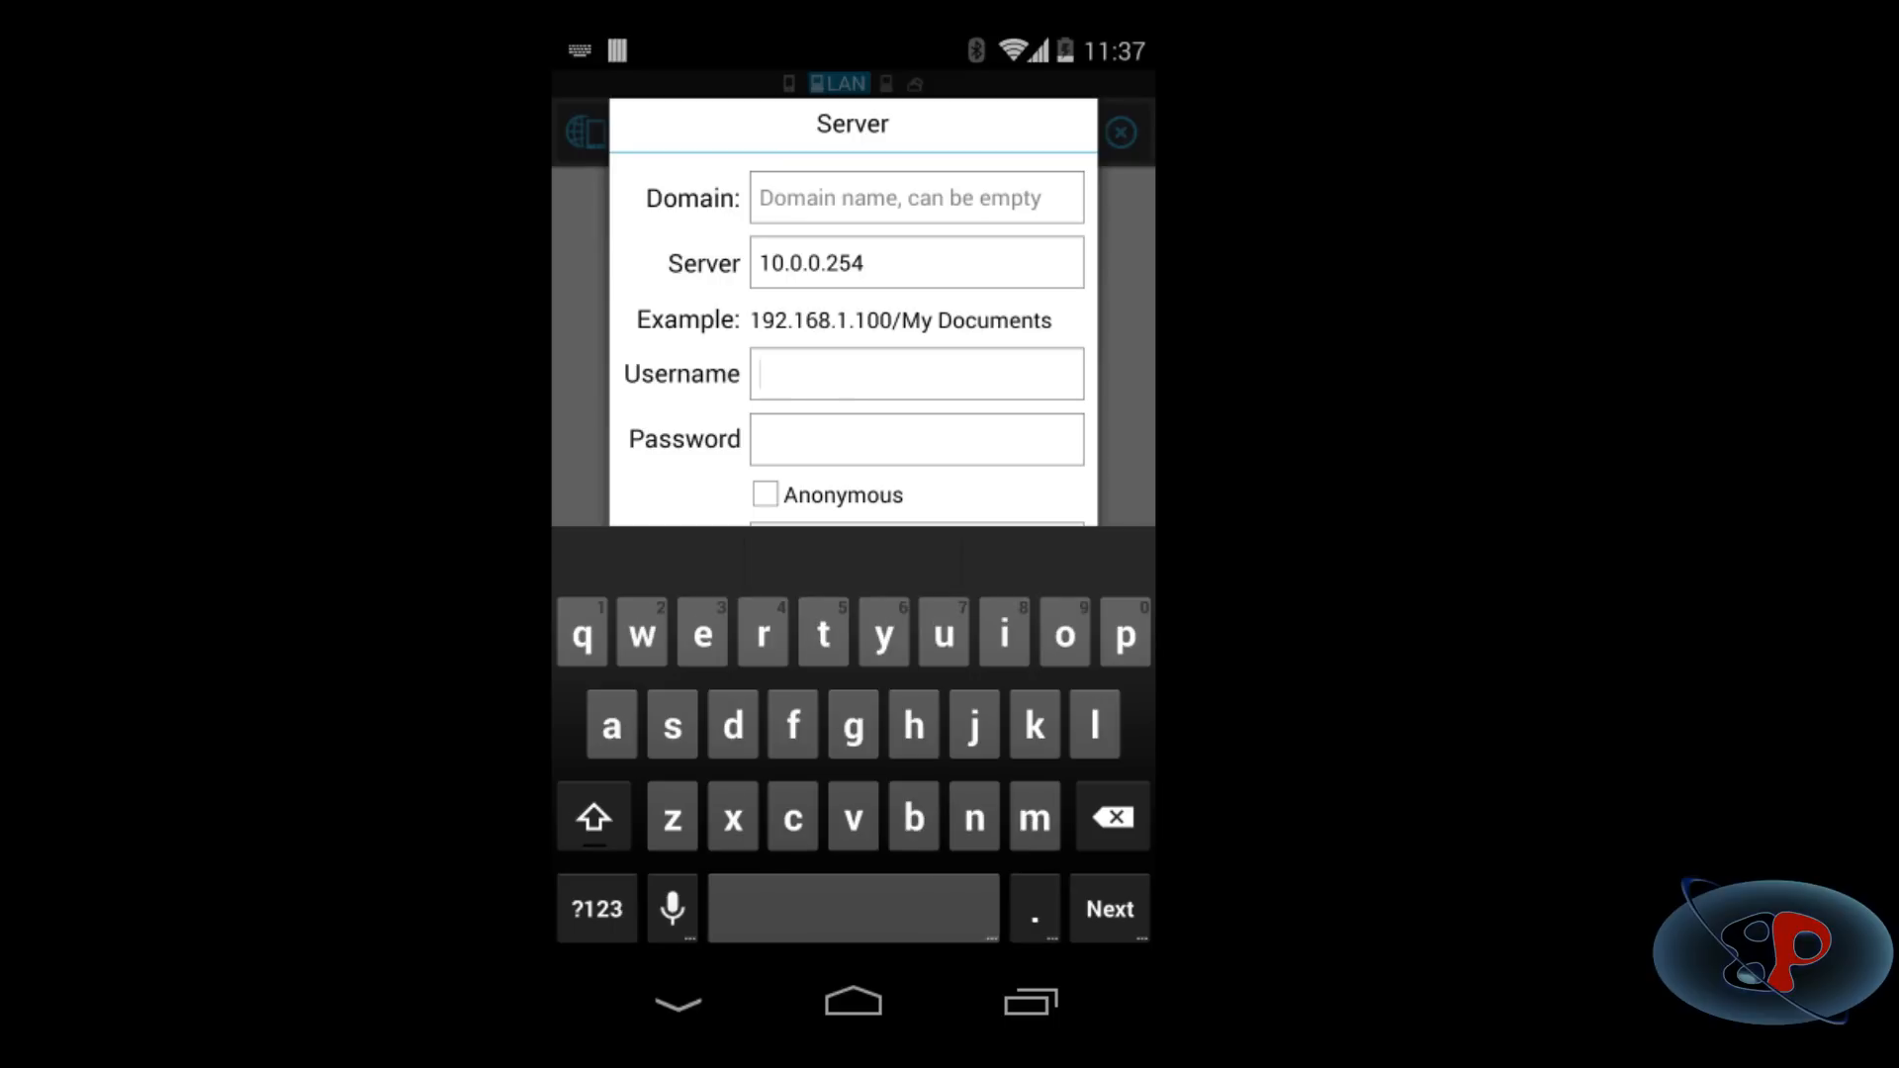
{"action": "type", "text": "arun"}
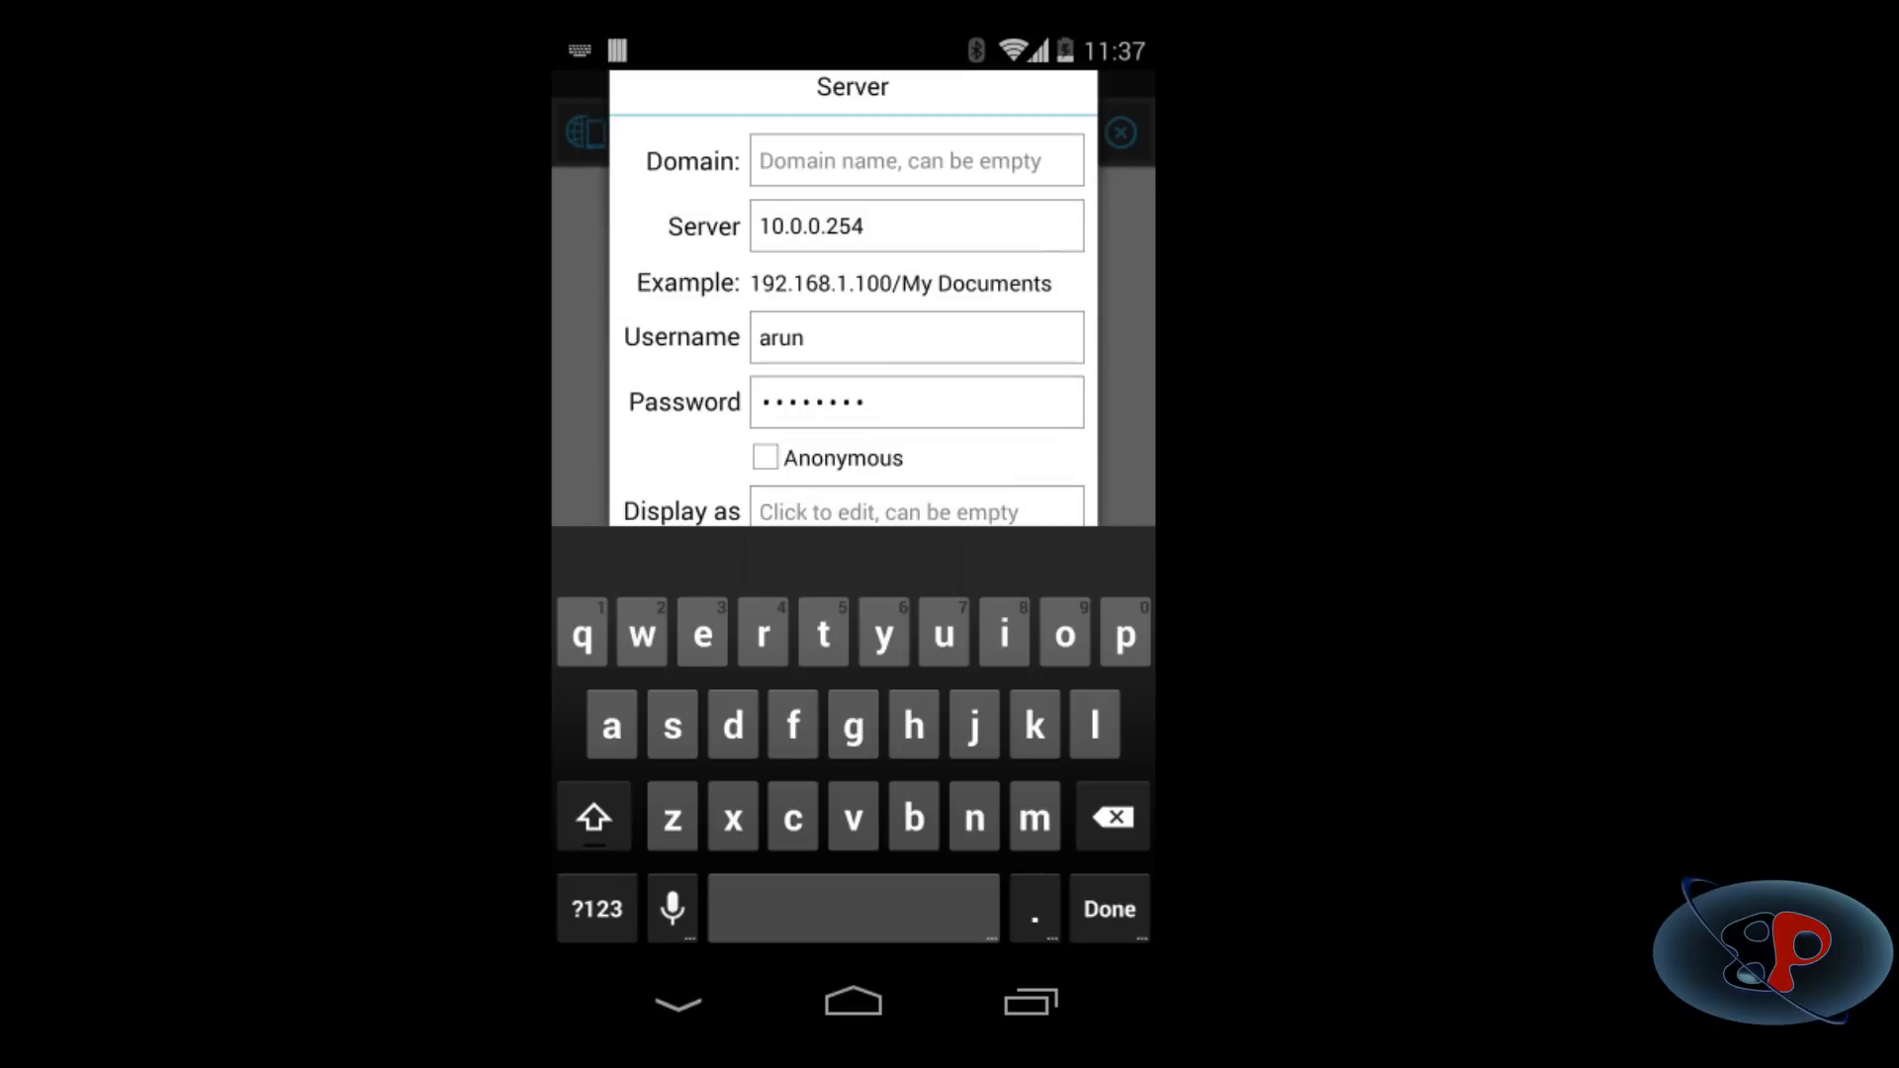
Name the server connection desktop and finish the server details.
{"action": "left_click", "coordinate": [1107, 908]}
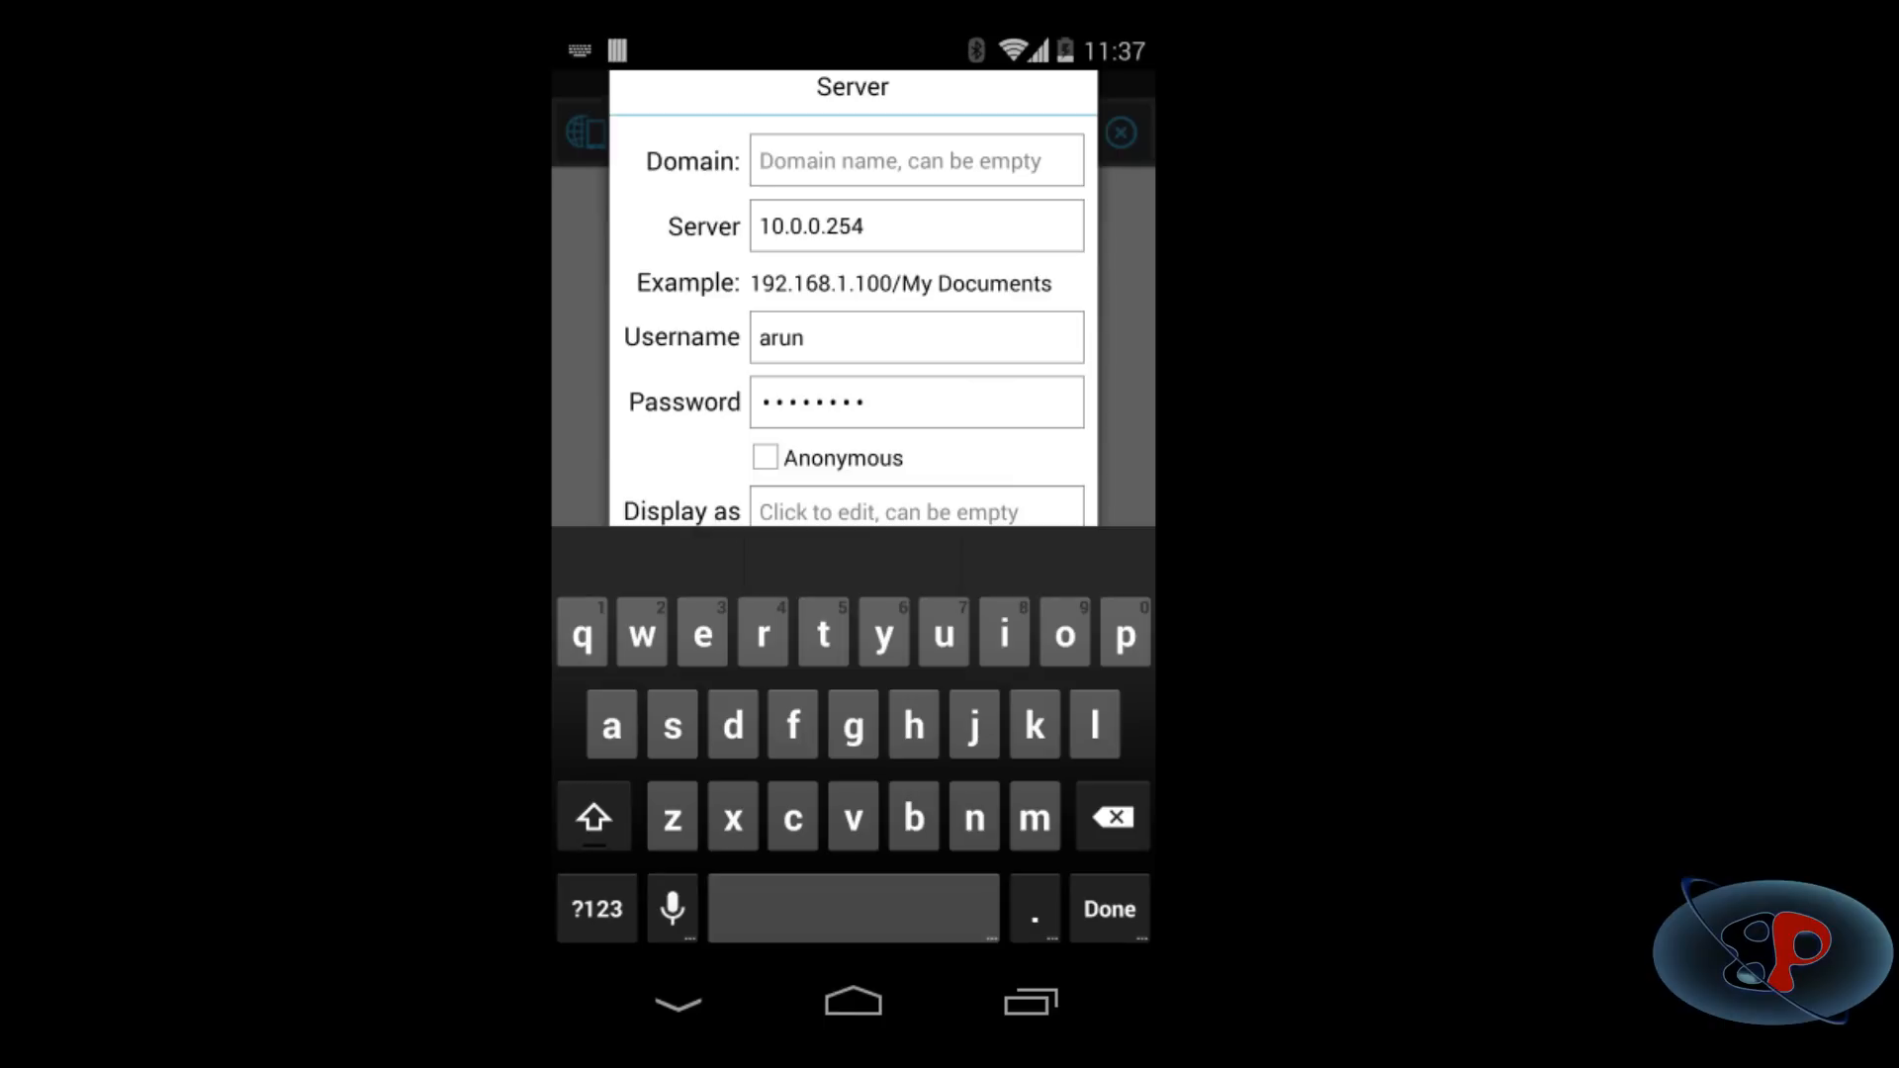
{"action": "type", "text": "de"}
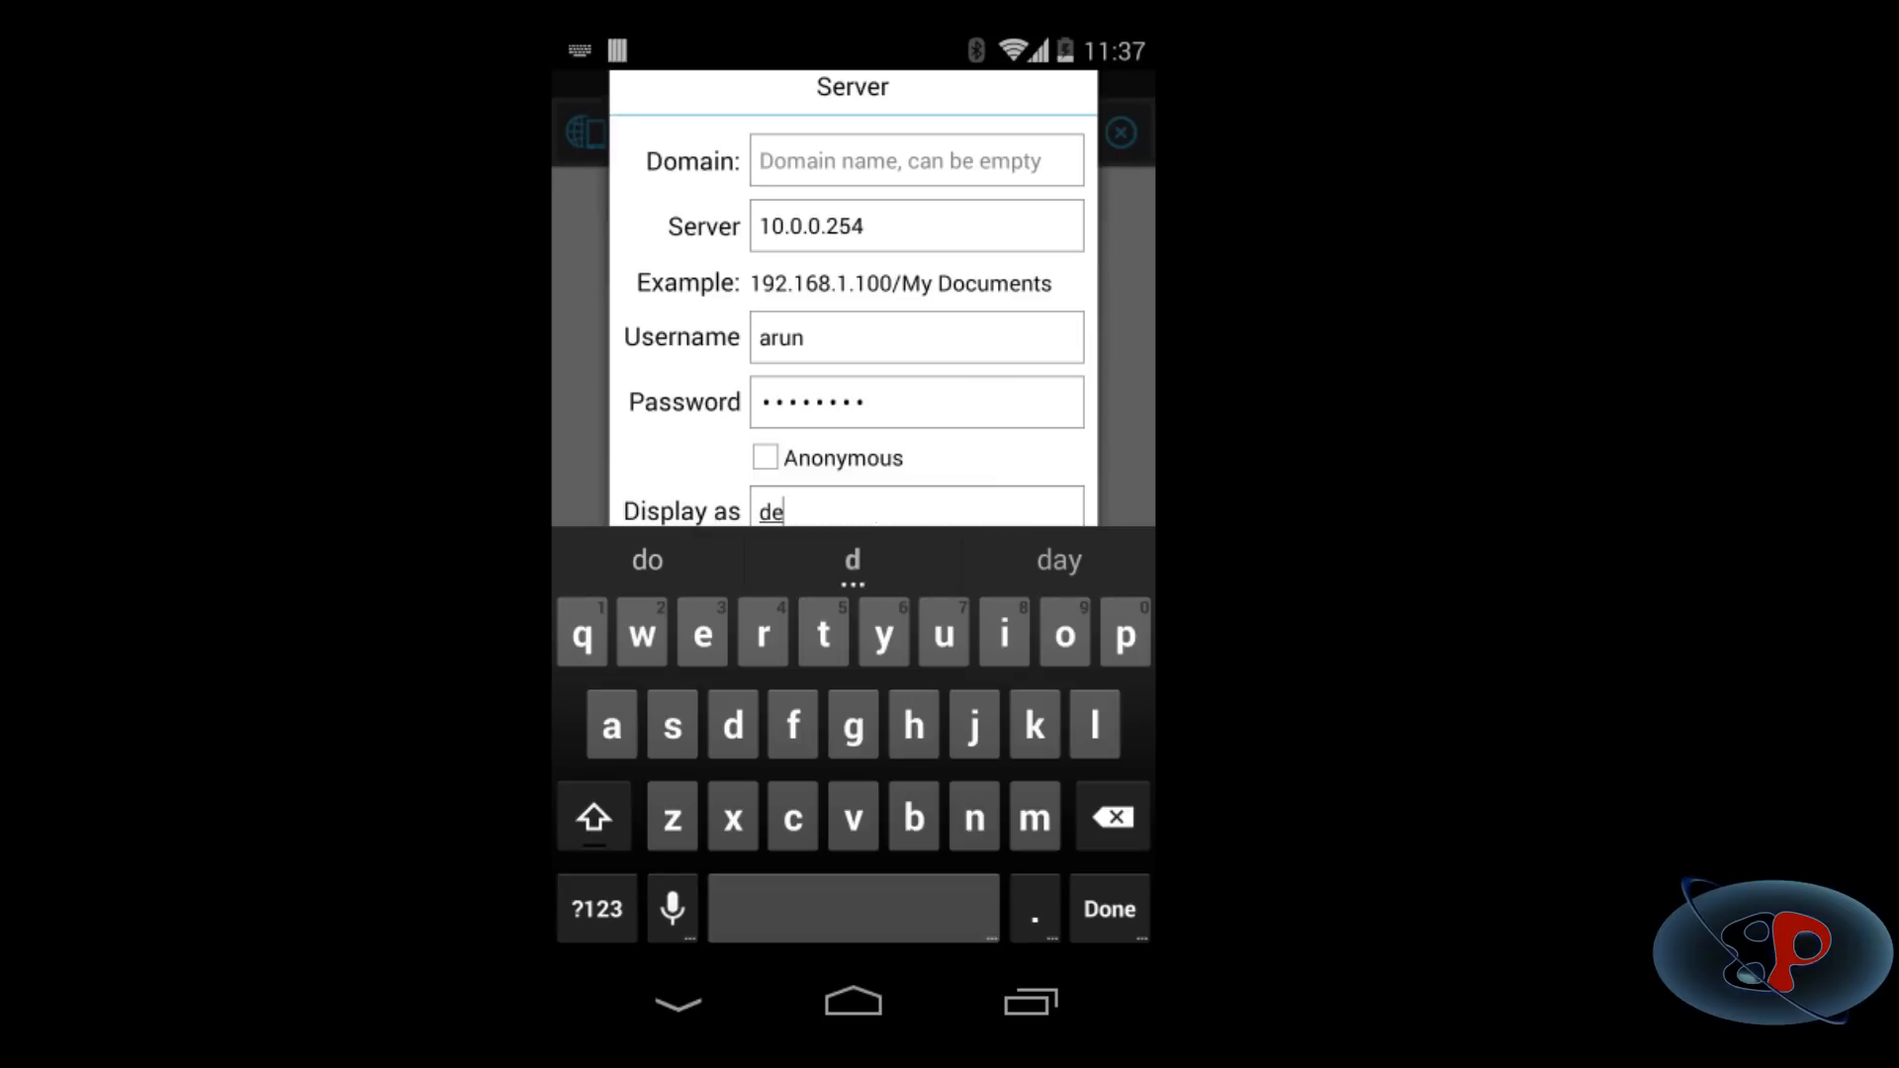
{"action": "type", "text": "sktop"}
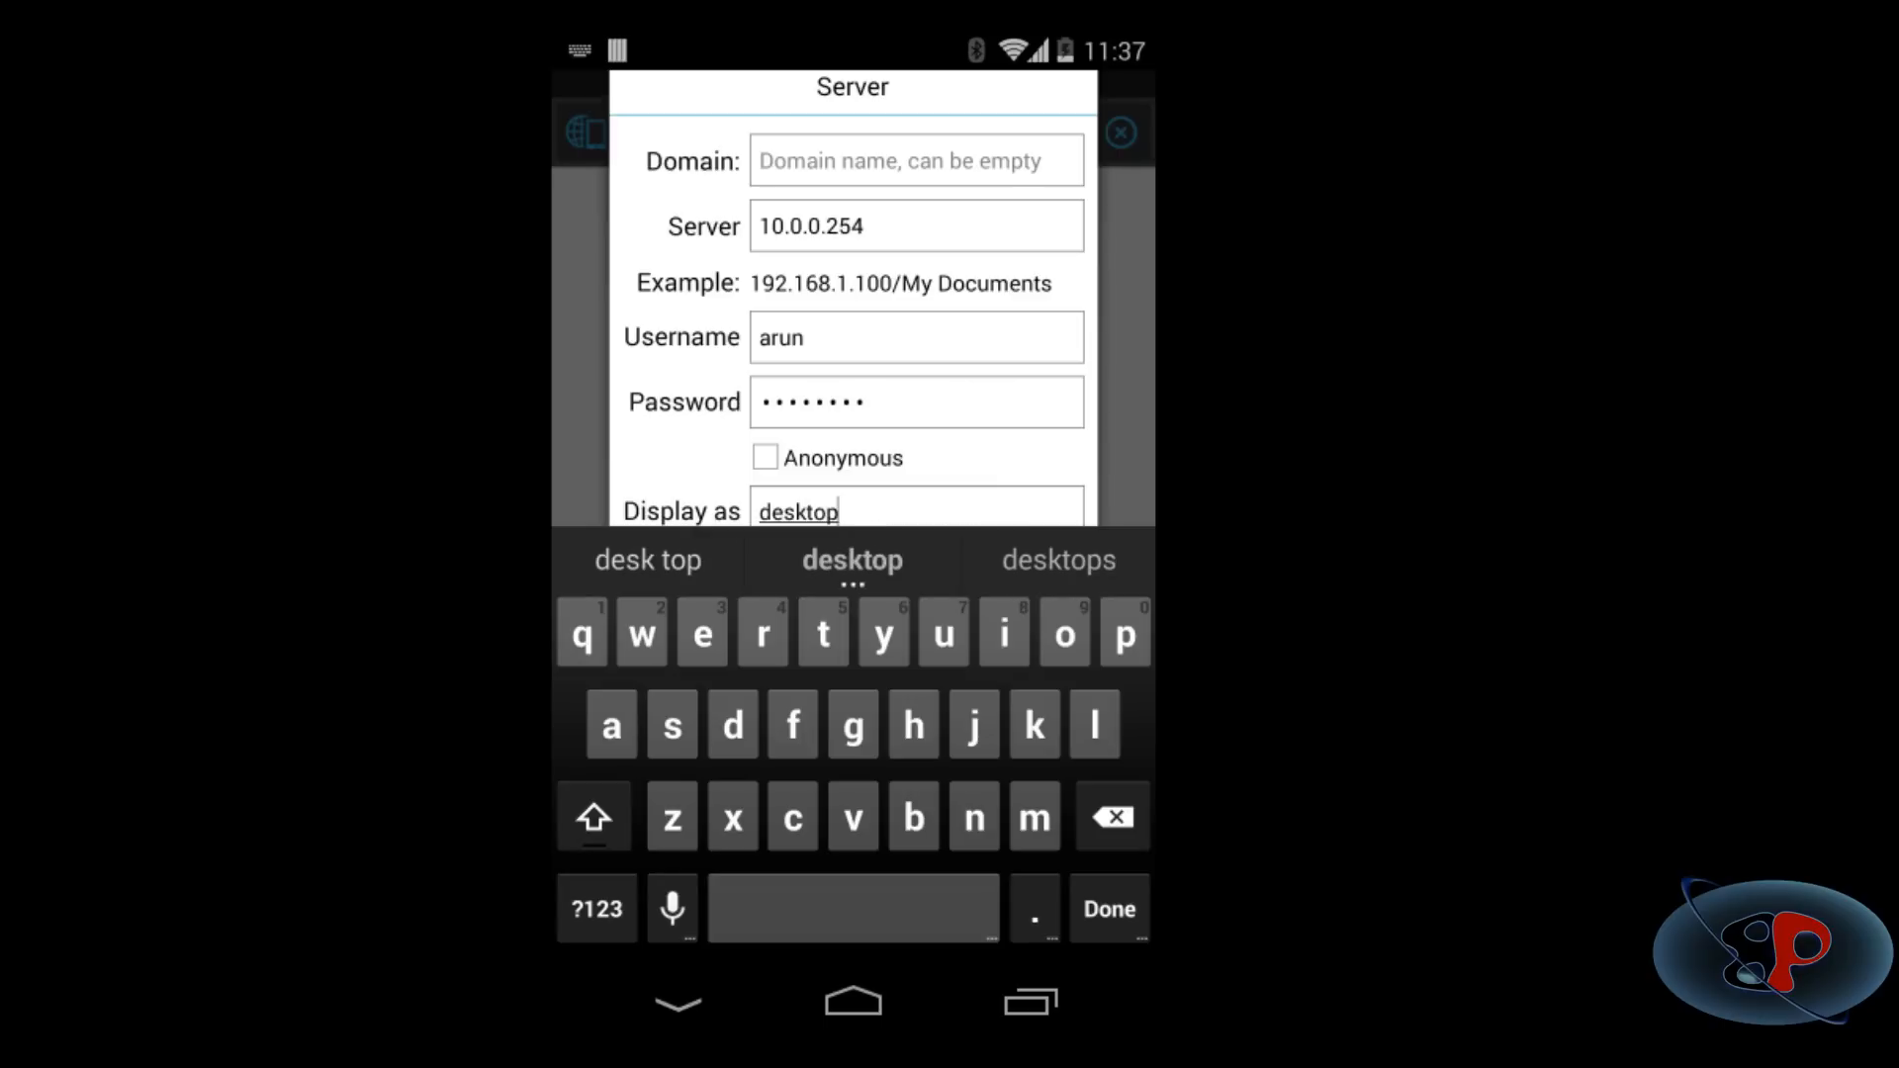
{"action": "left_click", "coordinate": [1107, 908]}
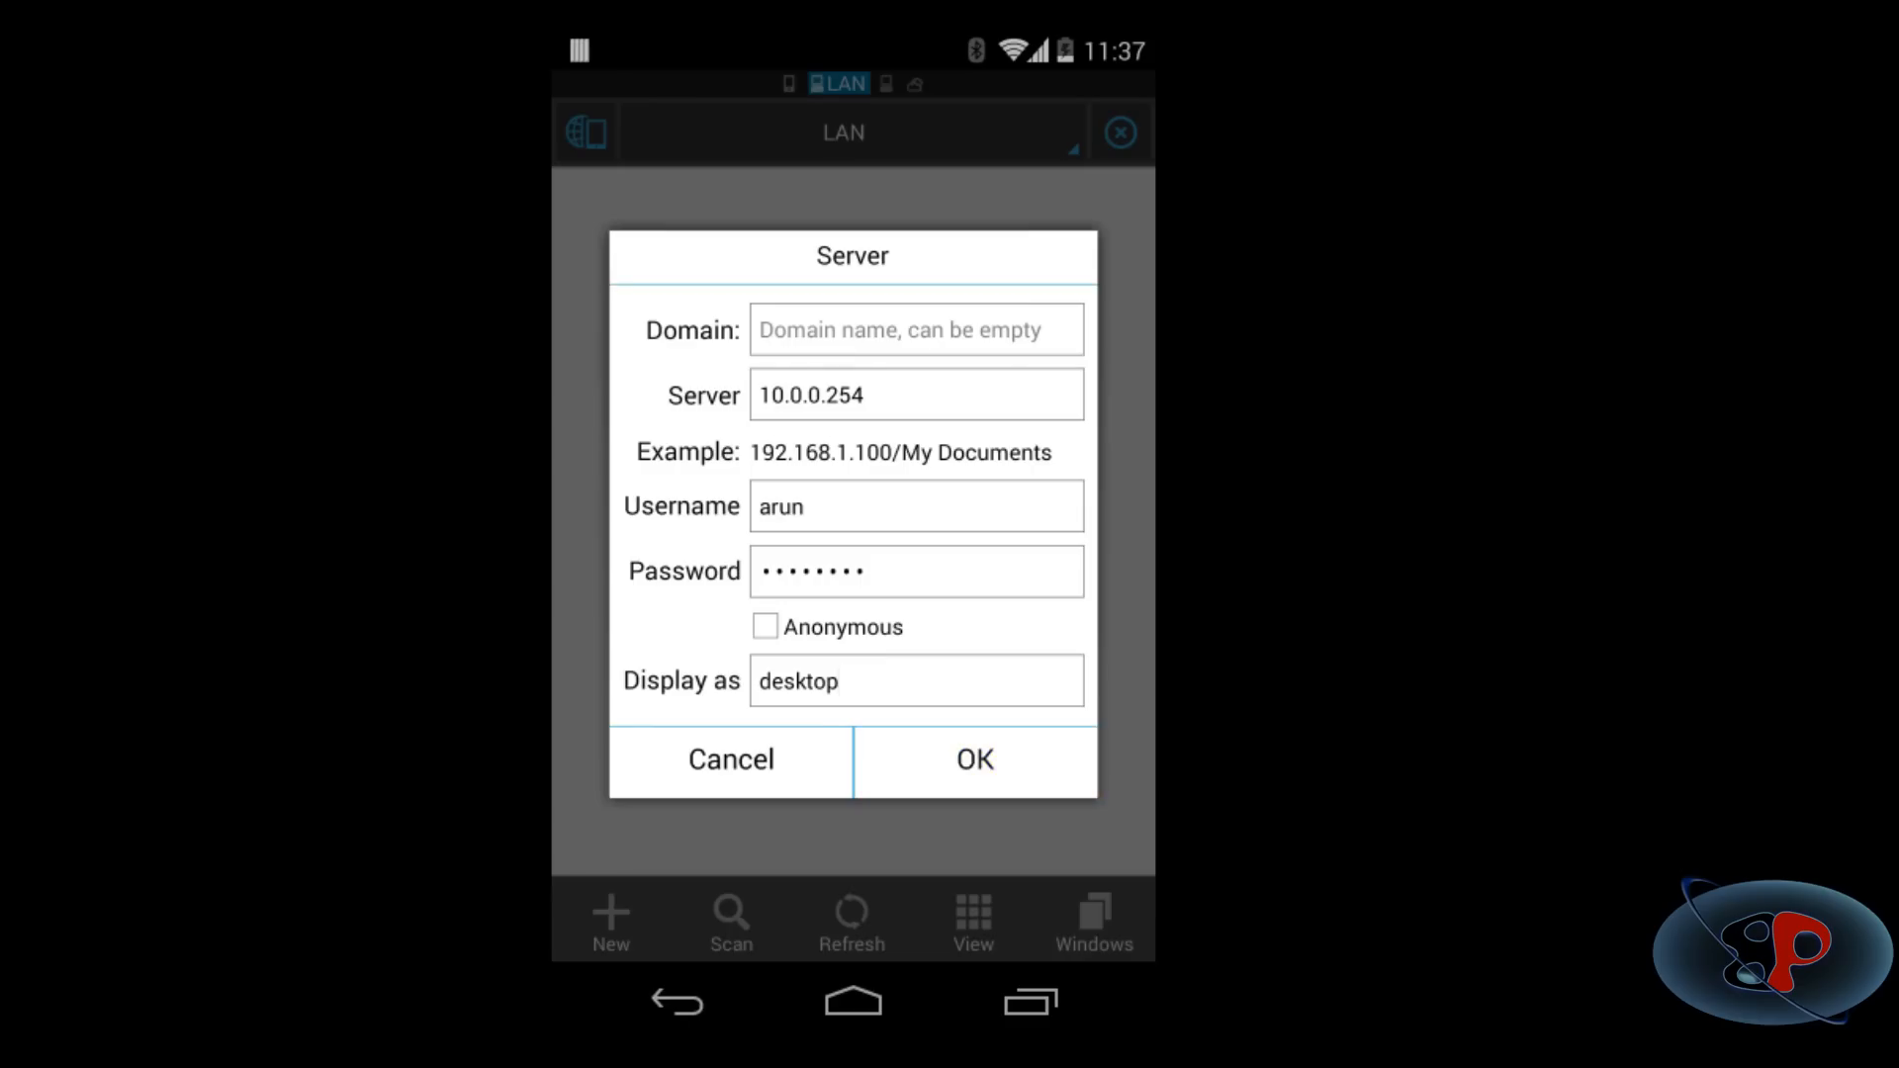
Save the desktop server entry and connect to it to browse its shares.
{"action": "left_click", "coordinate": [972, 760]}
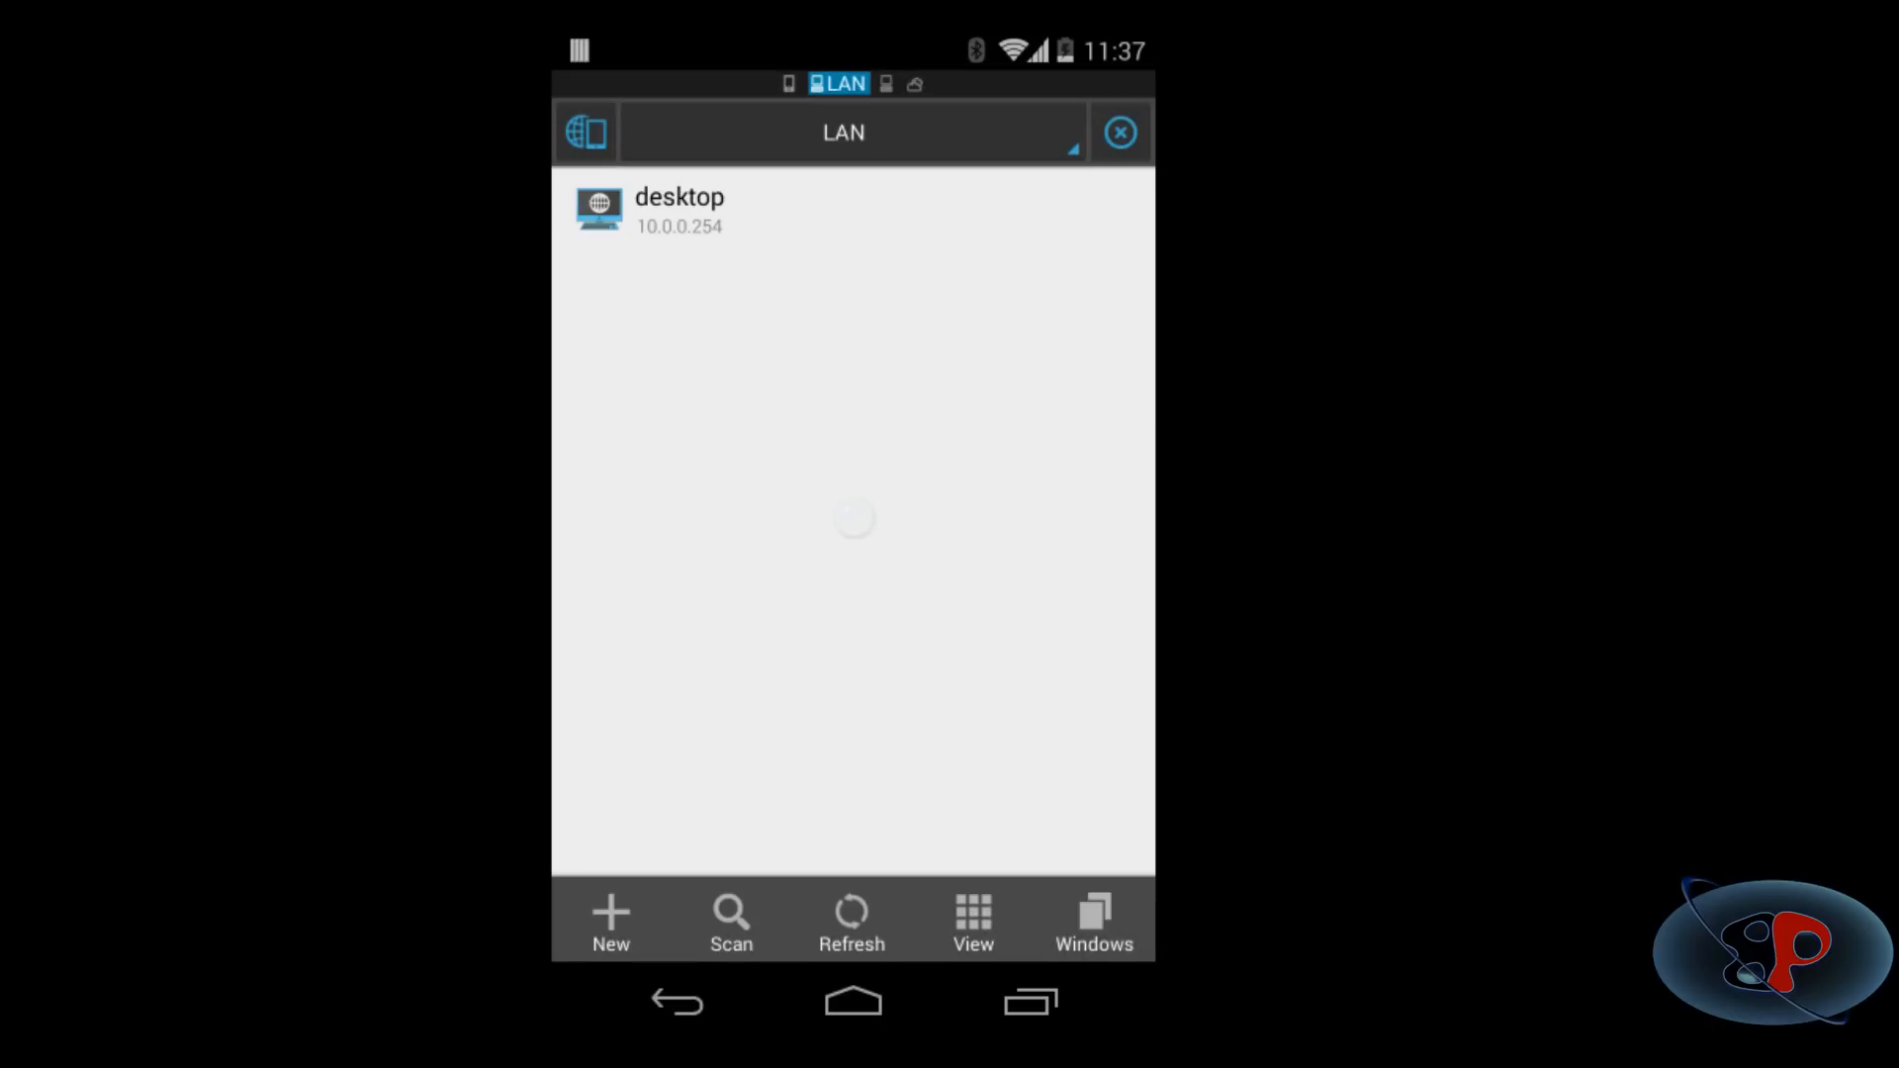
{"action": "left_click", "coordinate": [679, 211]}
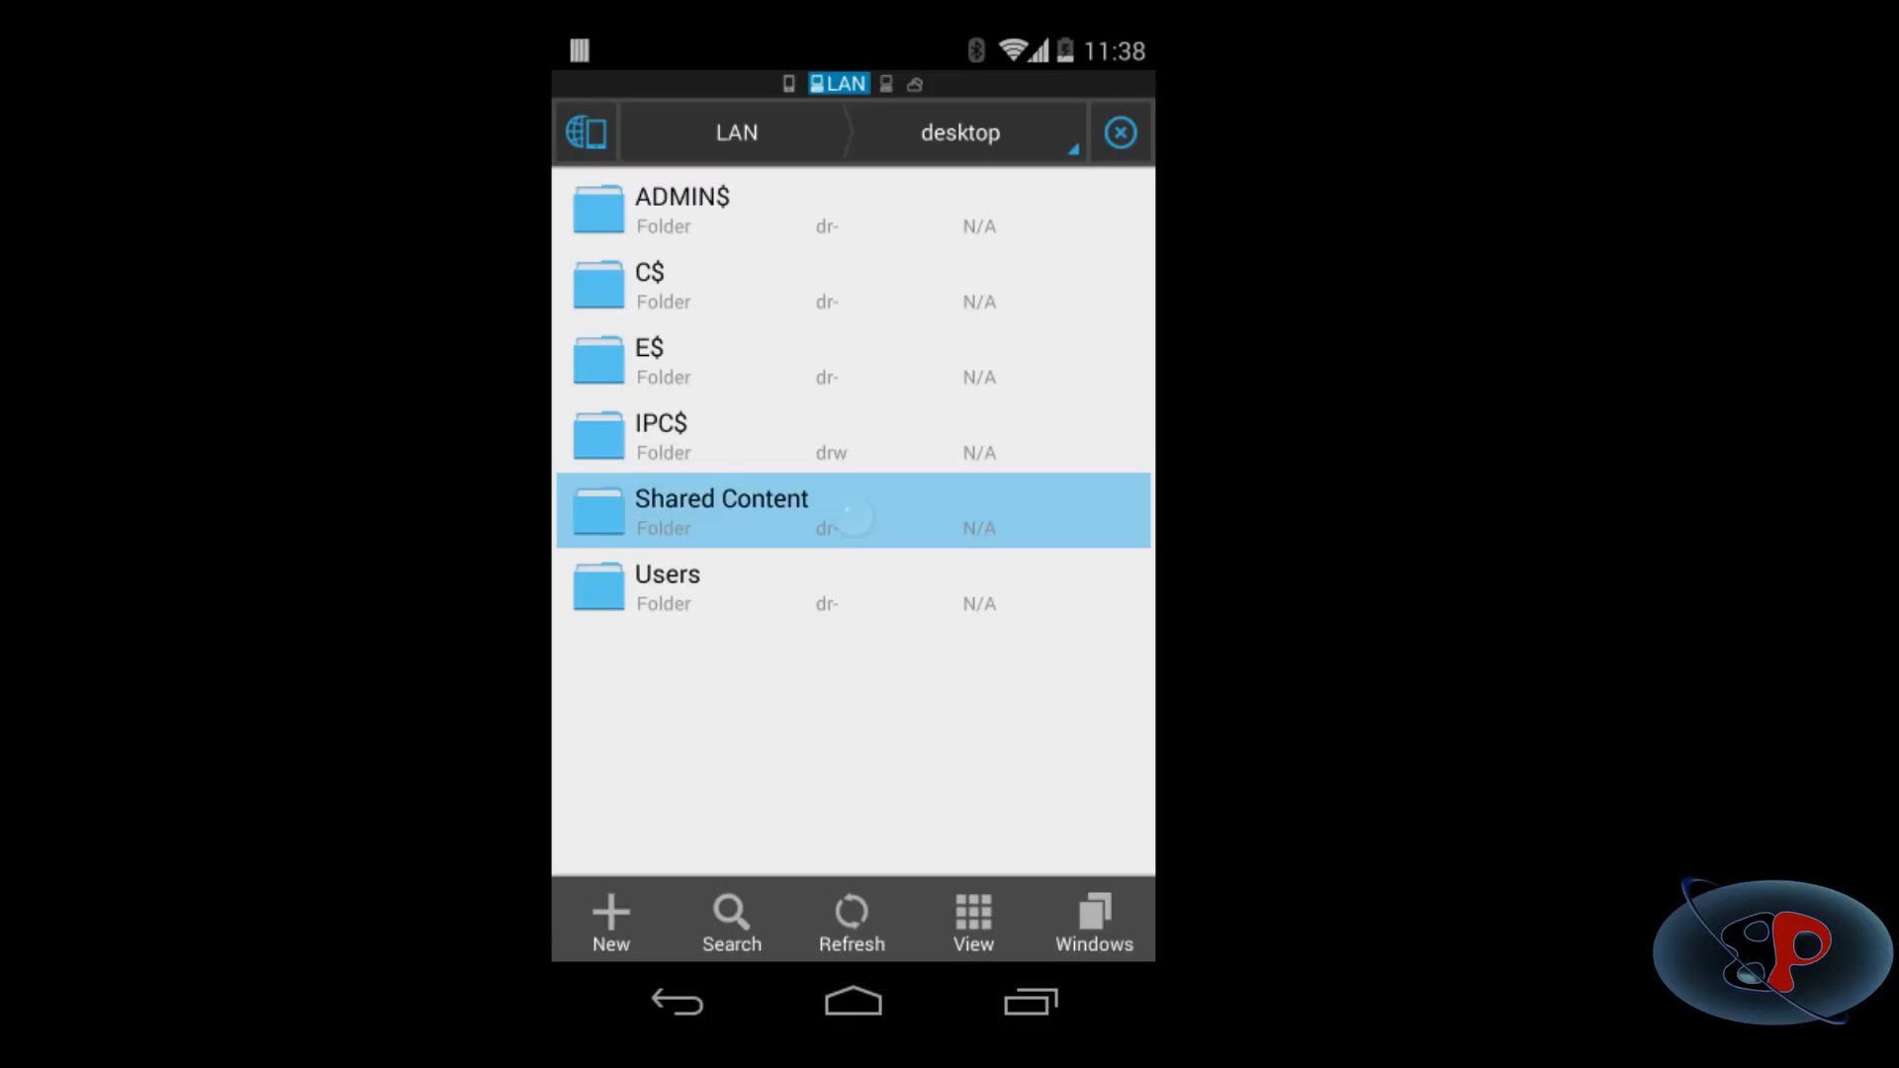
Read Text File1.txt inside Shared Content, then open its pictures folder of eight JPGs.
{"action": "left_click", "coordinate": [720, 508]}
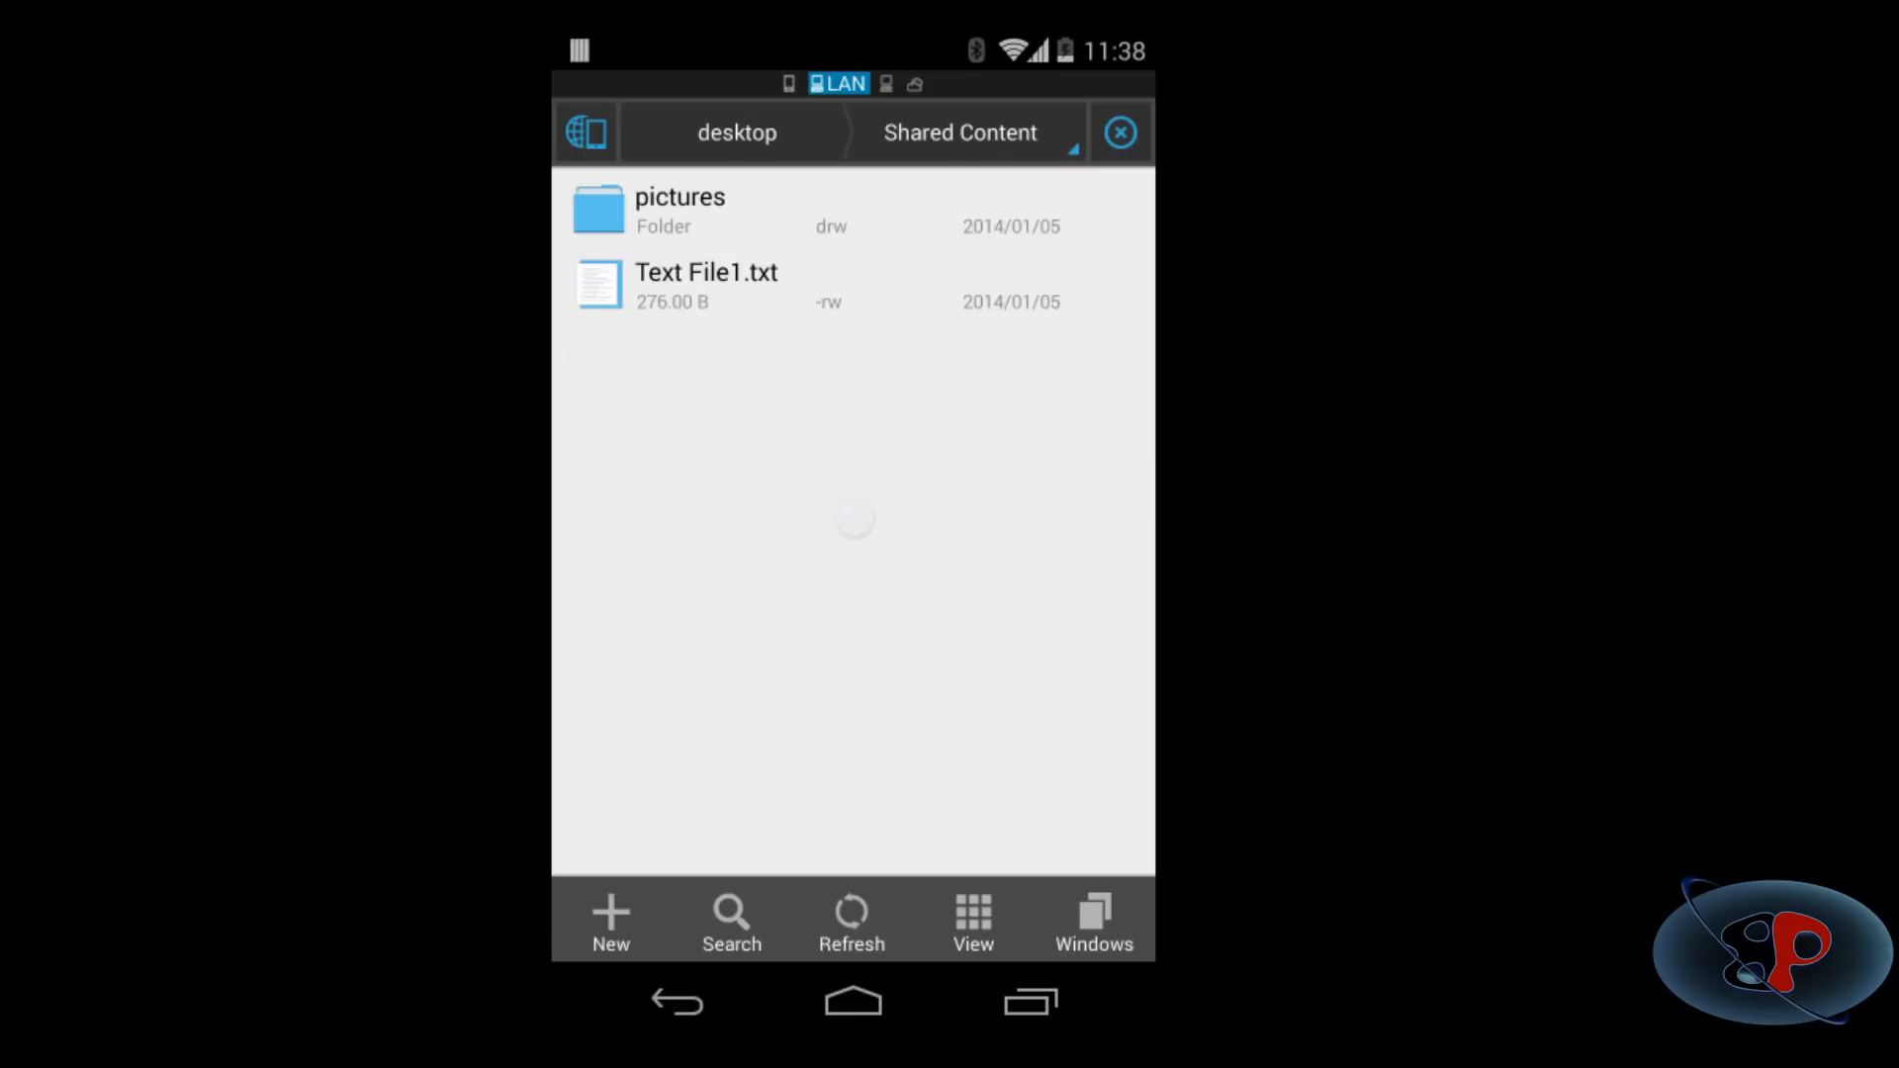
{"action": "left_click", "coordinate": [705, 285]}
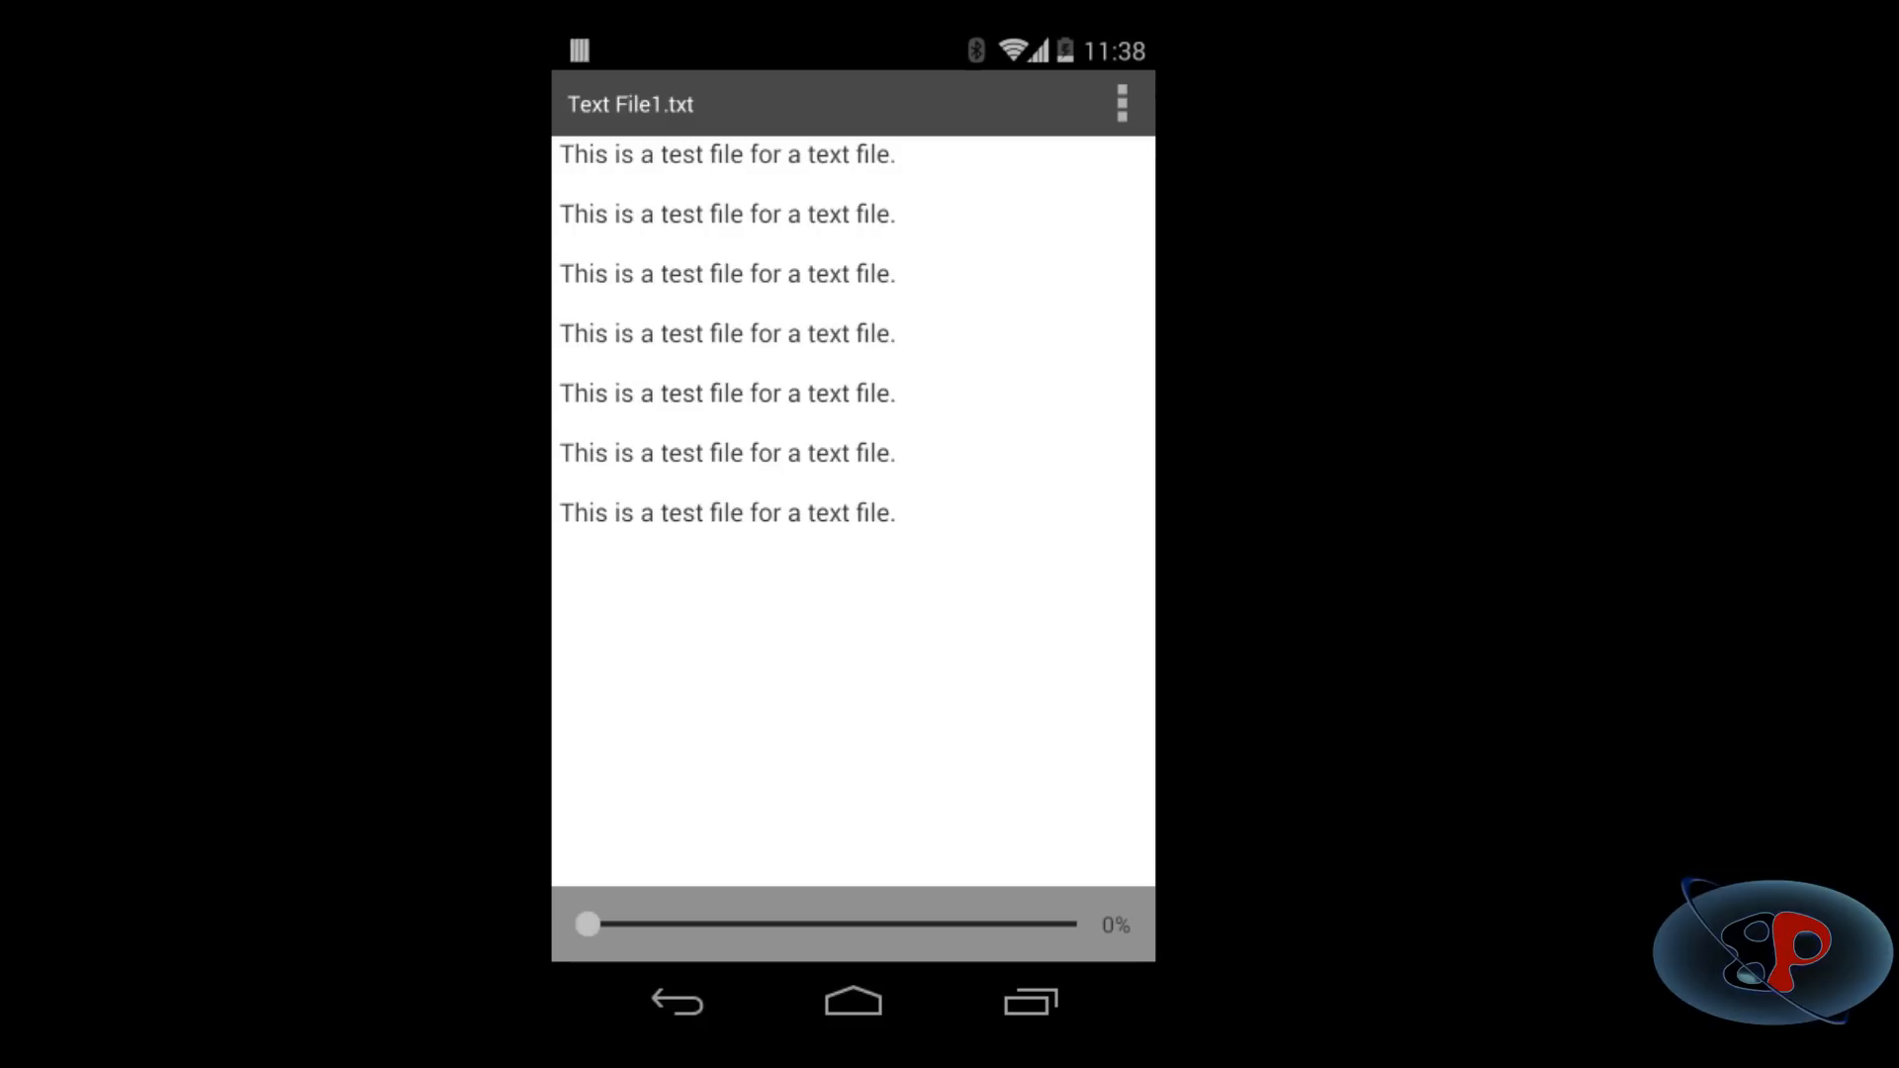
{"action": "left_click", "coordinate": [675, 1000]}
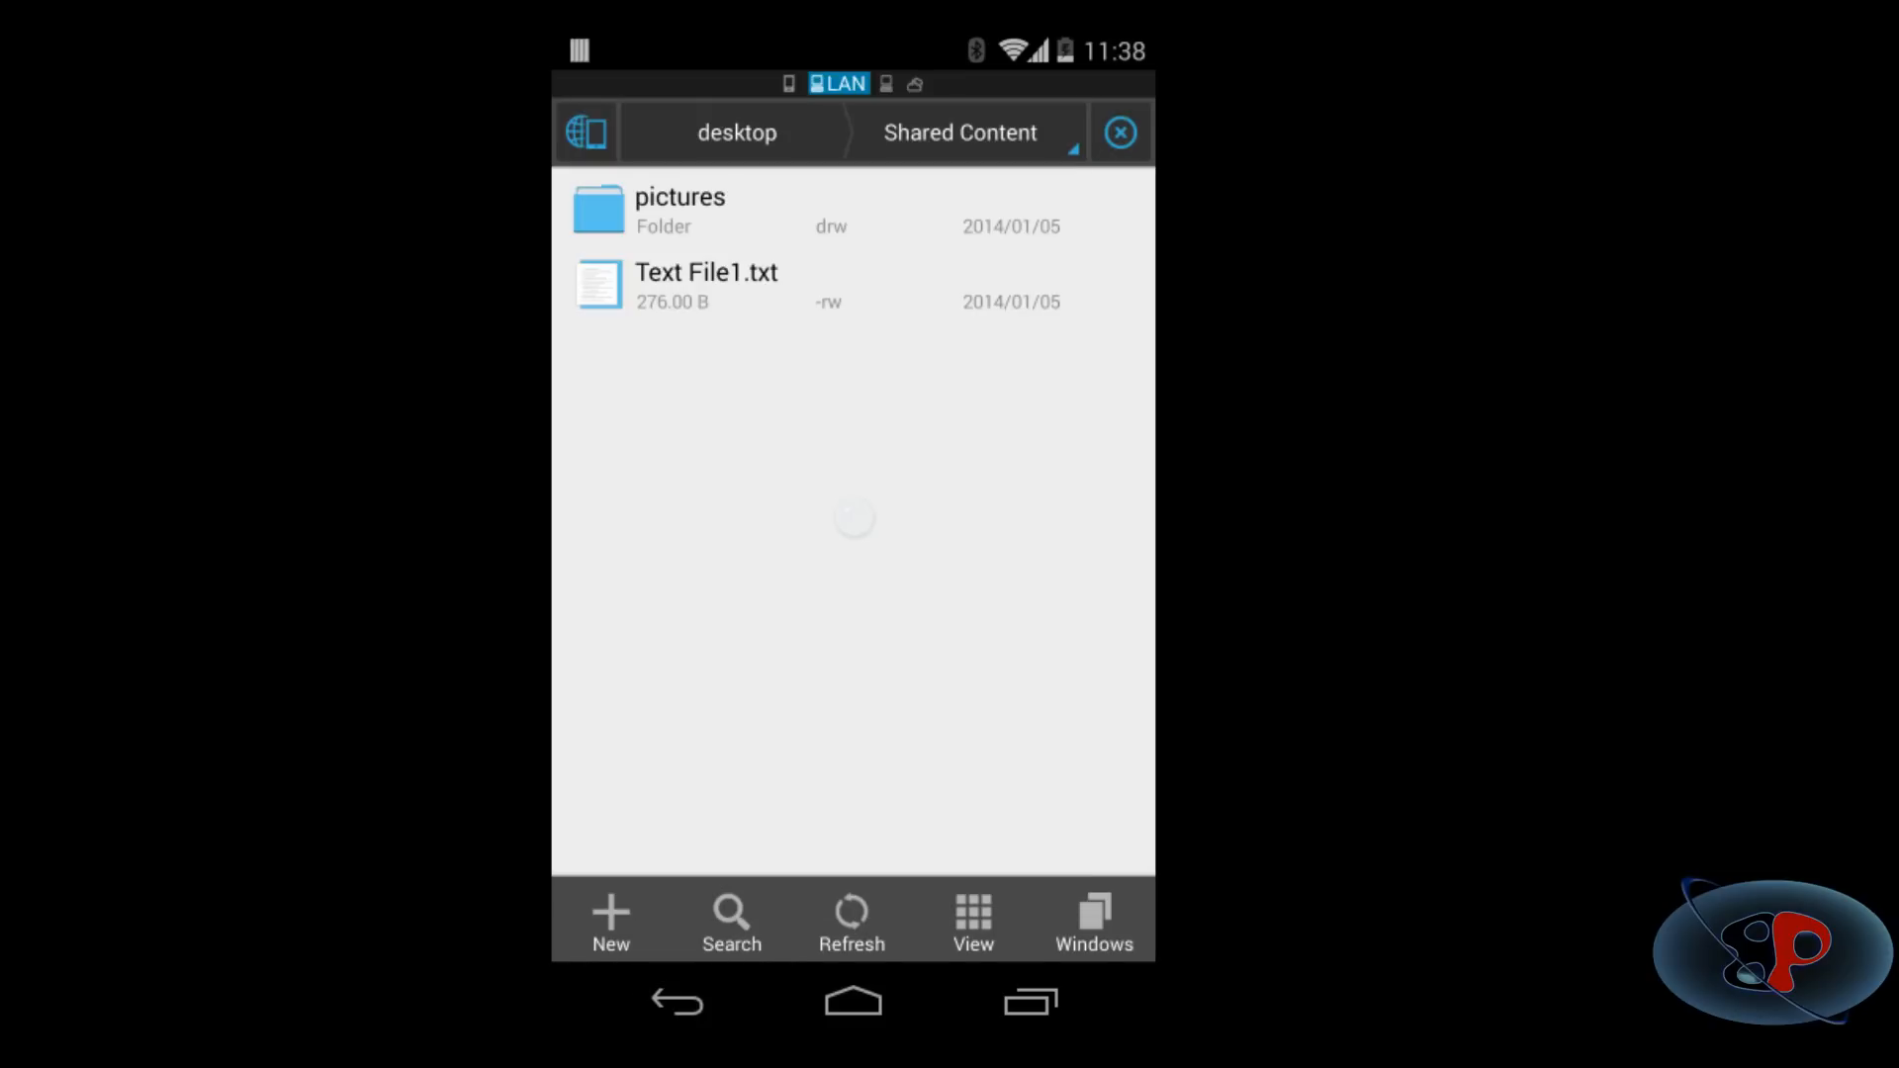
{"action": "left_click", "coordinate": [679, 209]}
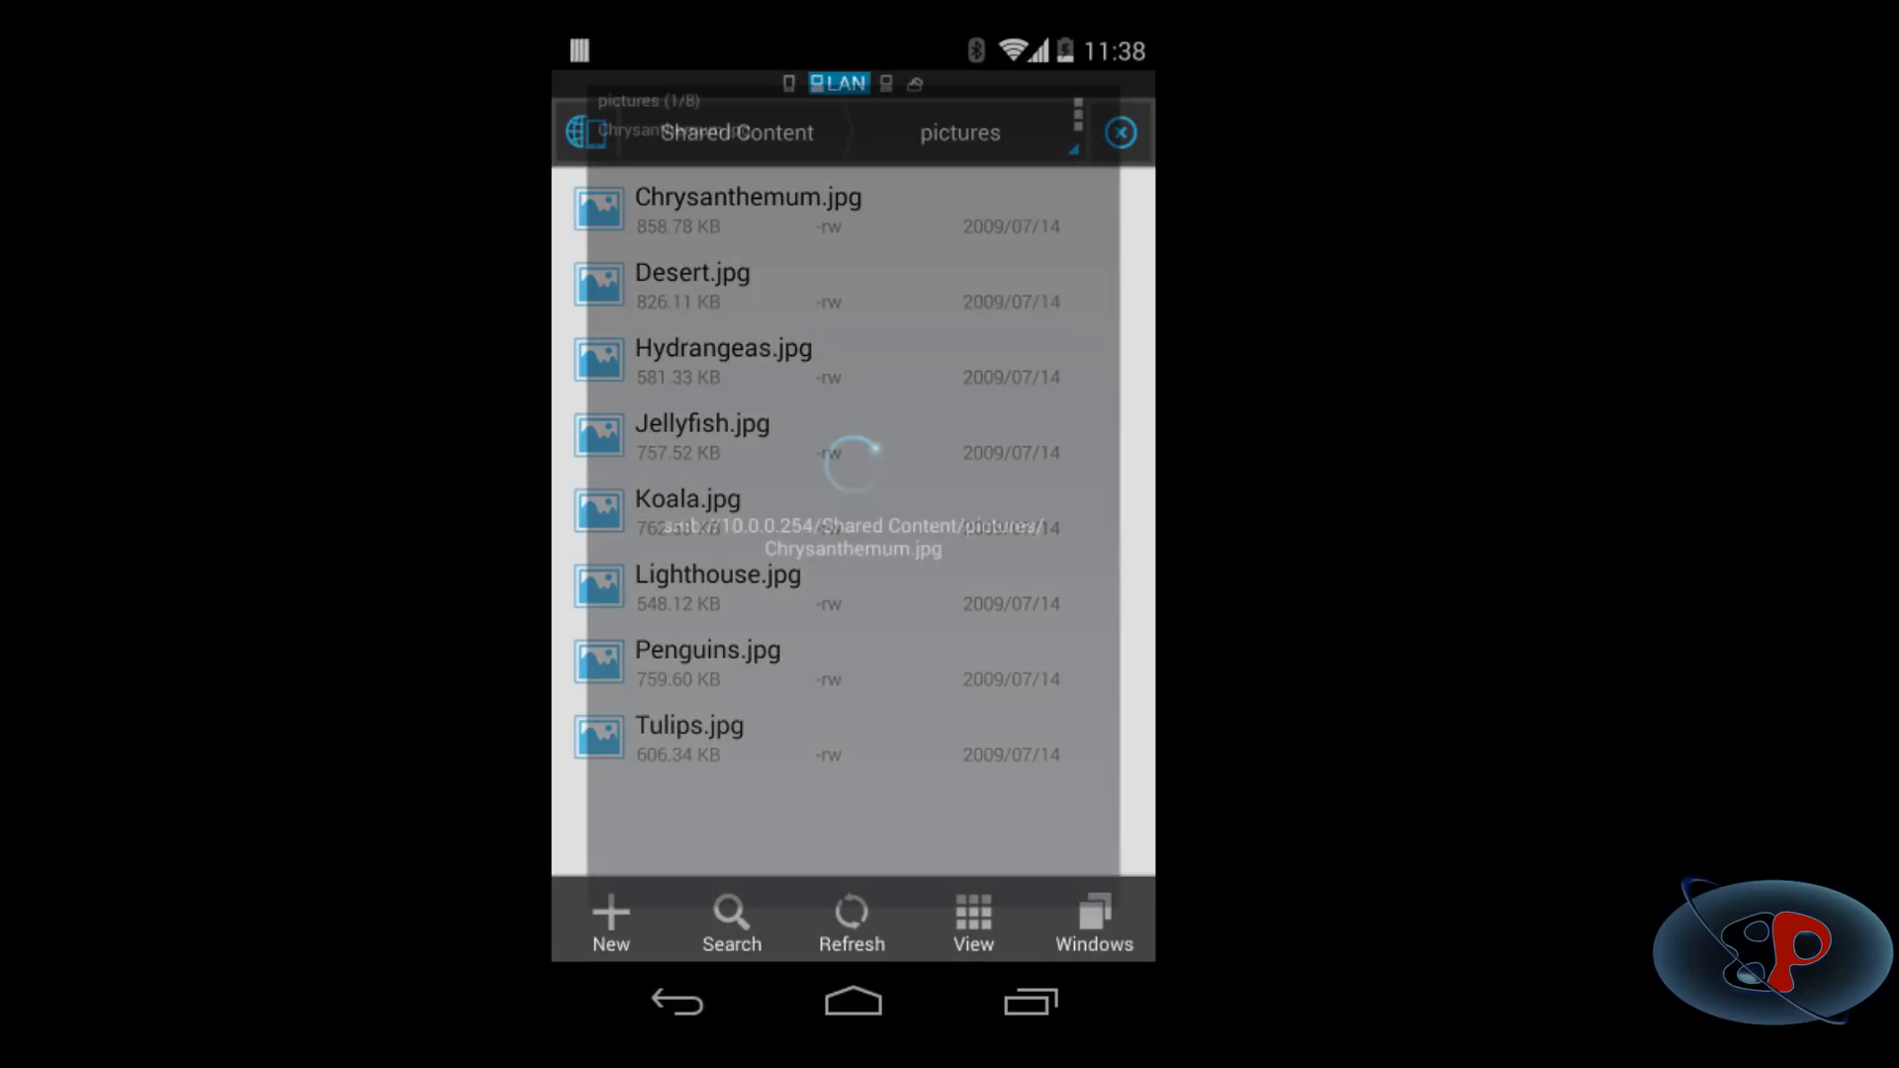
View the Chrysanthemum, Jellyfish and Penguins photos, then return to the thumbnail list.
{"action": "left_click", "coordinate": [748, 198]}
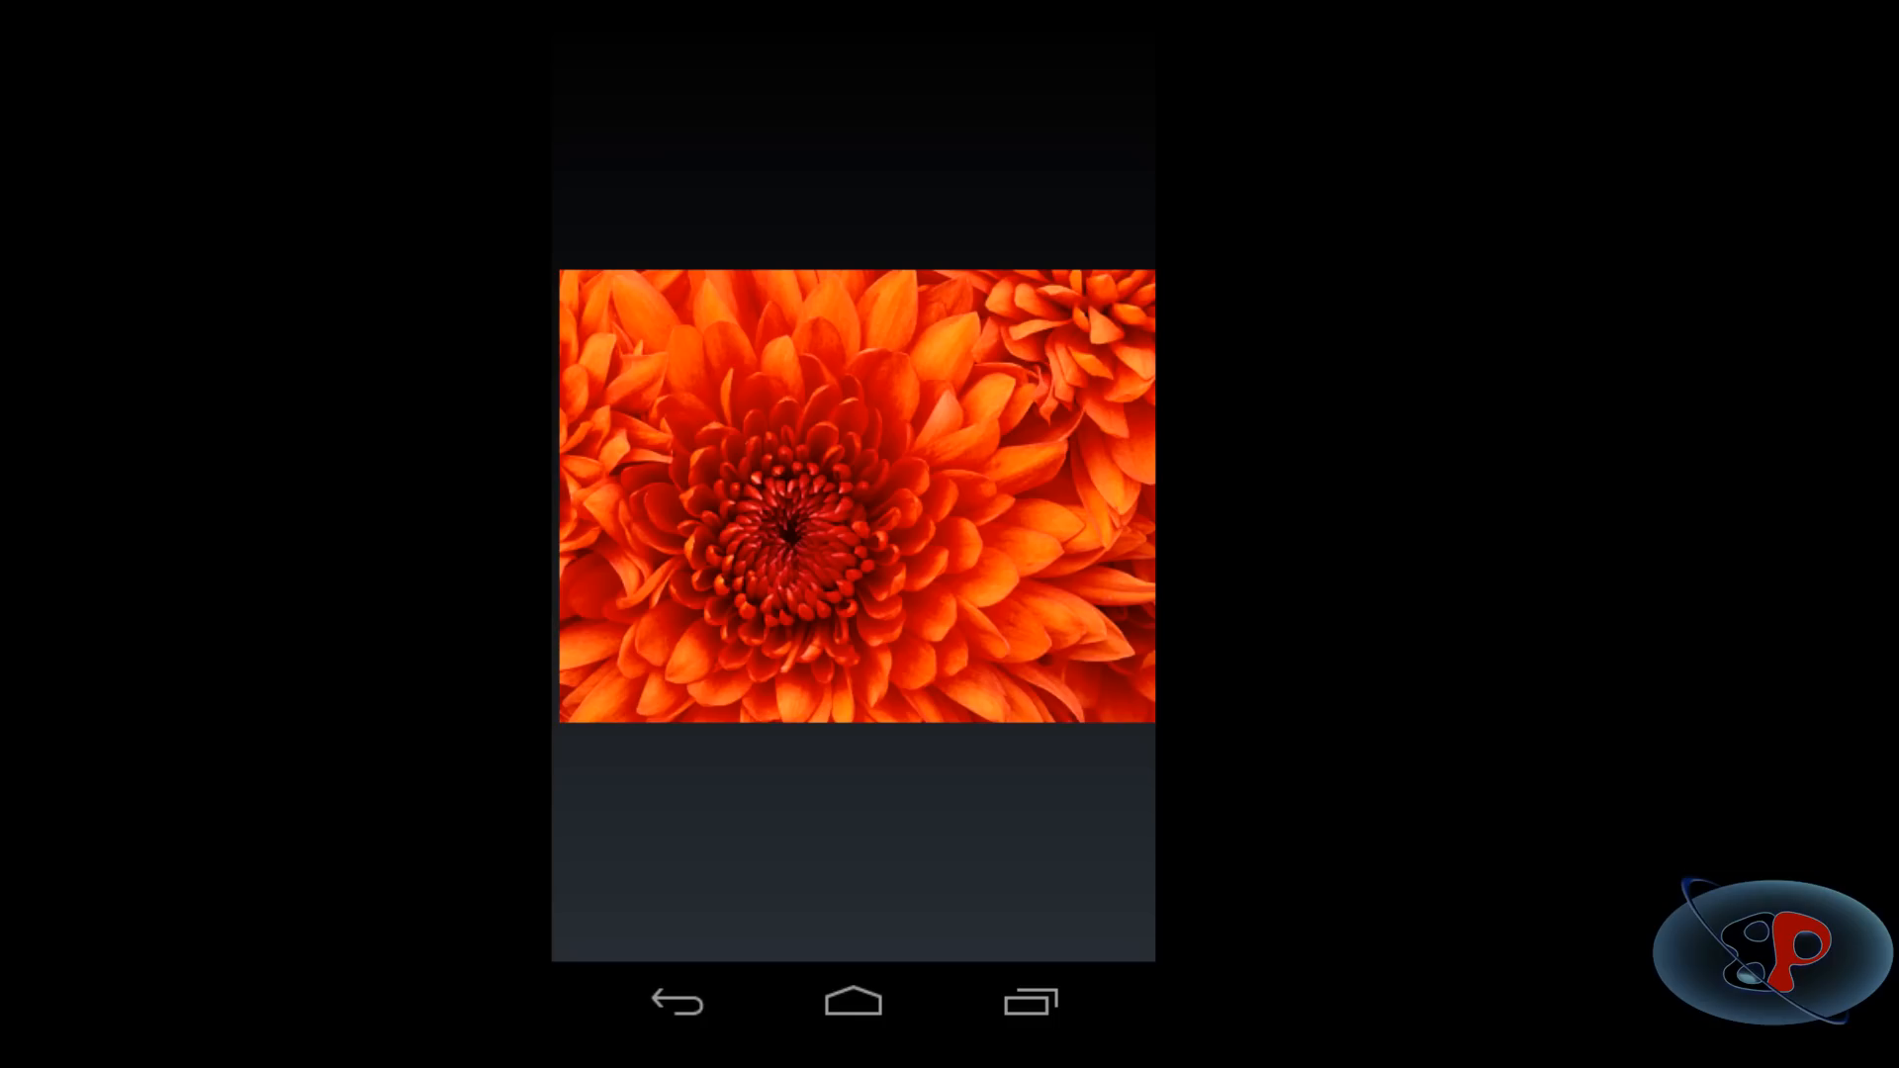
{"action": "left_click", "coordinate": [674, 1000]}
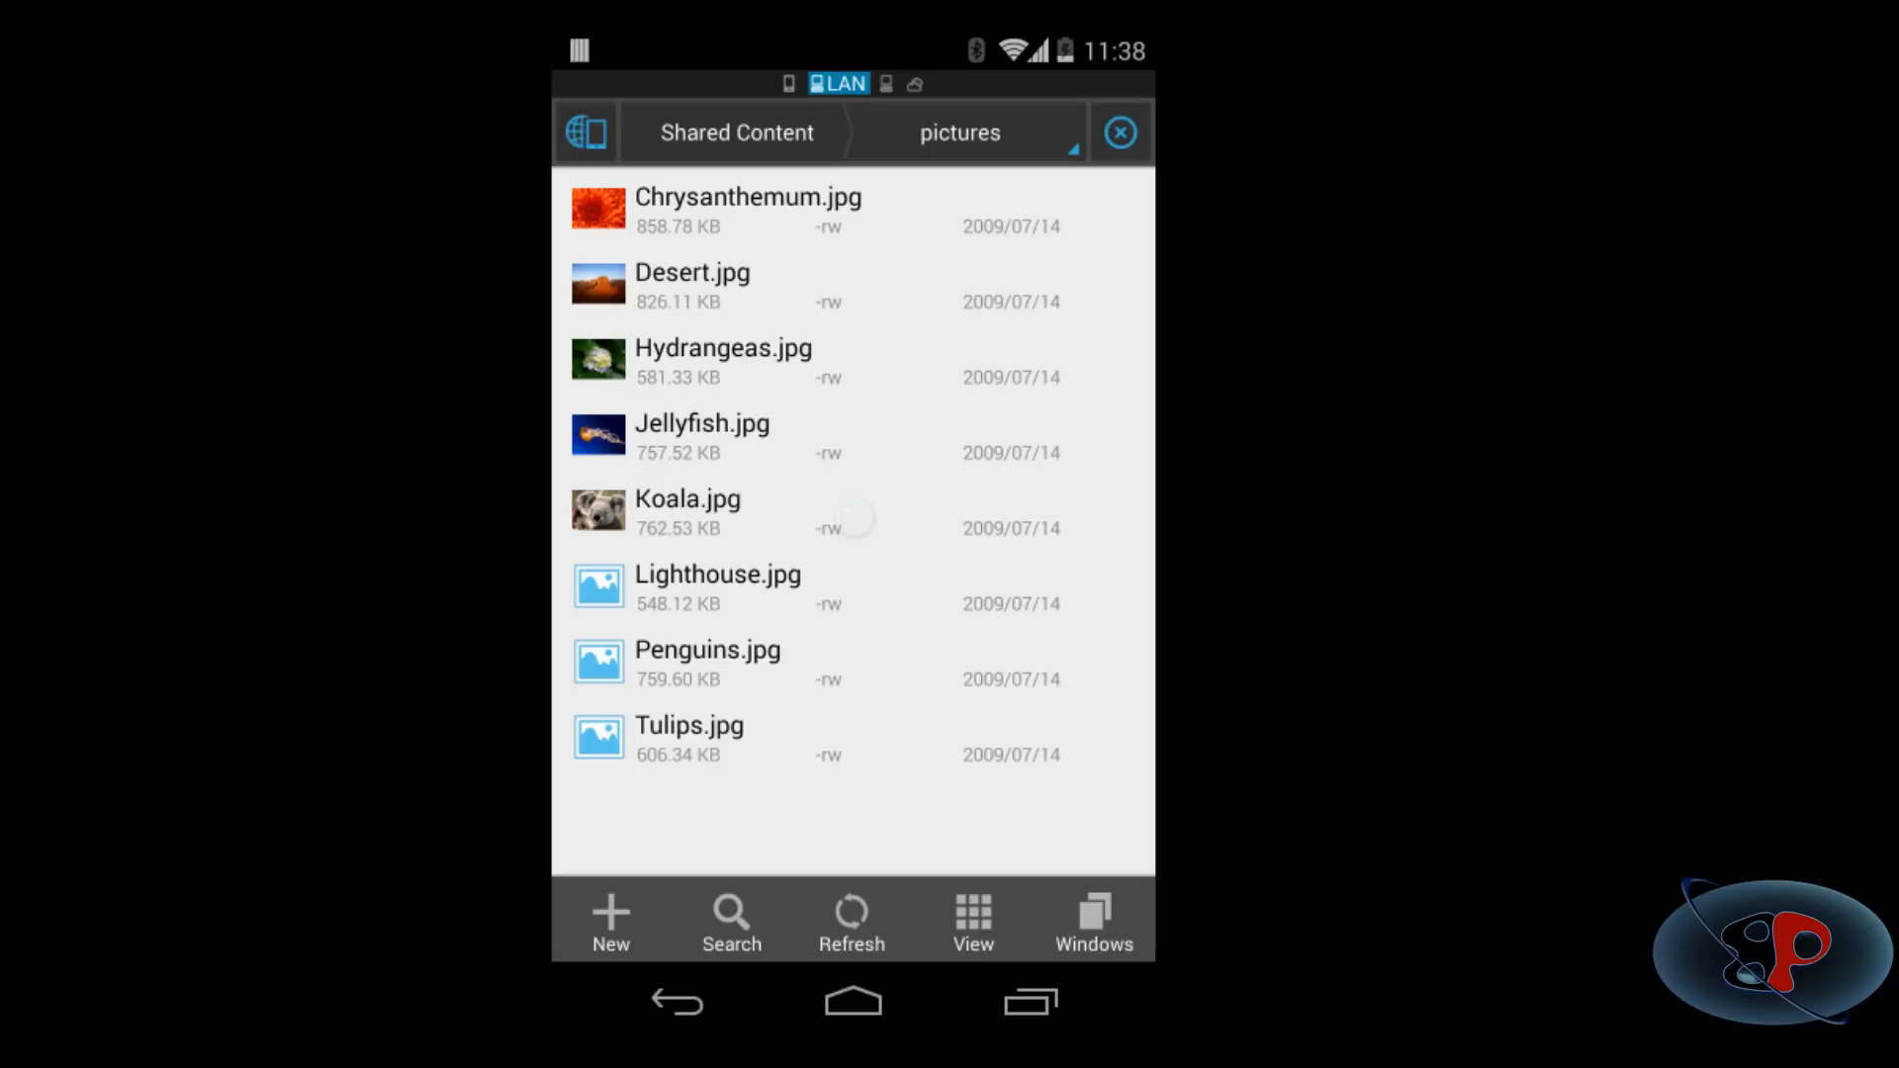
{"action": "left_click", "coordinate": [702, 436]}
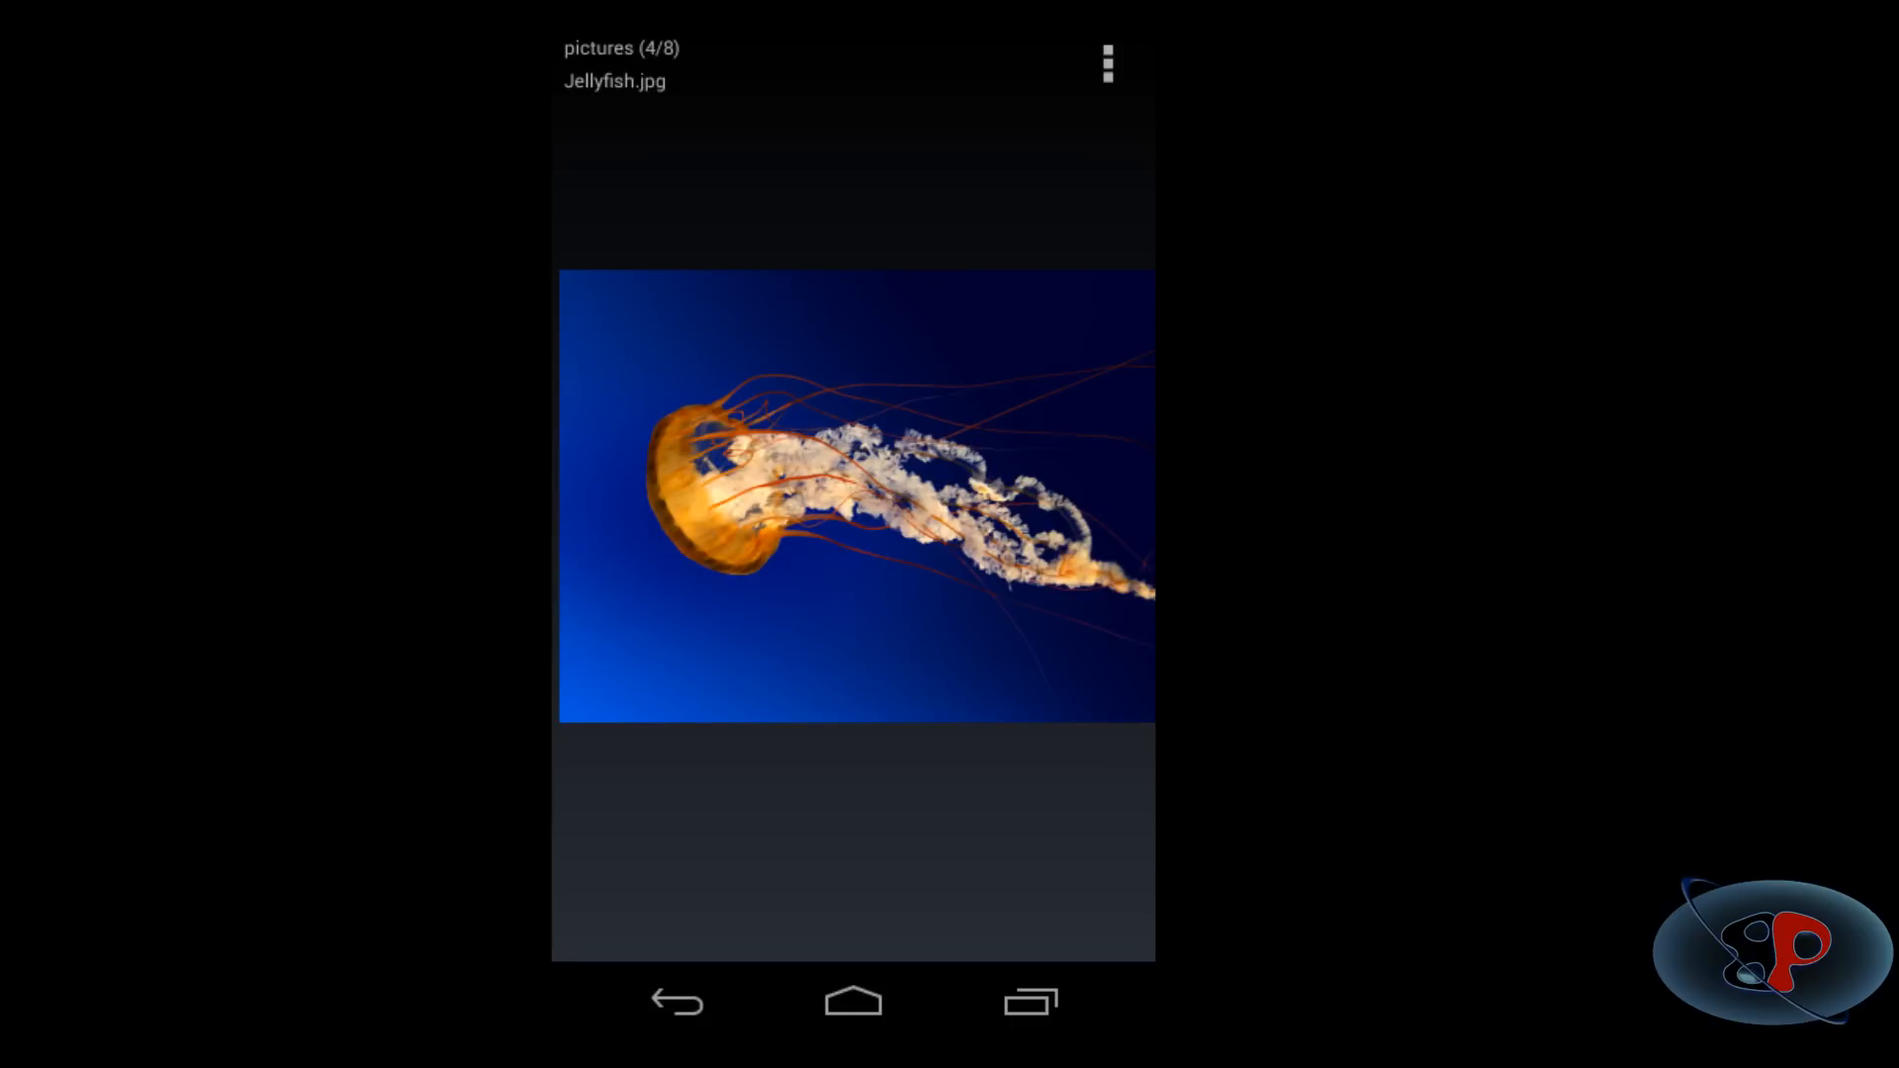
{"action": "left_click", "coordinate": [674, 999]}
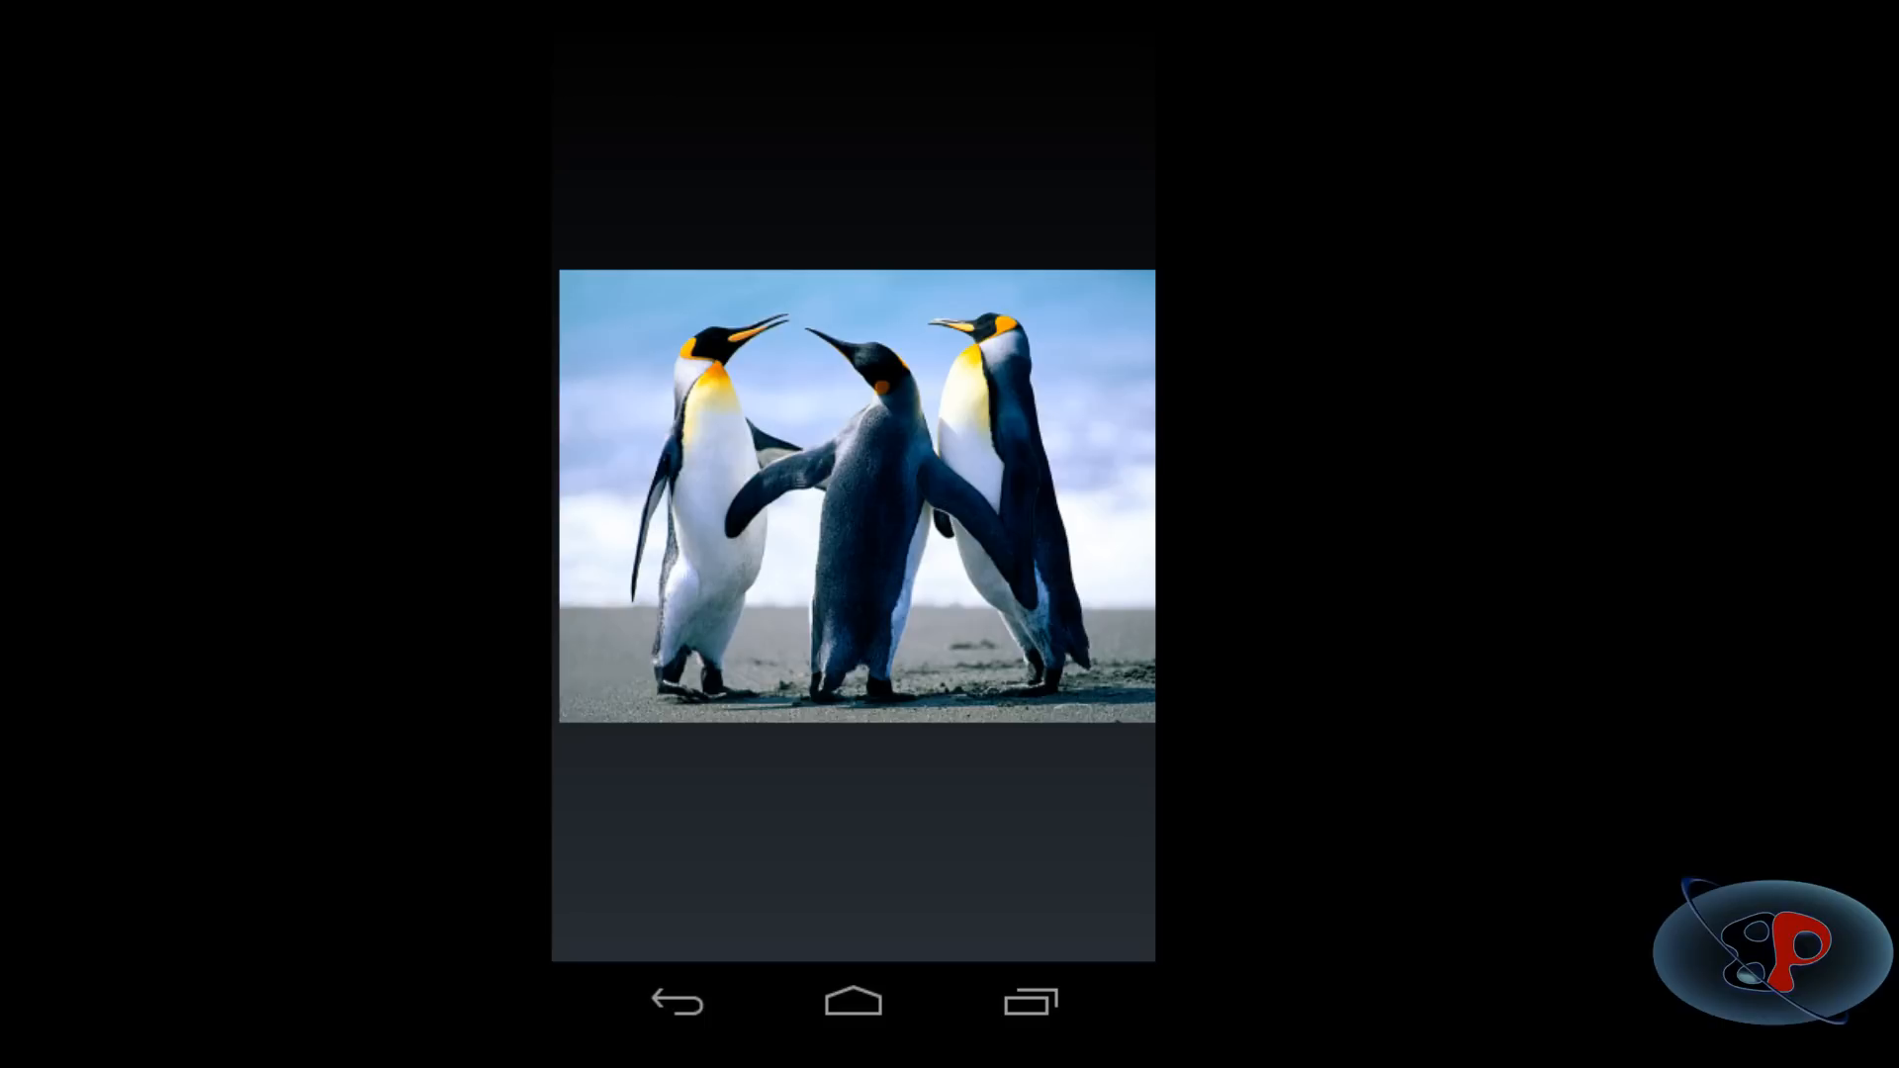
{"action": "left_click", "coordinate": [675, 1000]}
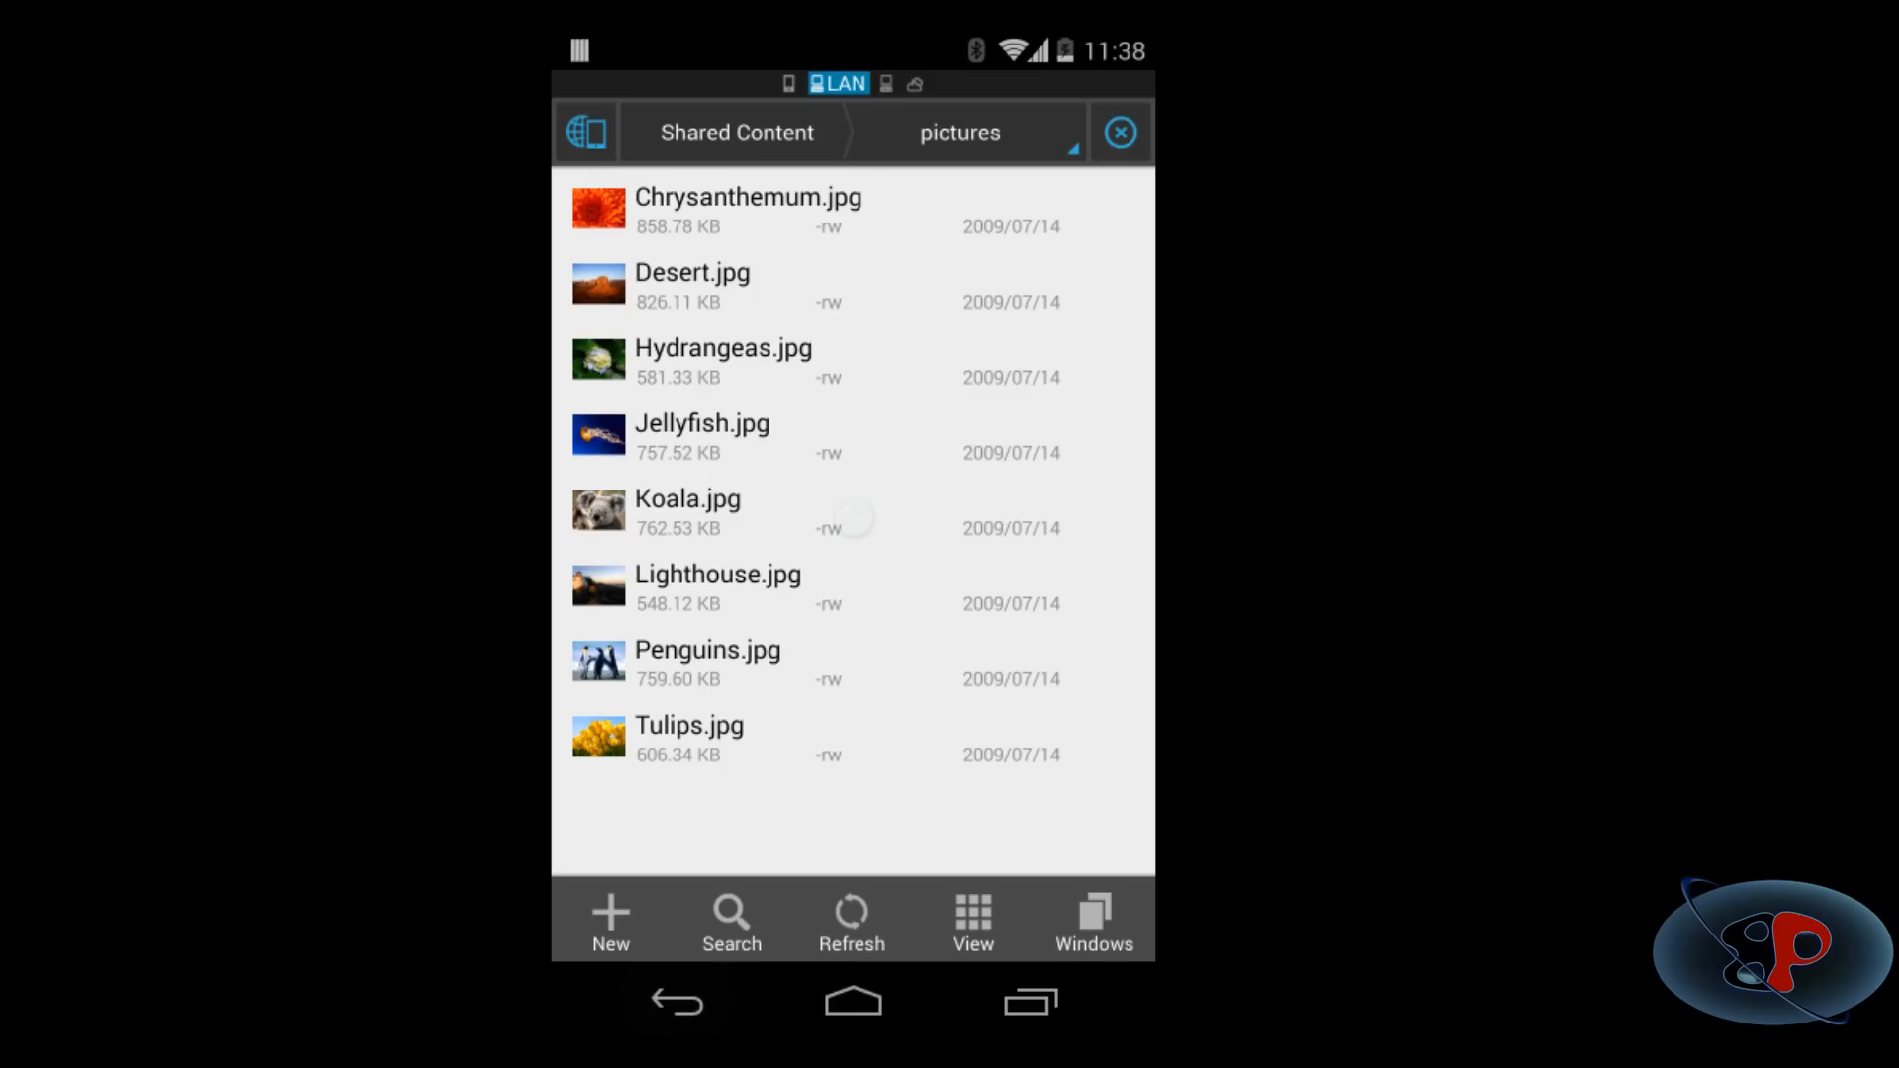